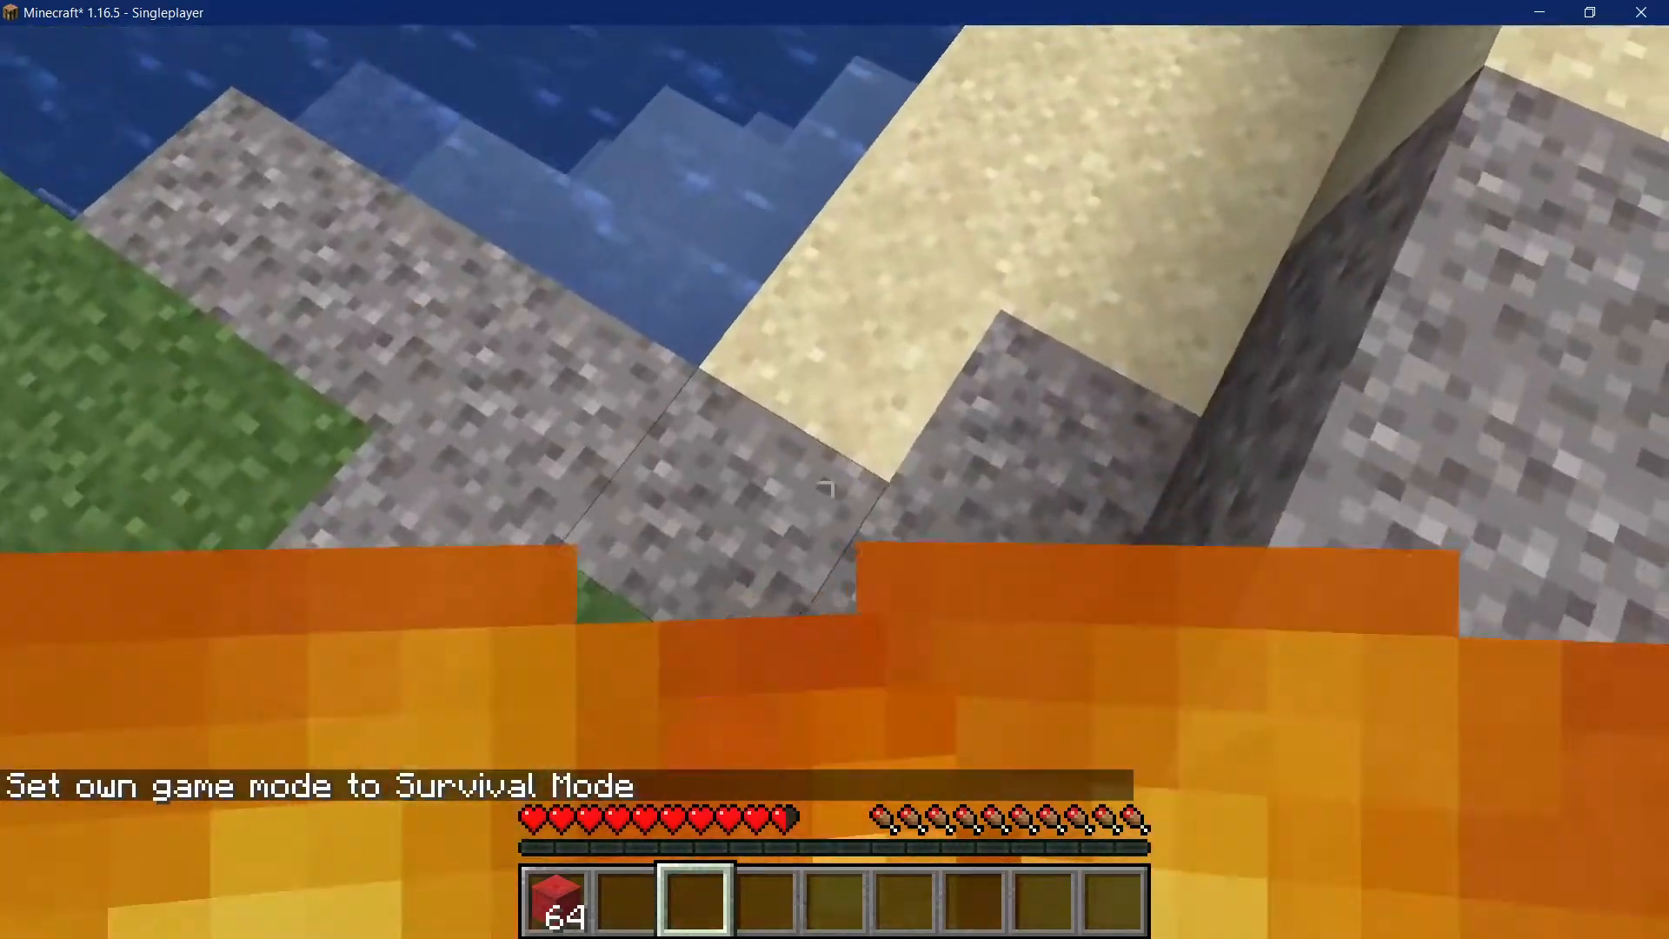
Step: Switch the player to Survival mode and return to the mod's main class in IntelliJ
key("e")
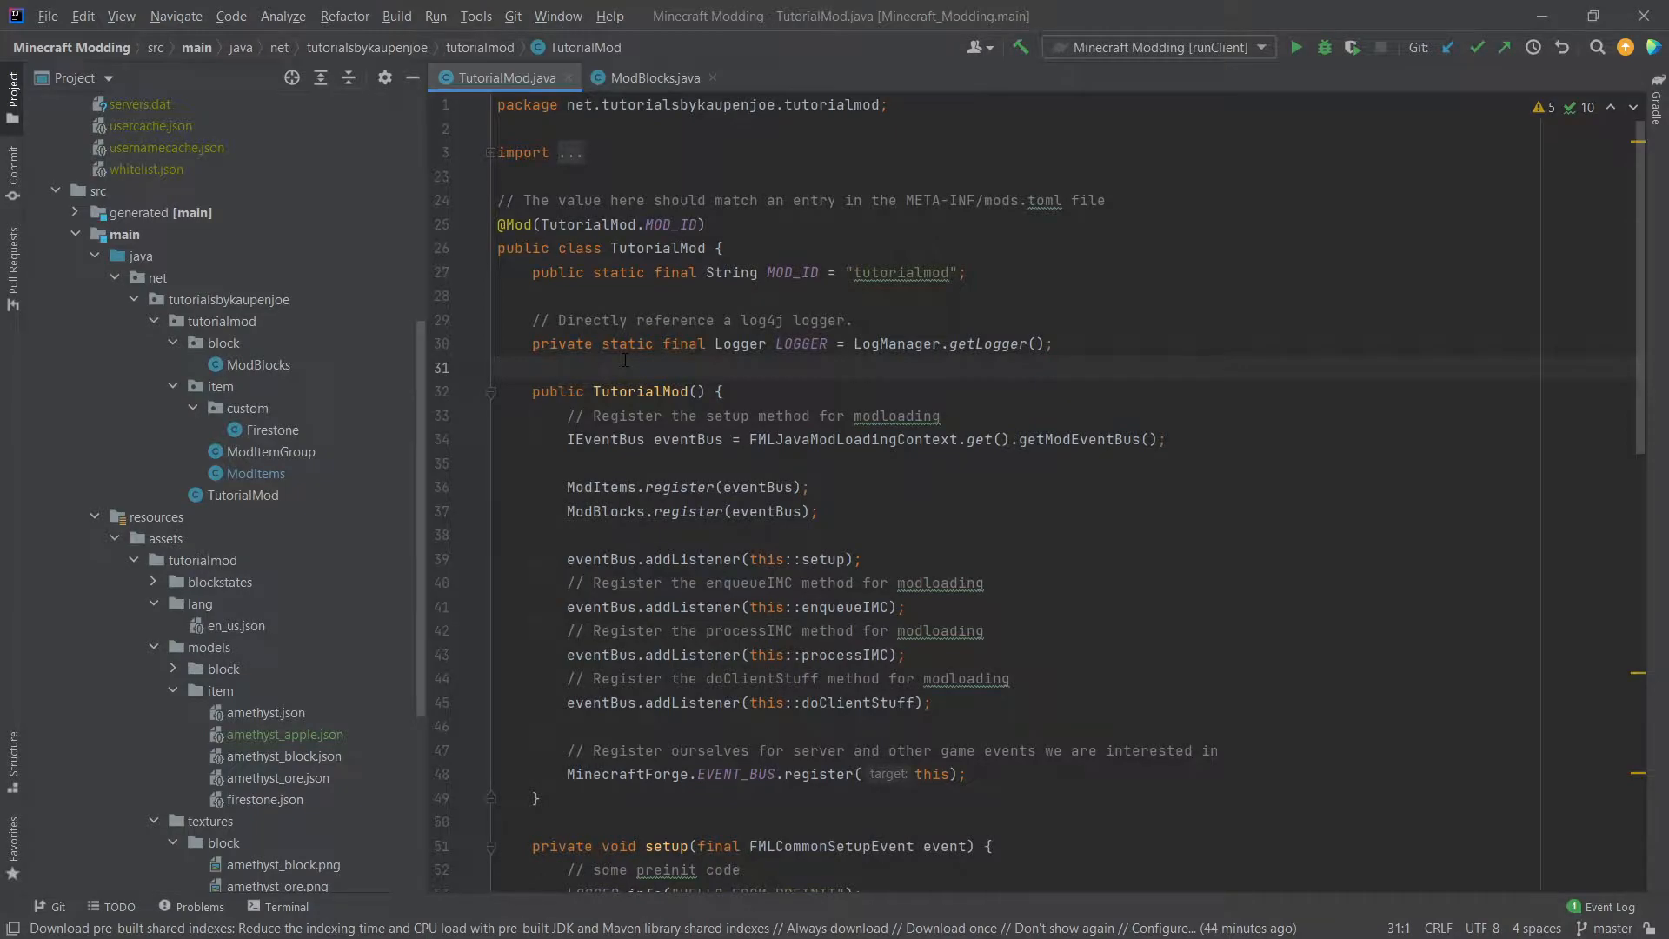
Step: Create FirestoneBlock in the custom package extending net.minecraft.block Block with a matching constructor
right_click(223, 343)
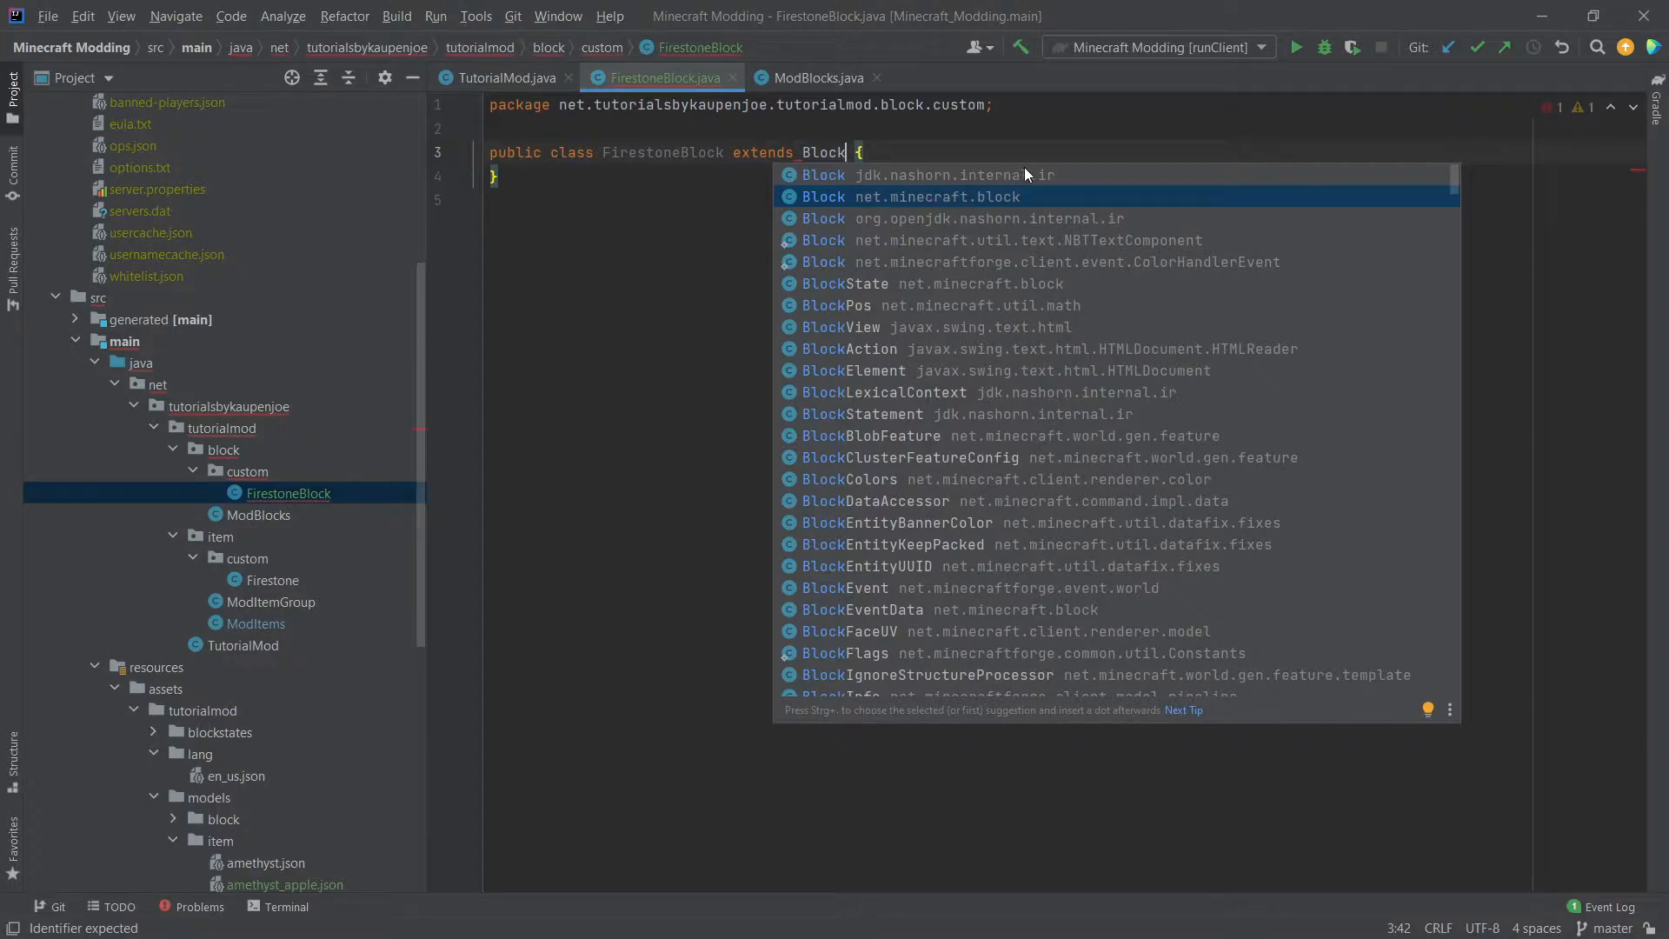
key("Escape")
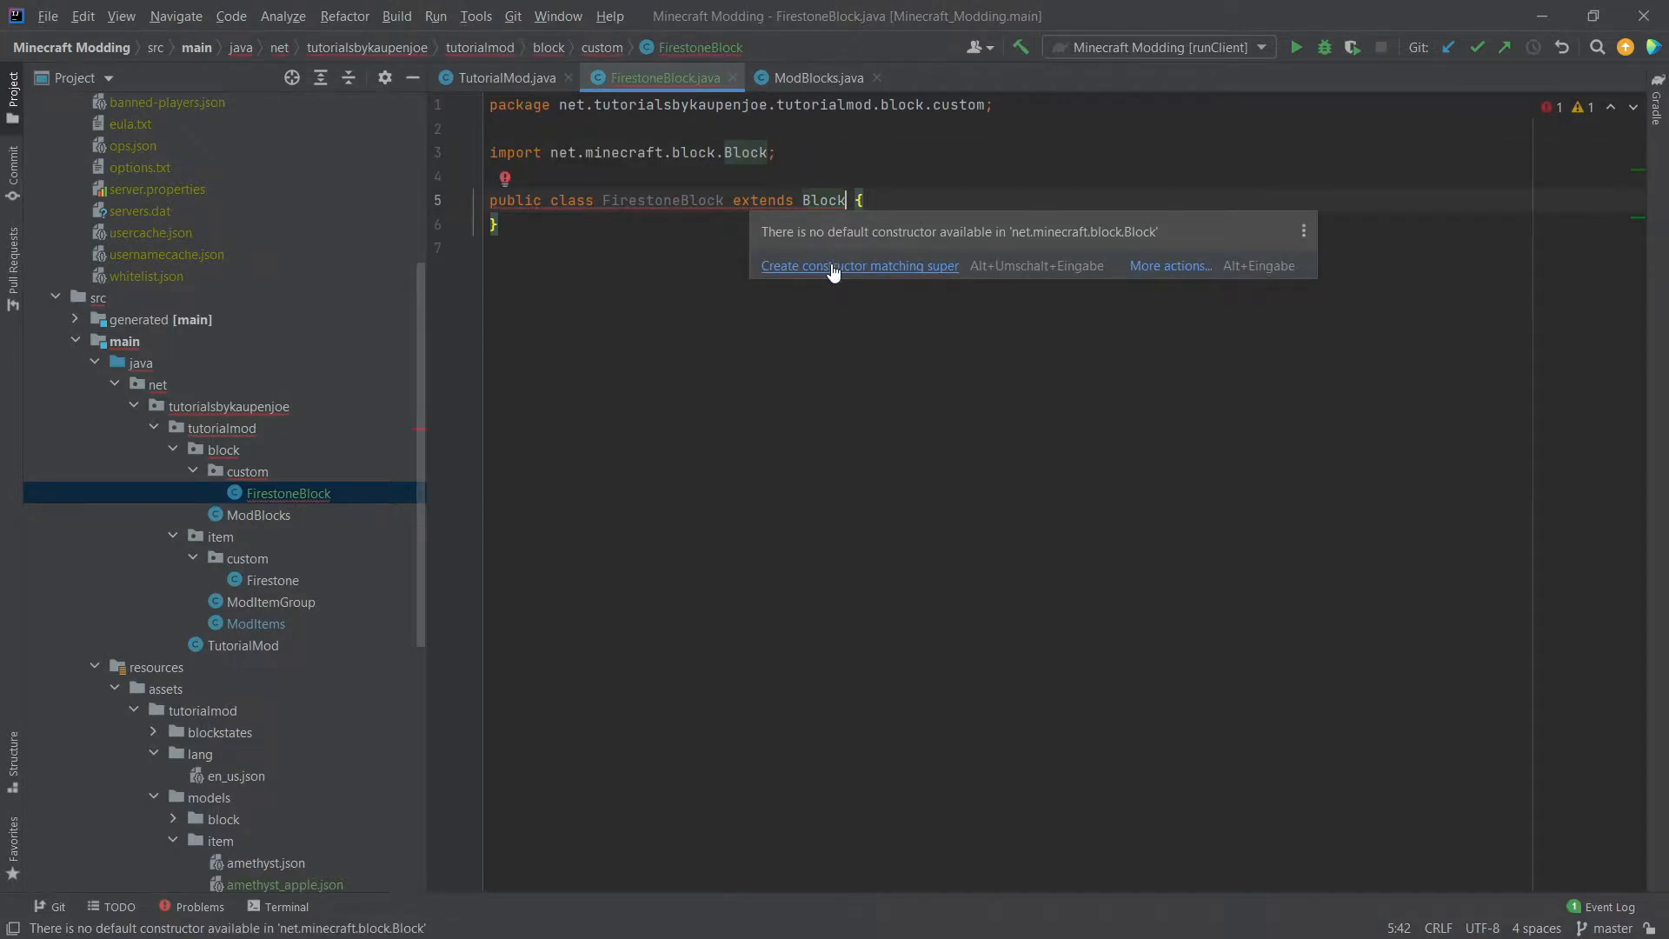
left_click(857, 264)
type("override")
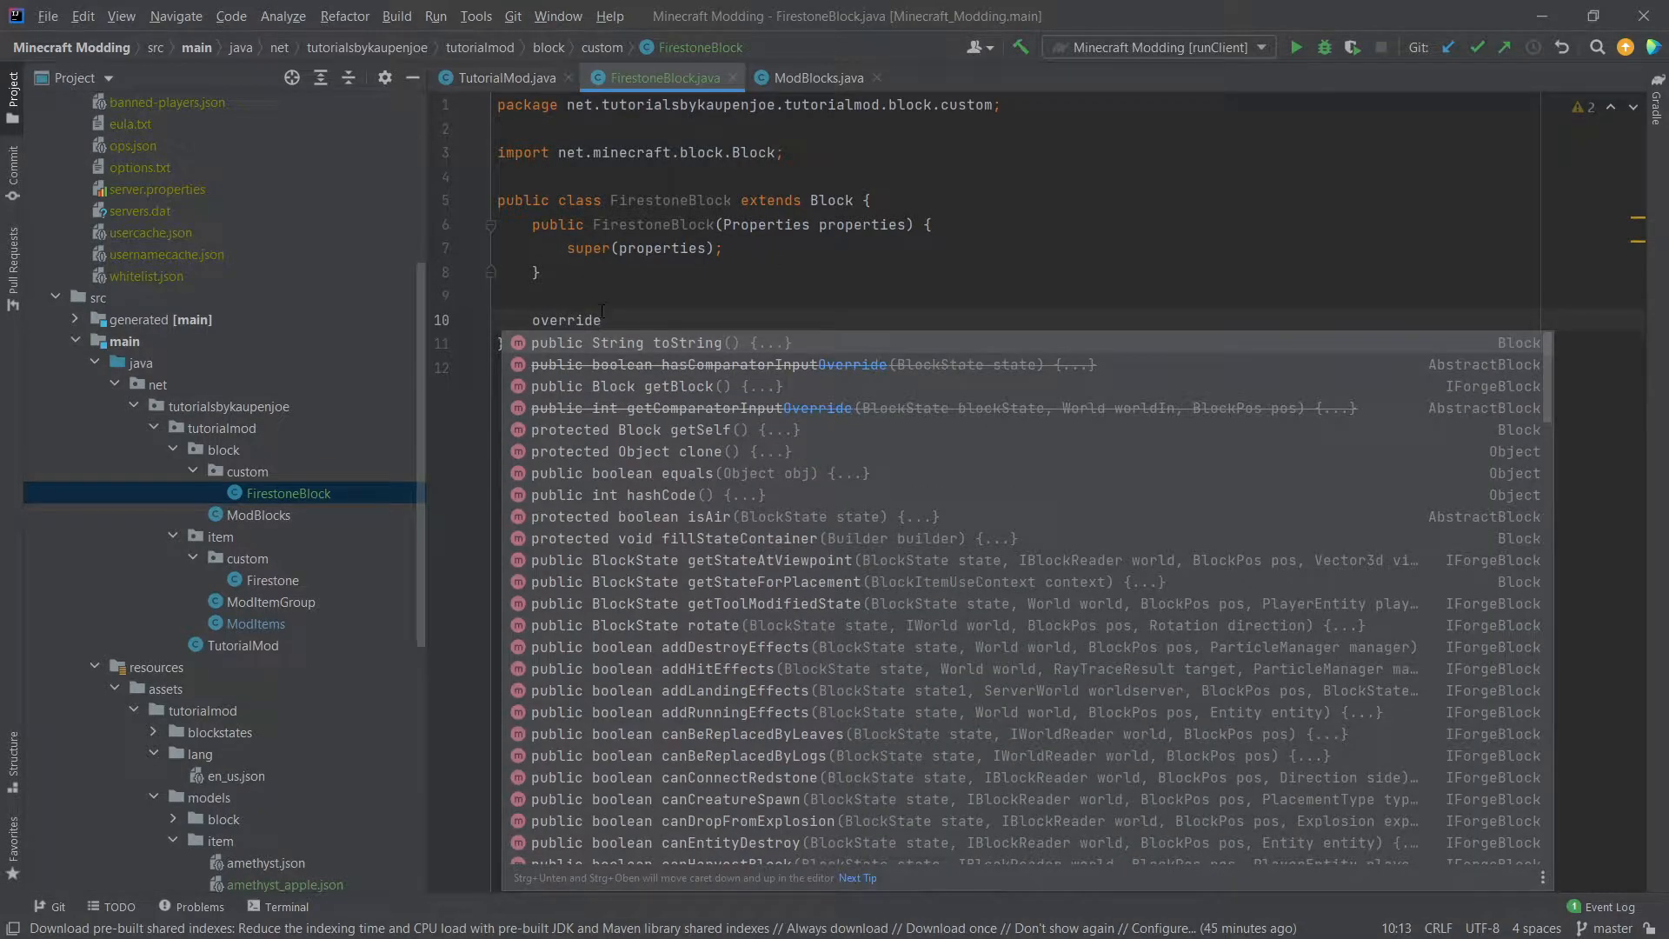
Step: Browse the list of overridable Block methods before opening Block.java
scroll("down", 3)
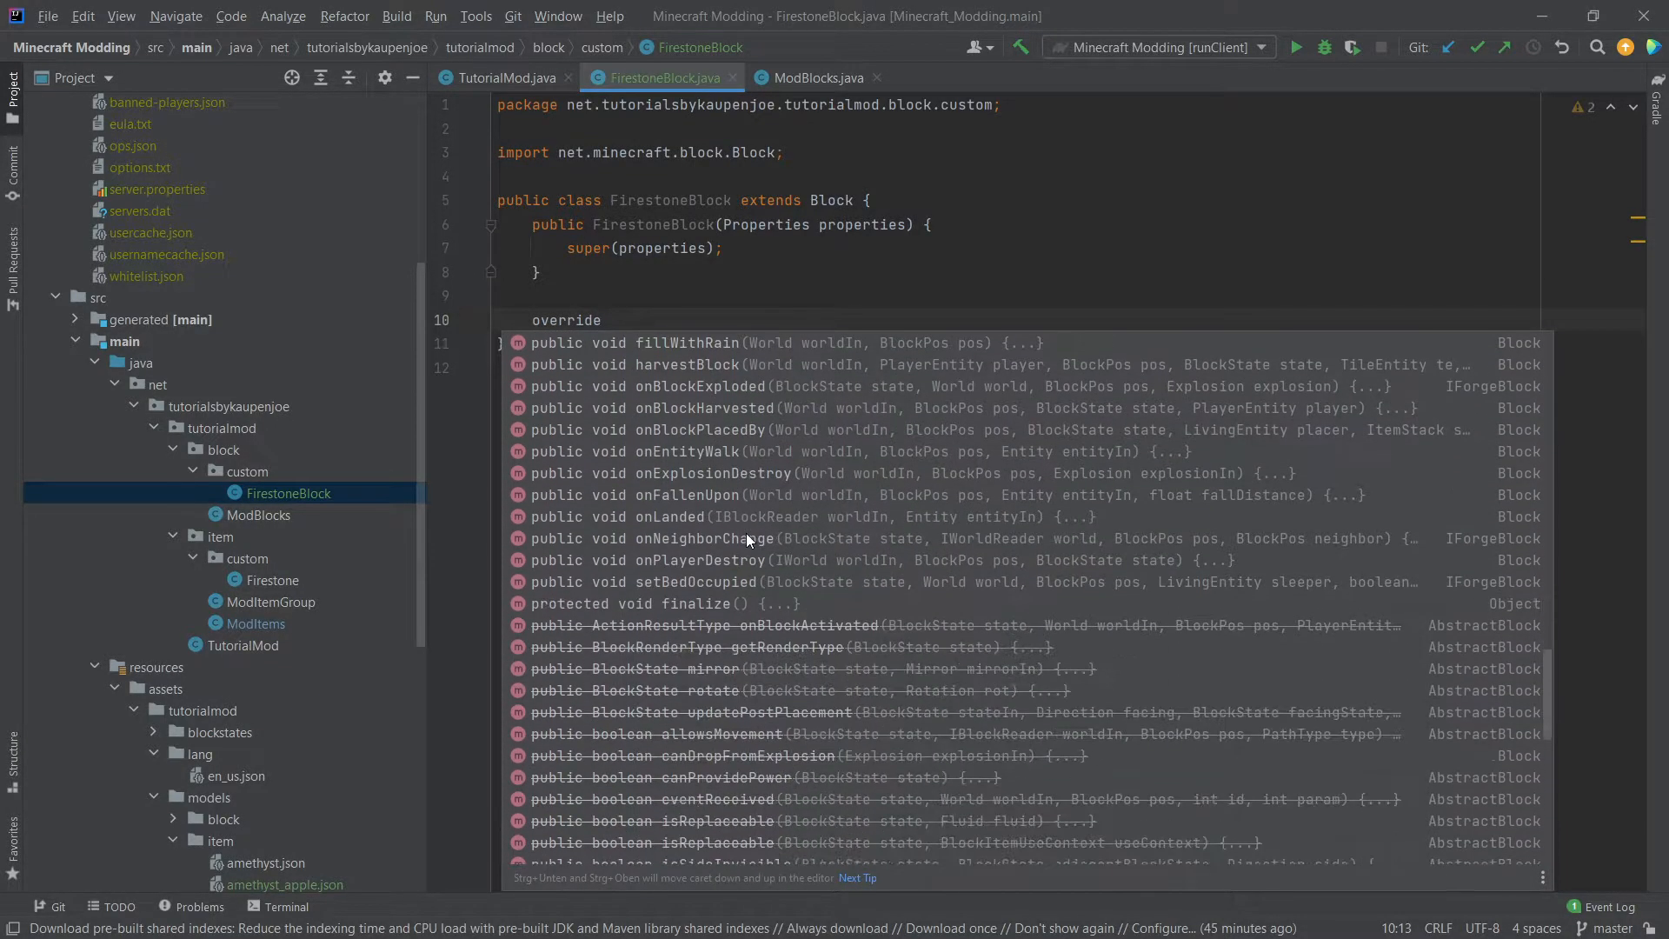
scroll("down", 3)
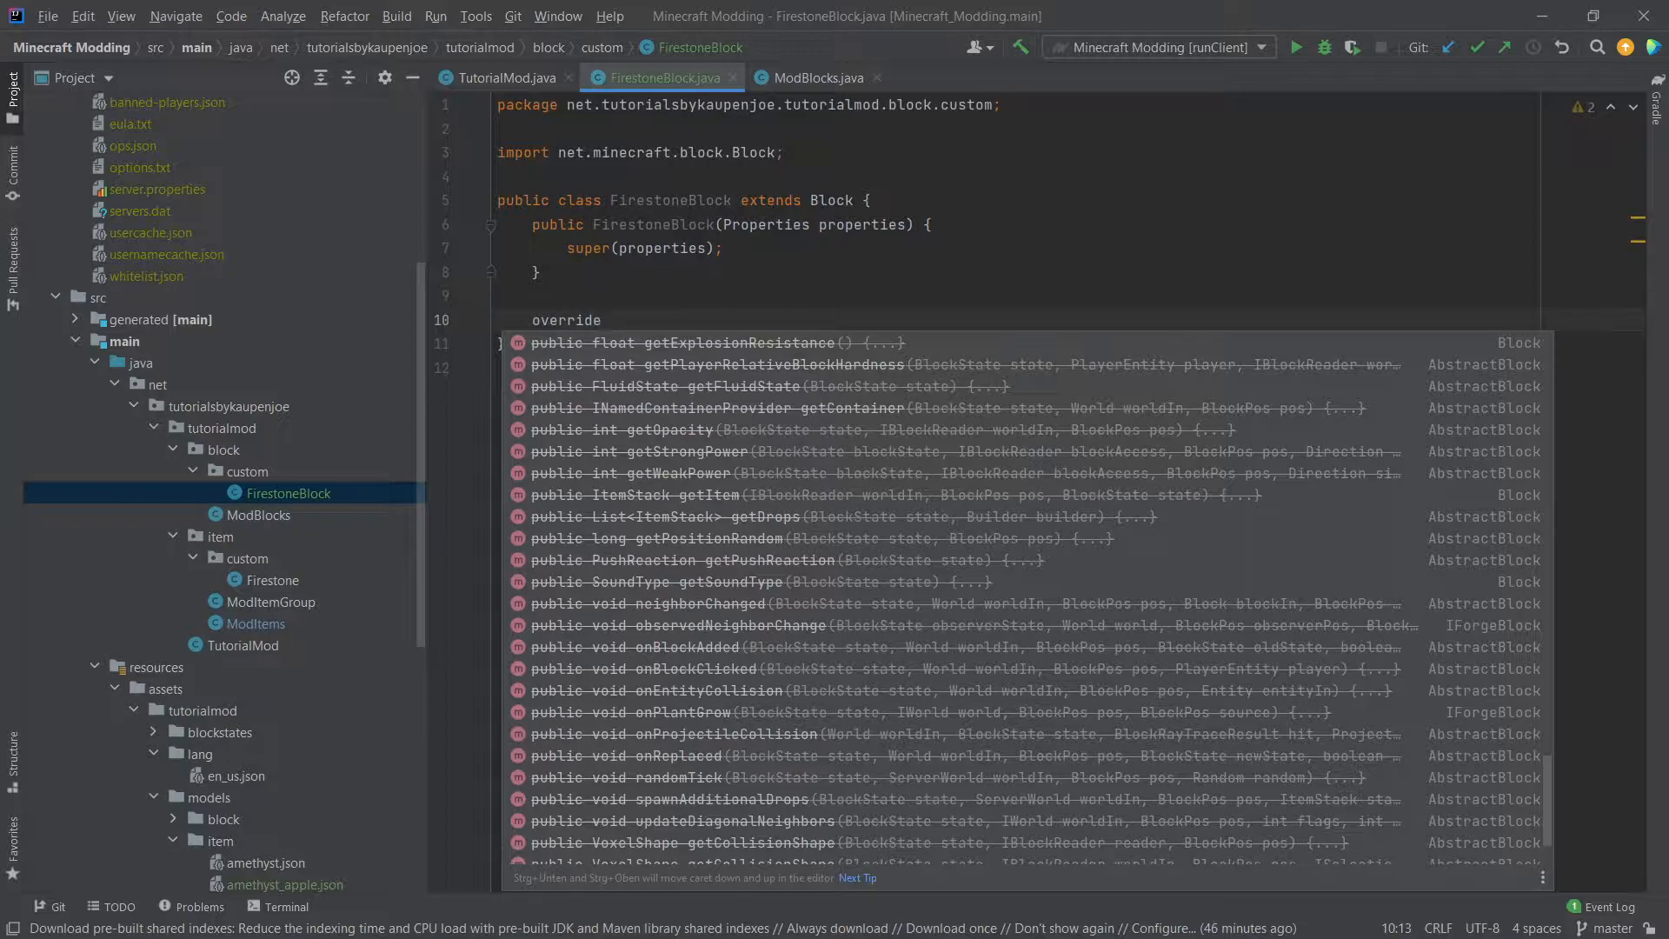
mouse_move(723, 527)
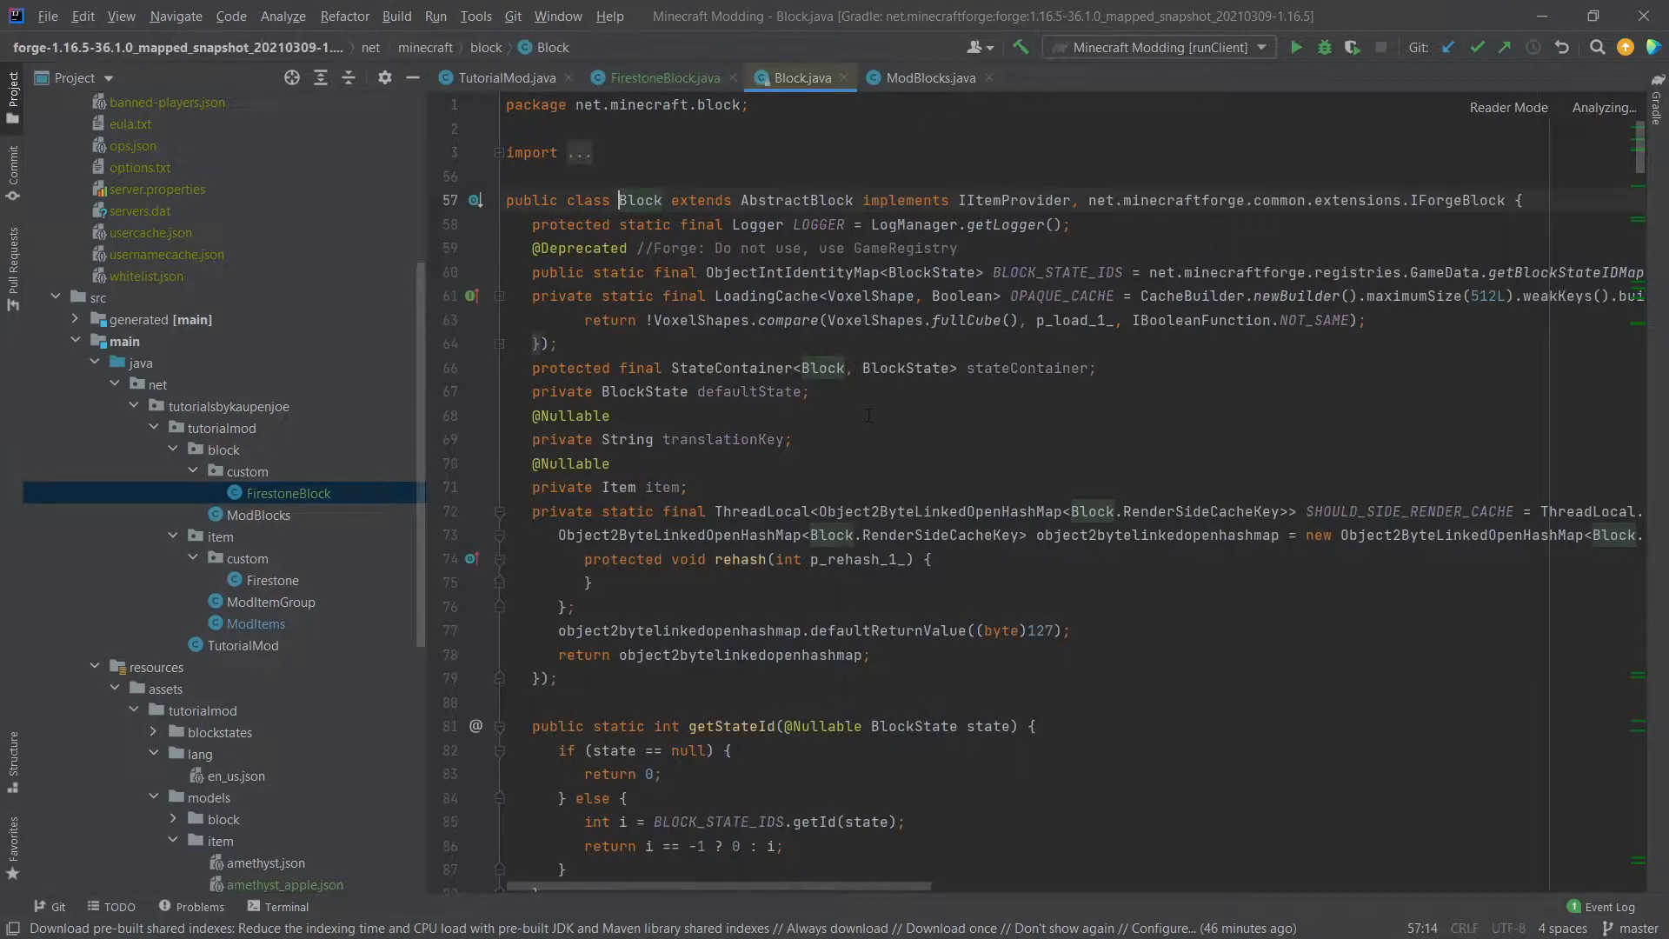
Step: Scroll through the IForgeBlock interface, then return to FirestoneBlock
scroll("down", 3)
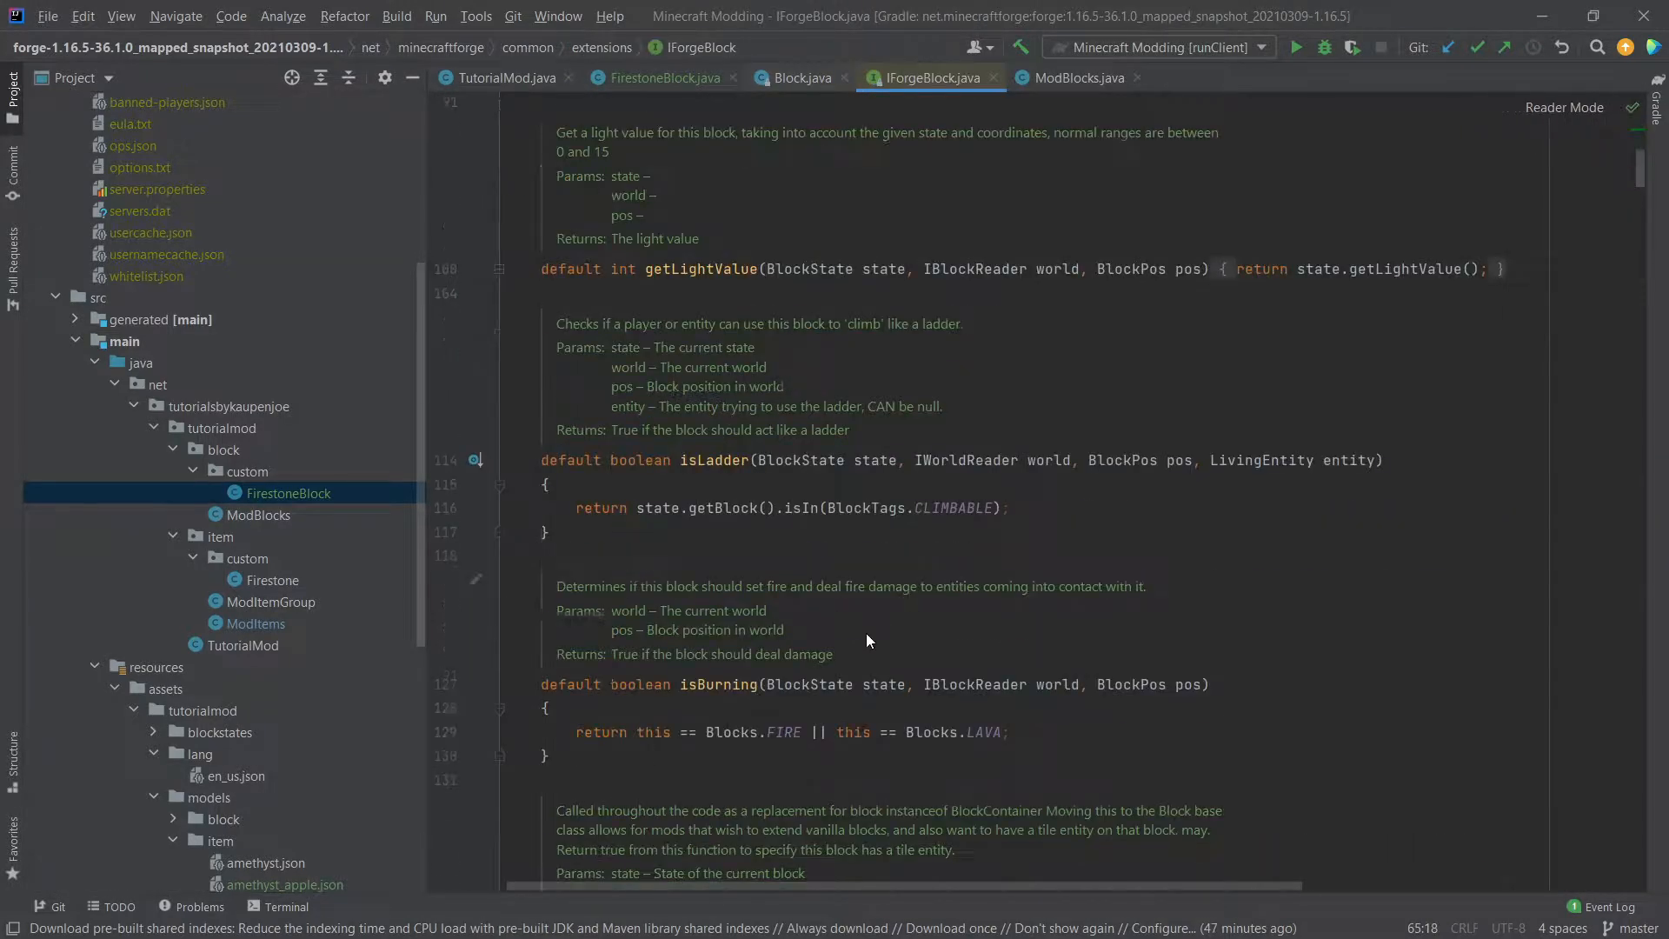
scroll("down", 3)
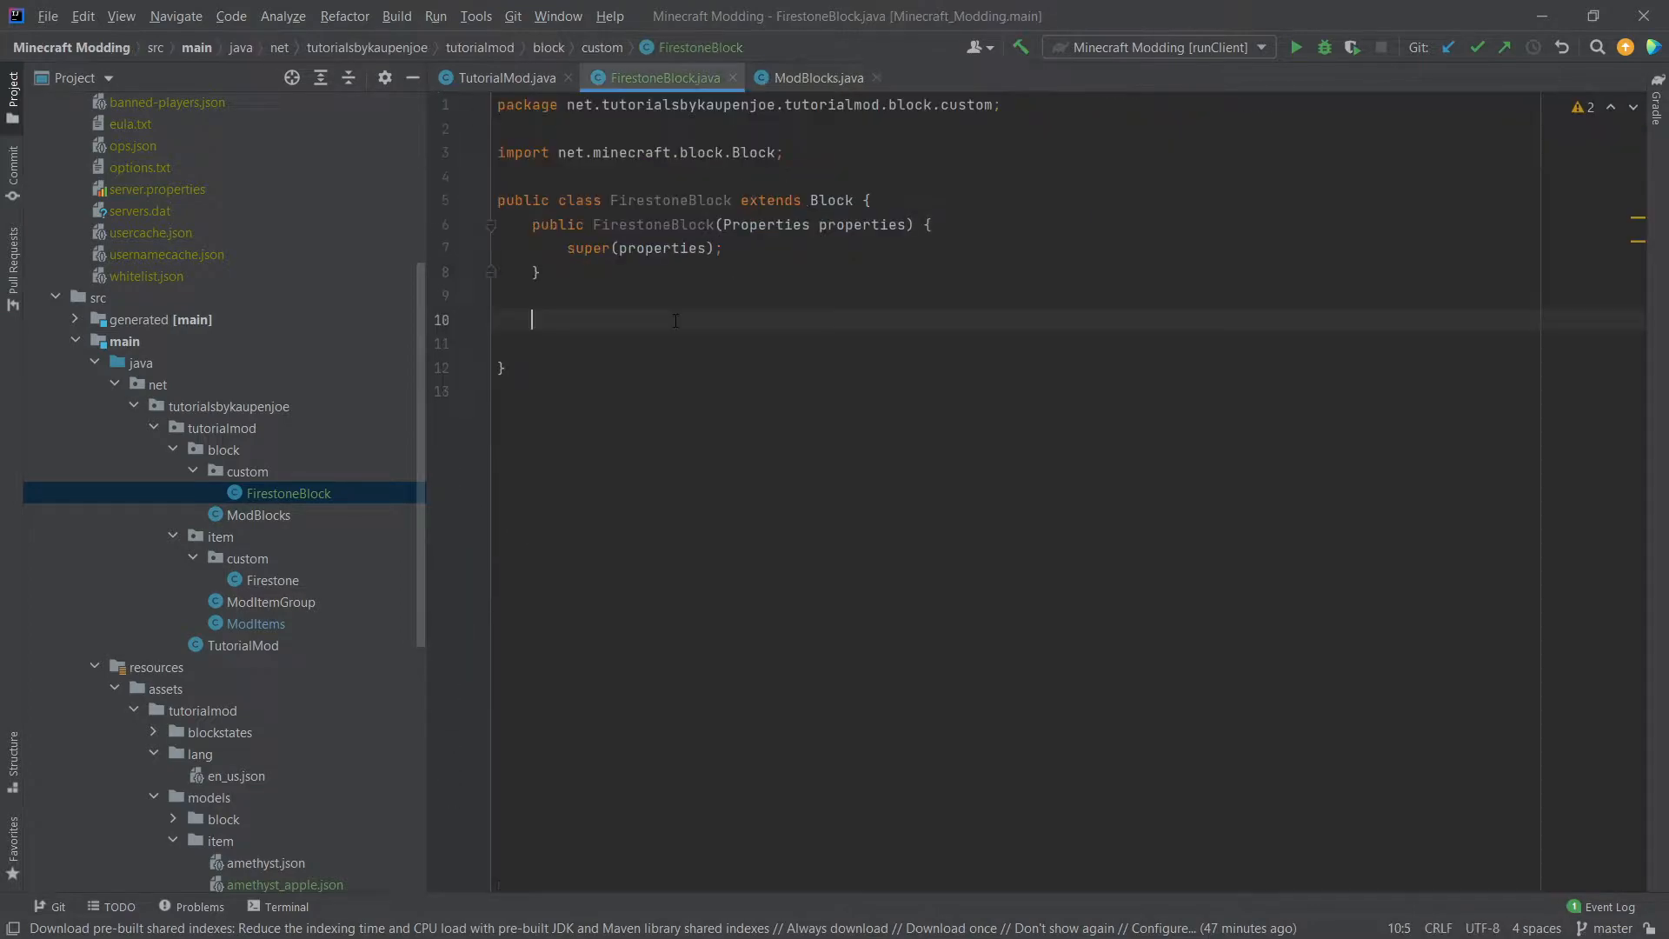
Step: Override onEntityWalk to call Firestone.lightEntityOnFire(entityIn, 5)
type("onentit")
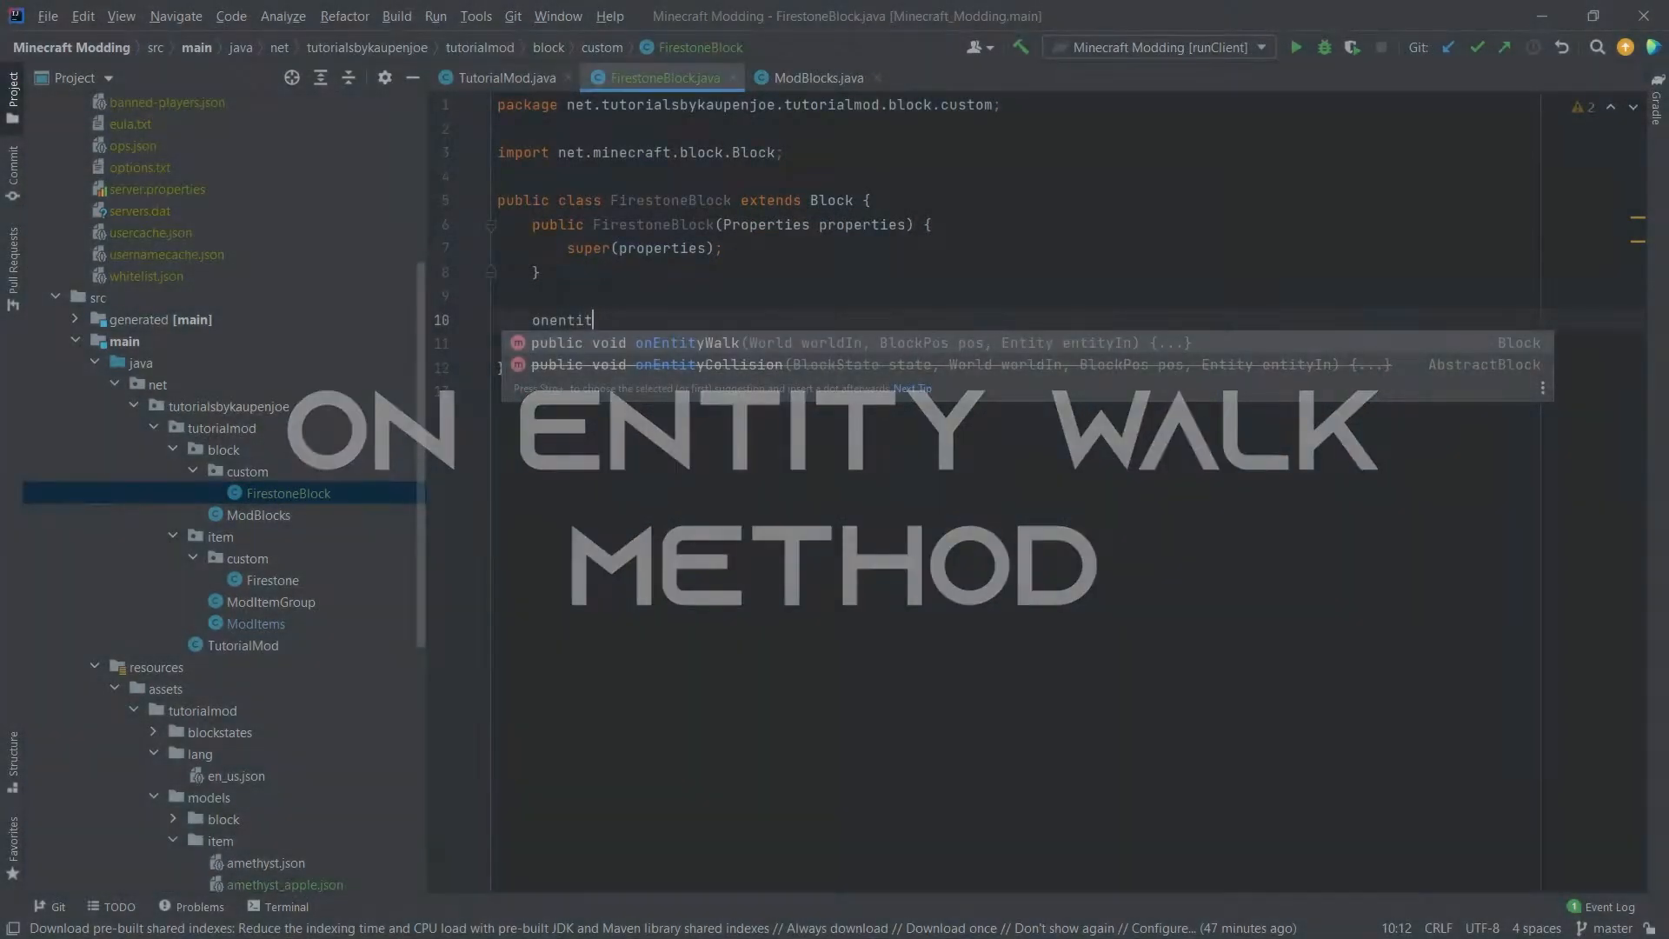
left_click(668, 343)
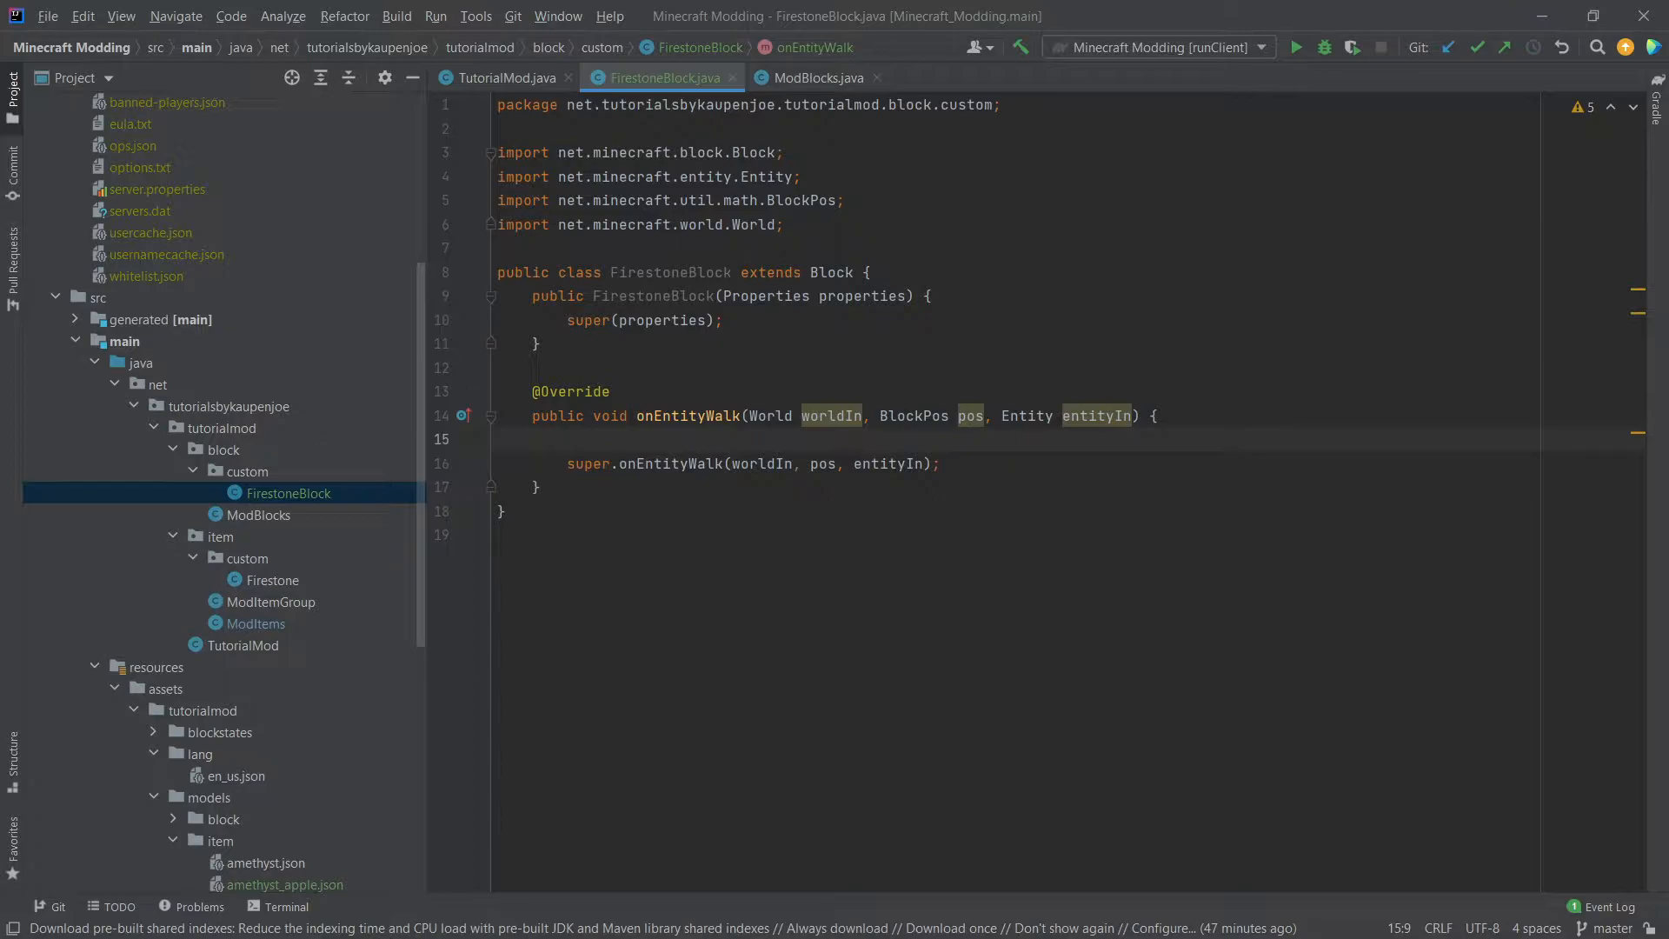
type("F")
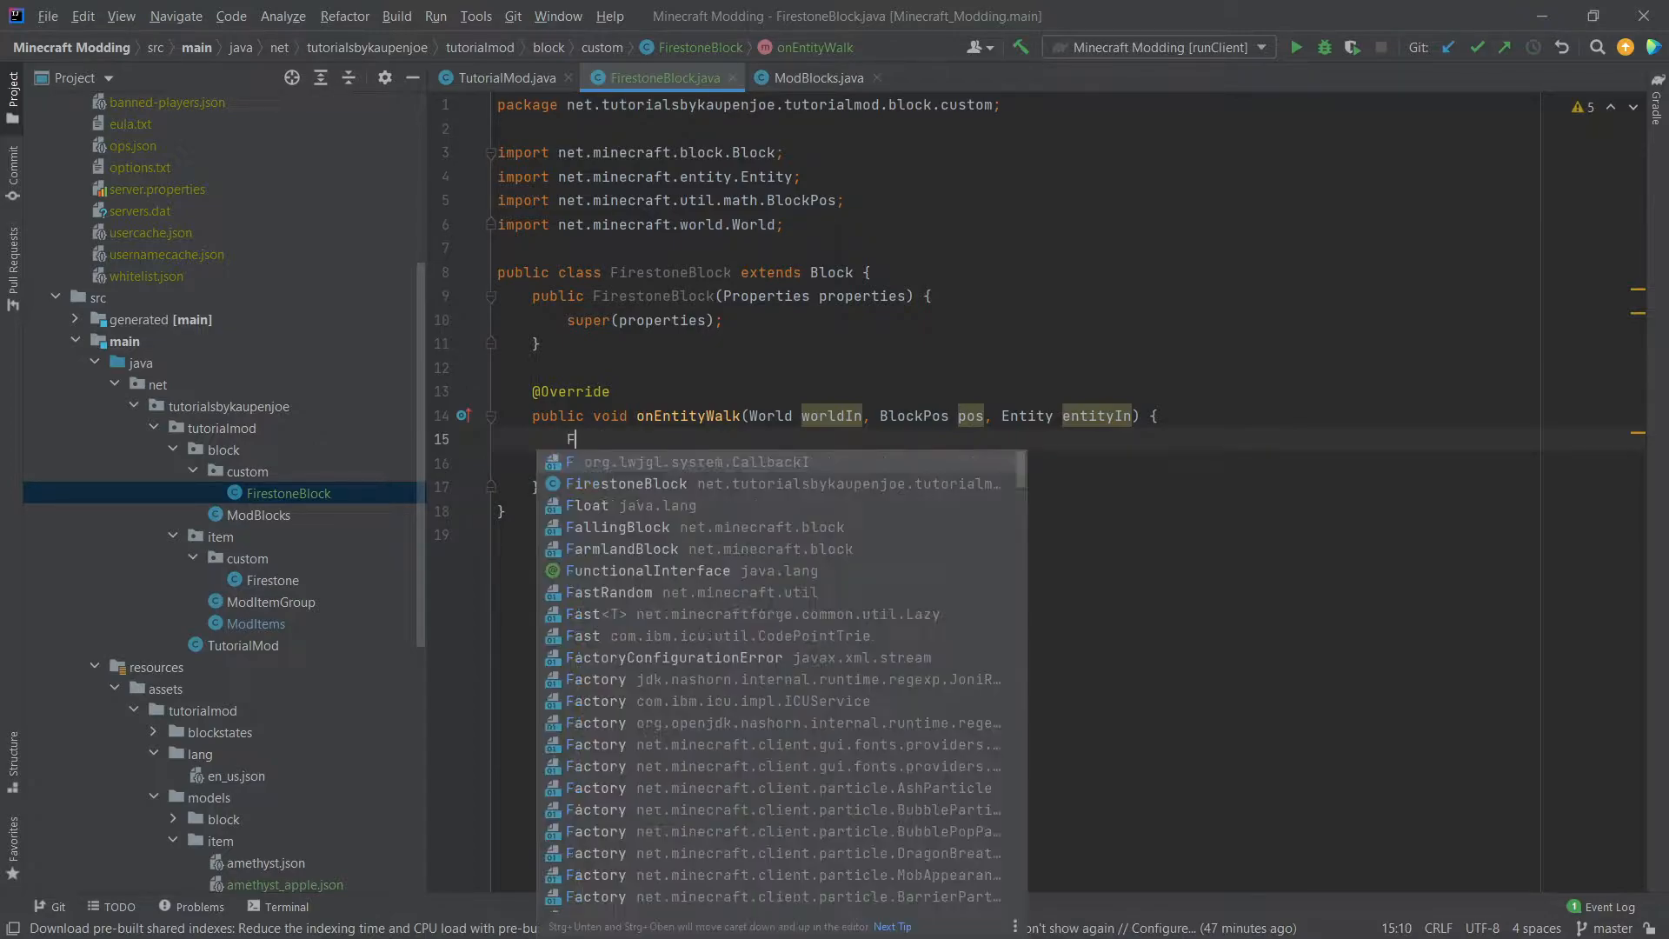
type("irestone.lightEntityOnFire(entityIn, );")
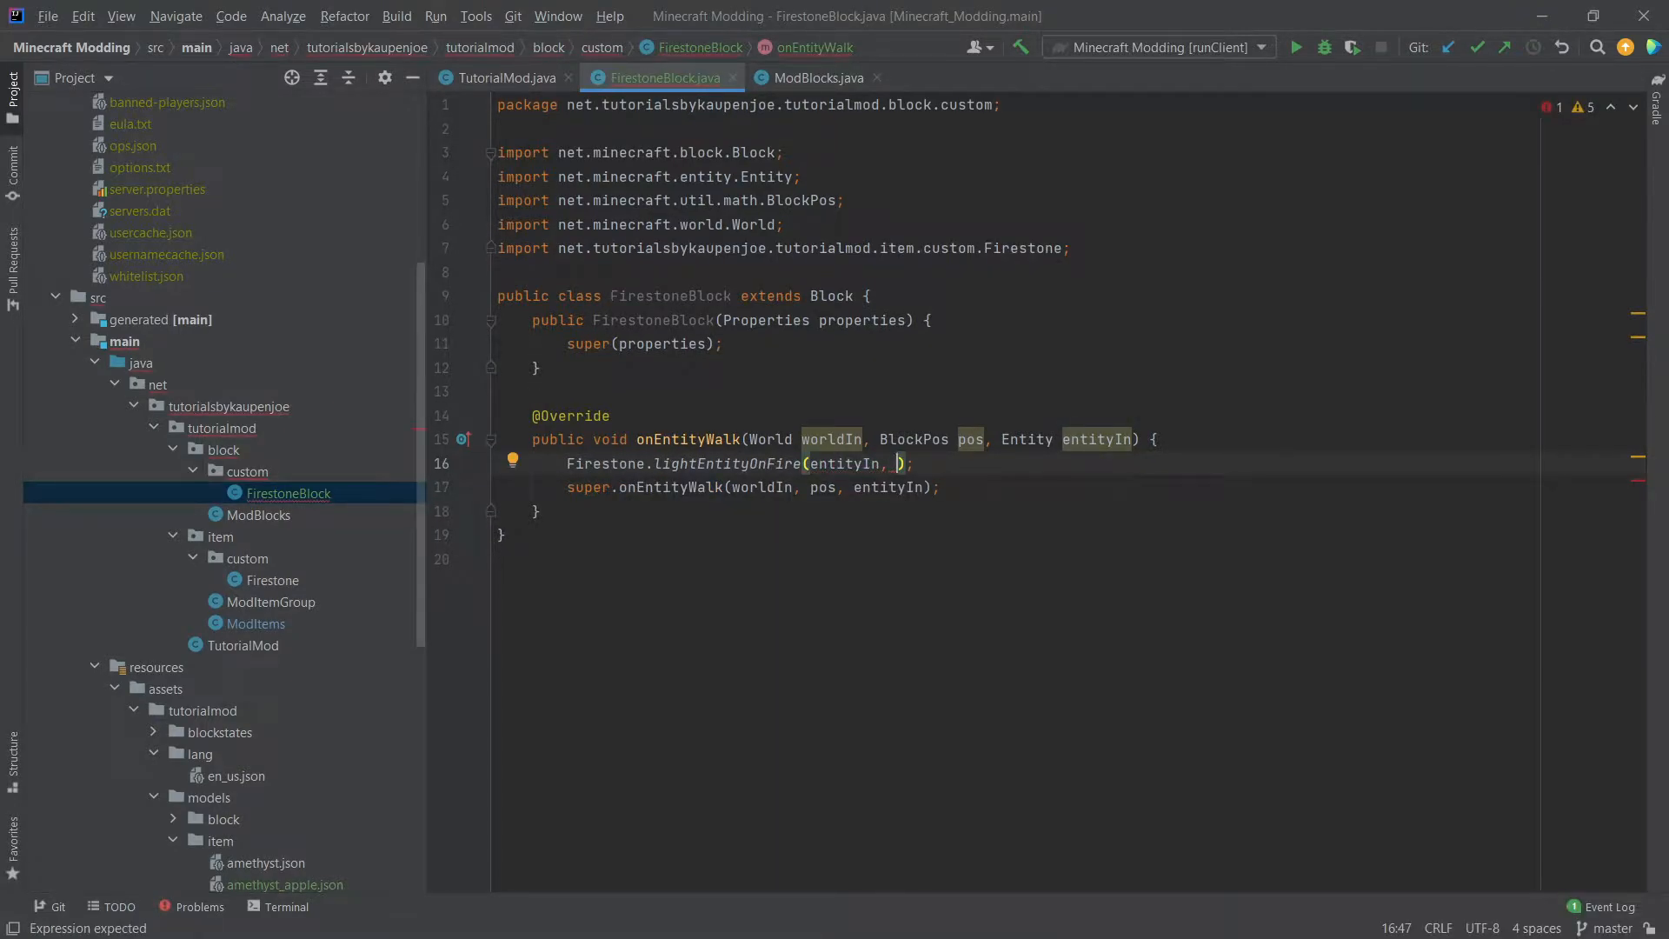
type("5)")
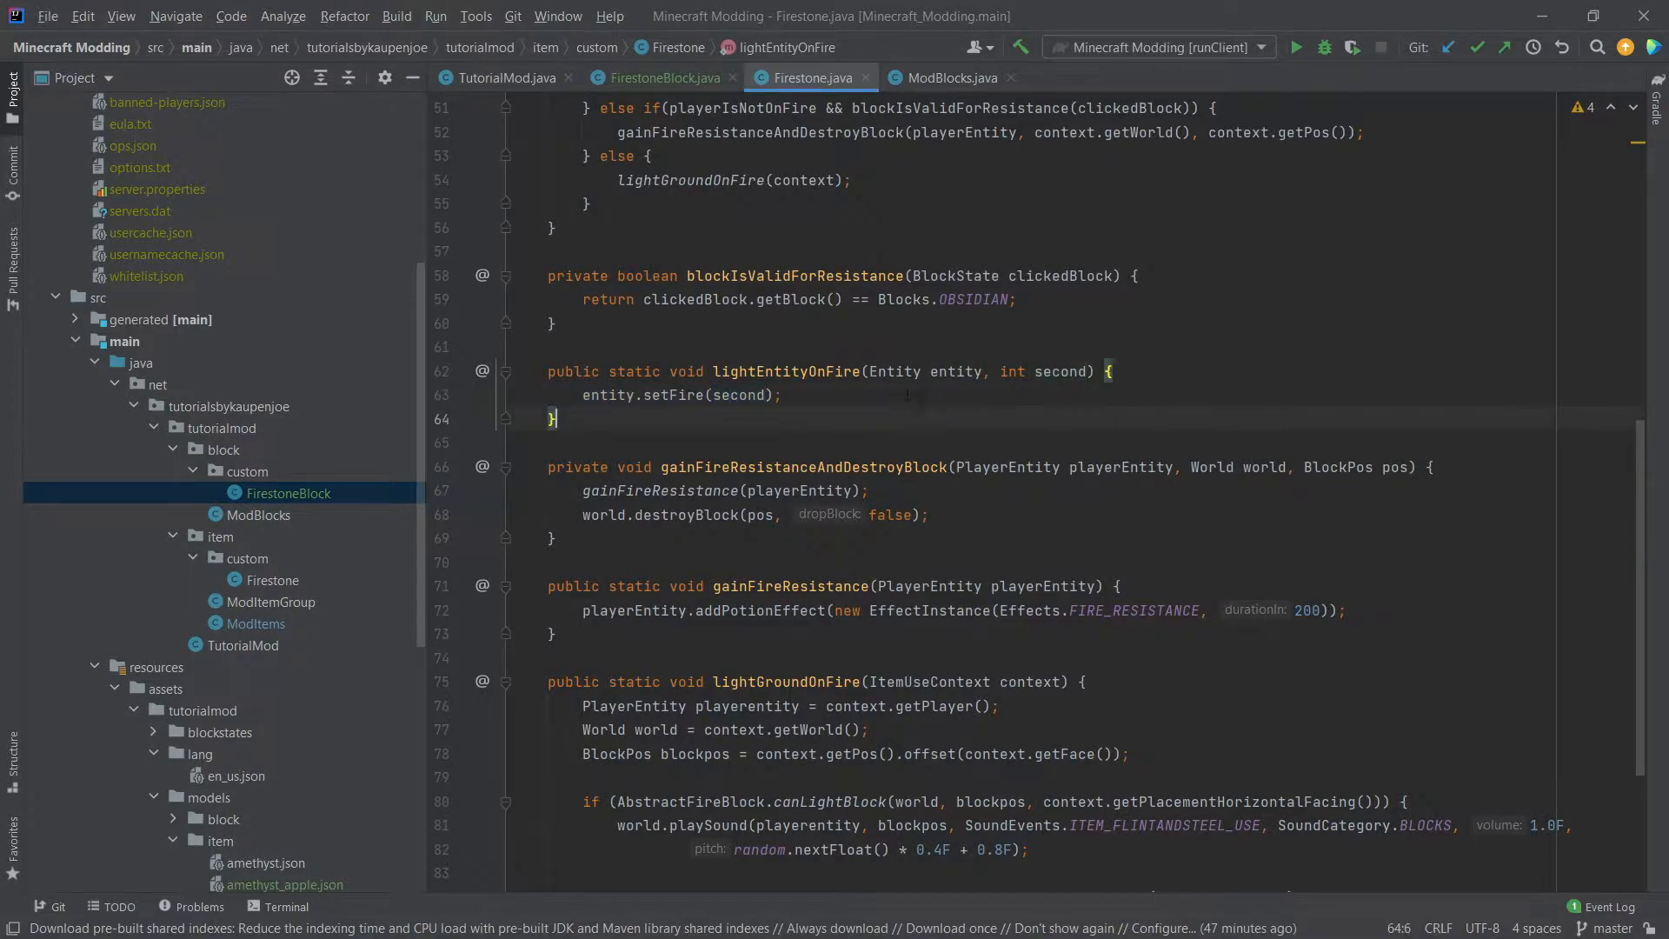
Step: Return to FirestoneBlock and close the Firestone item class, leaving a blank line above onEntityWalk
left_click(655, 76)
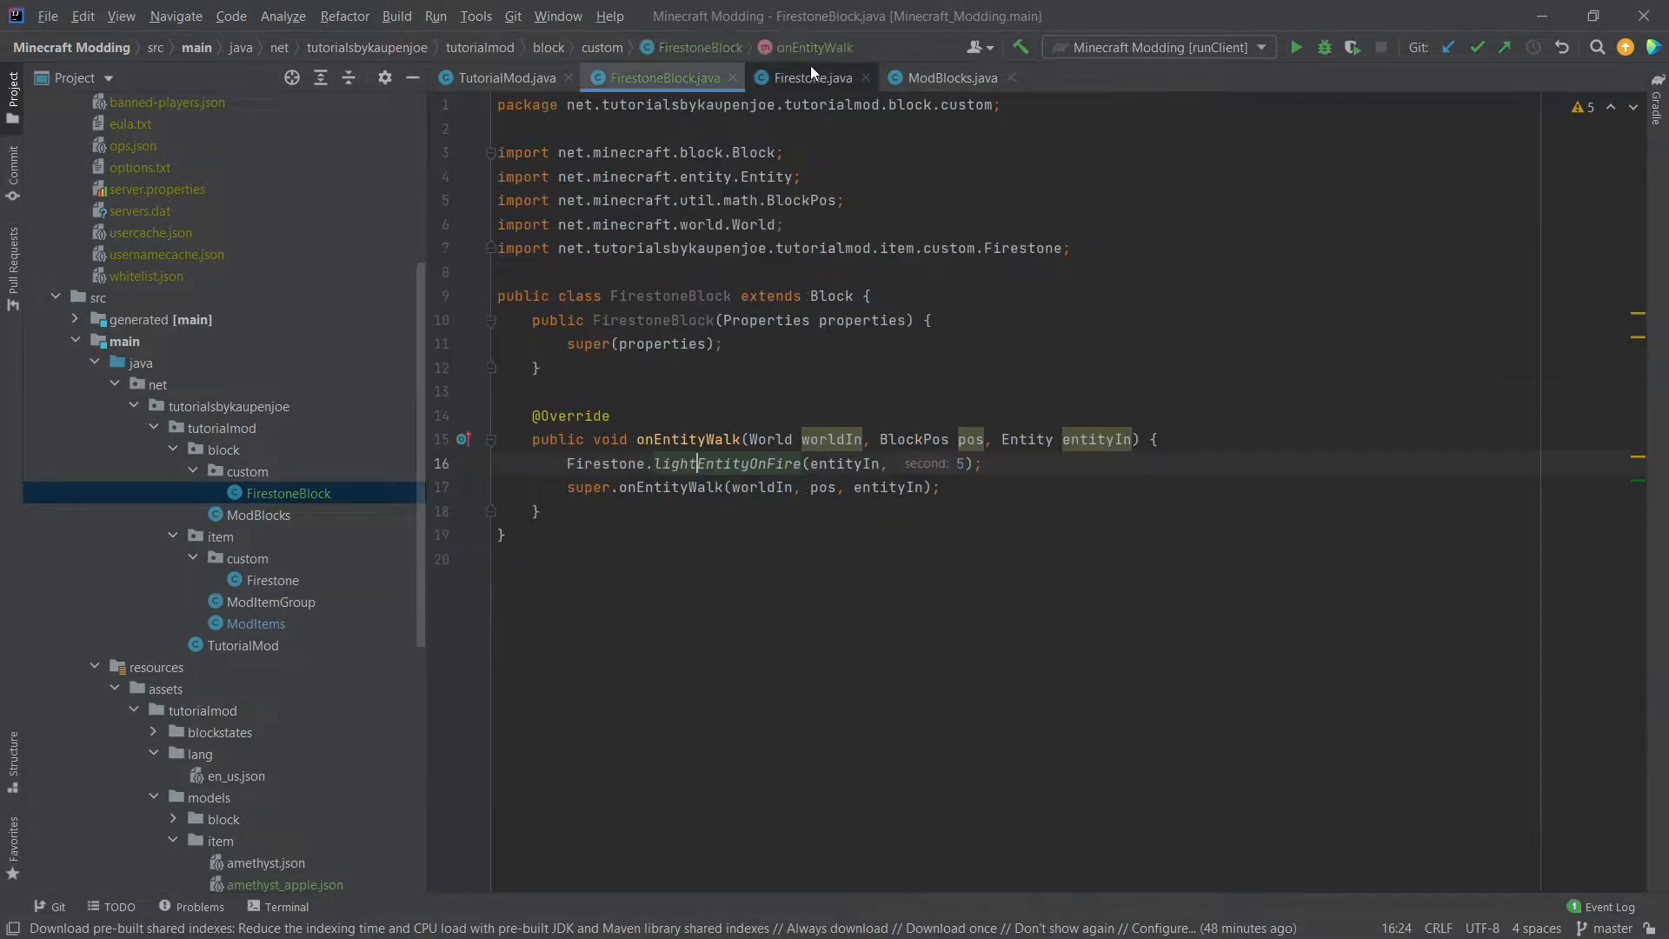
left_click(866, 77)
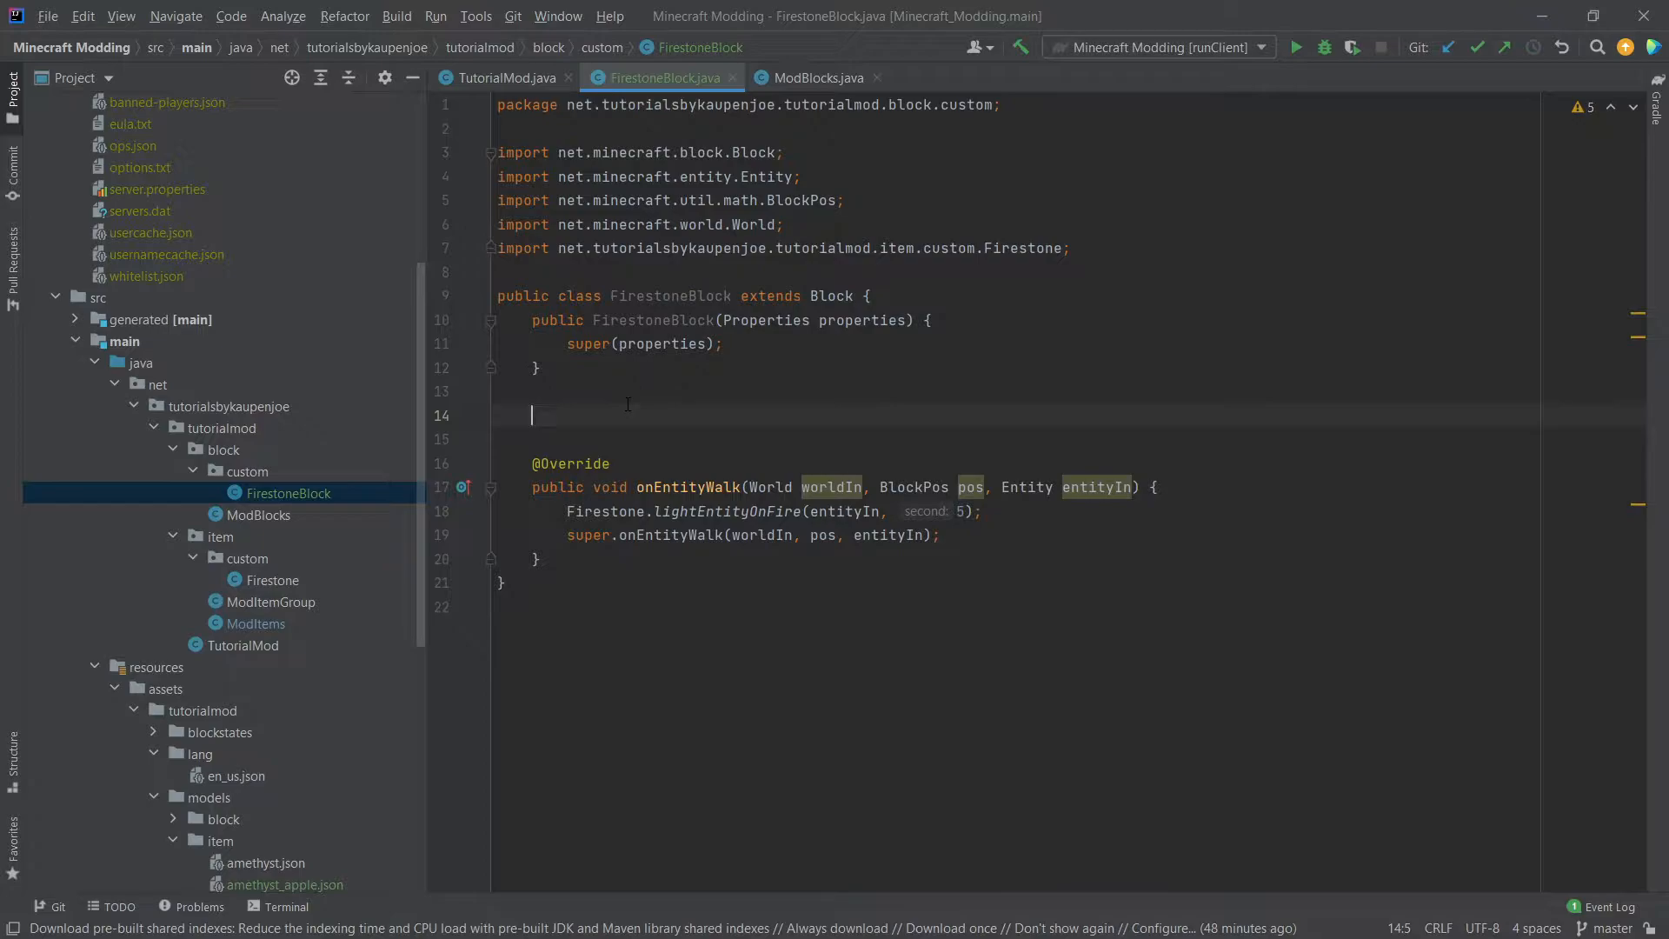
type("onblock")
type("@")
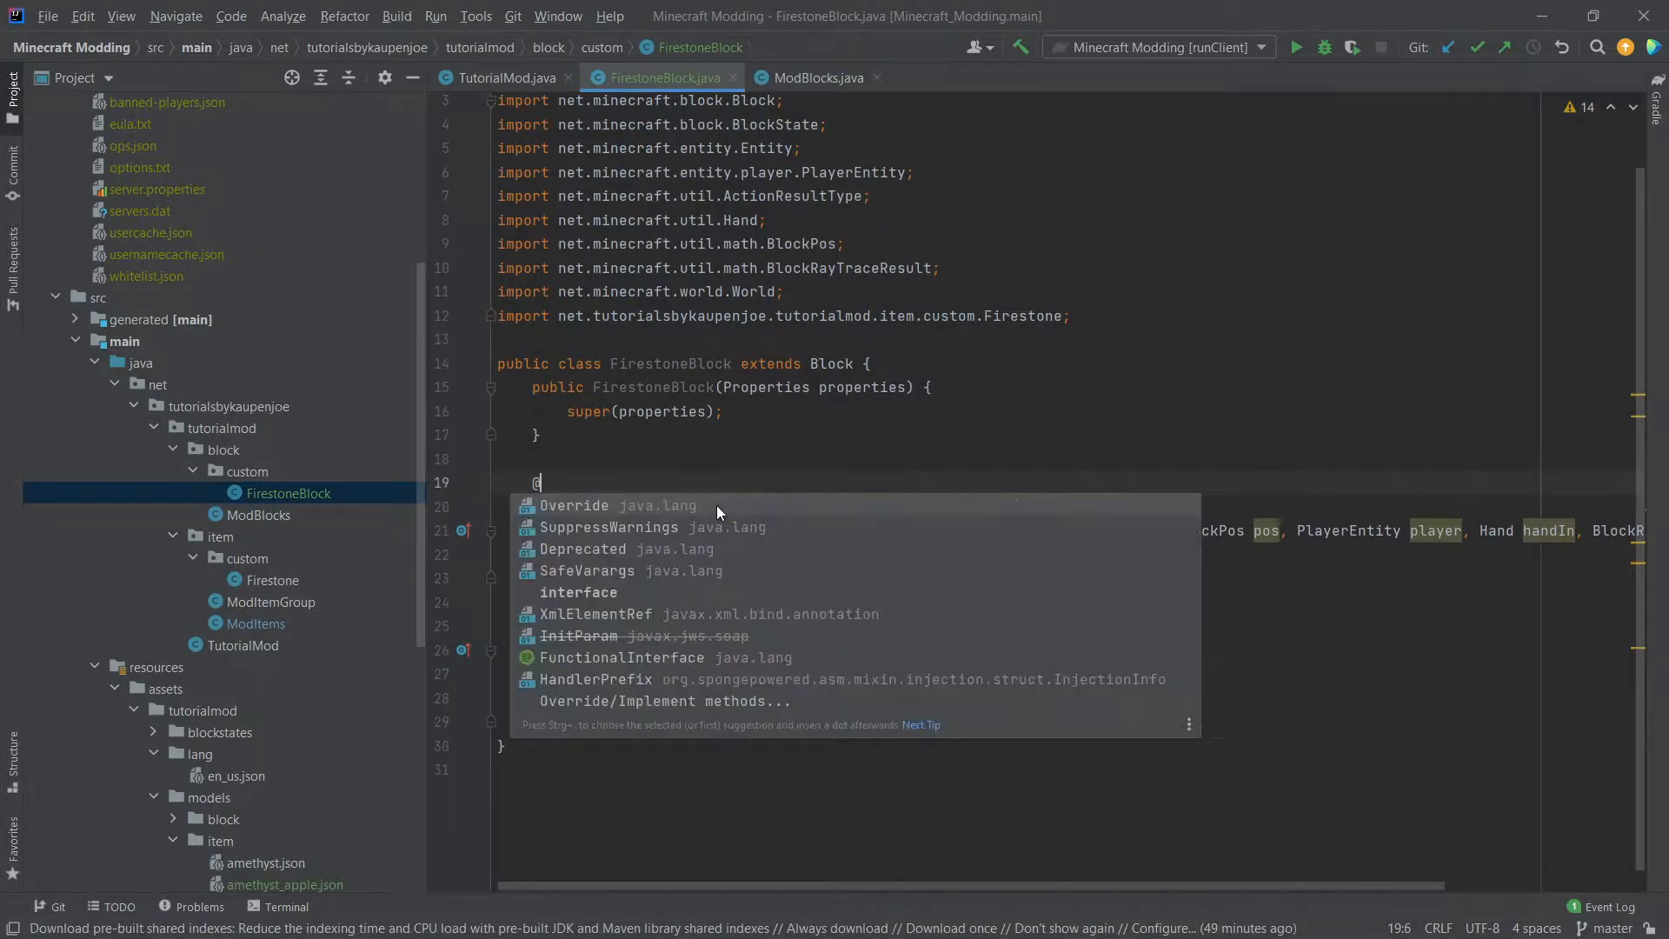
type("Si")
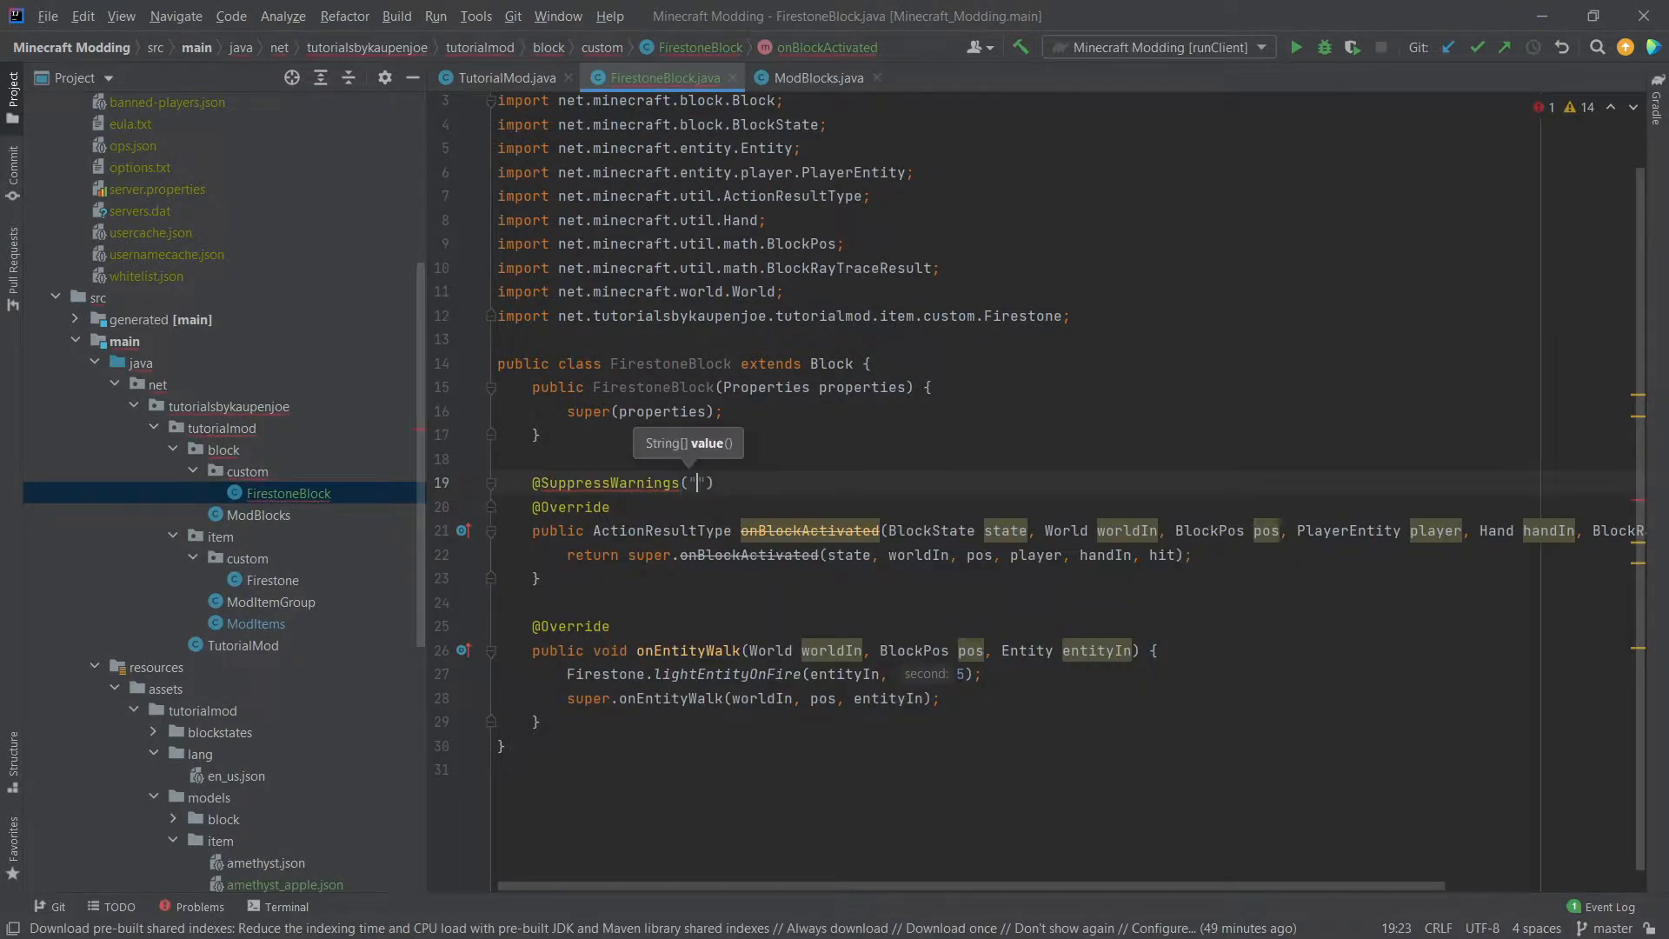
type("deprecation")
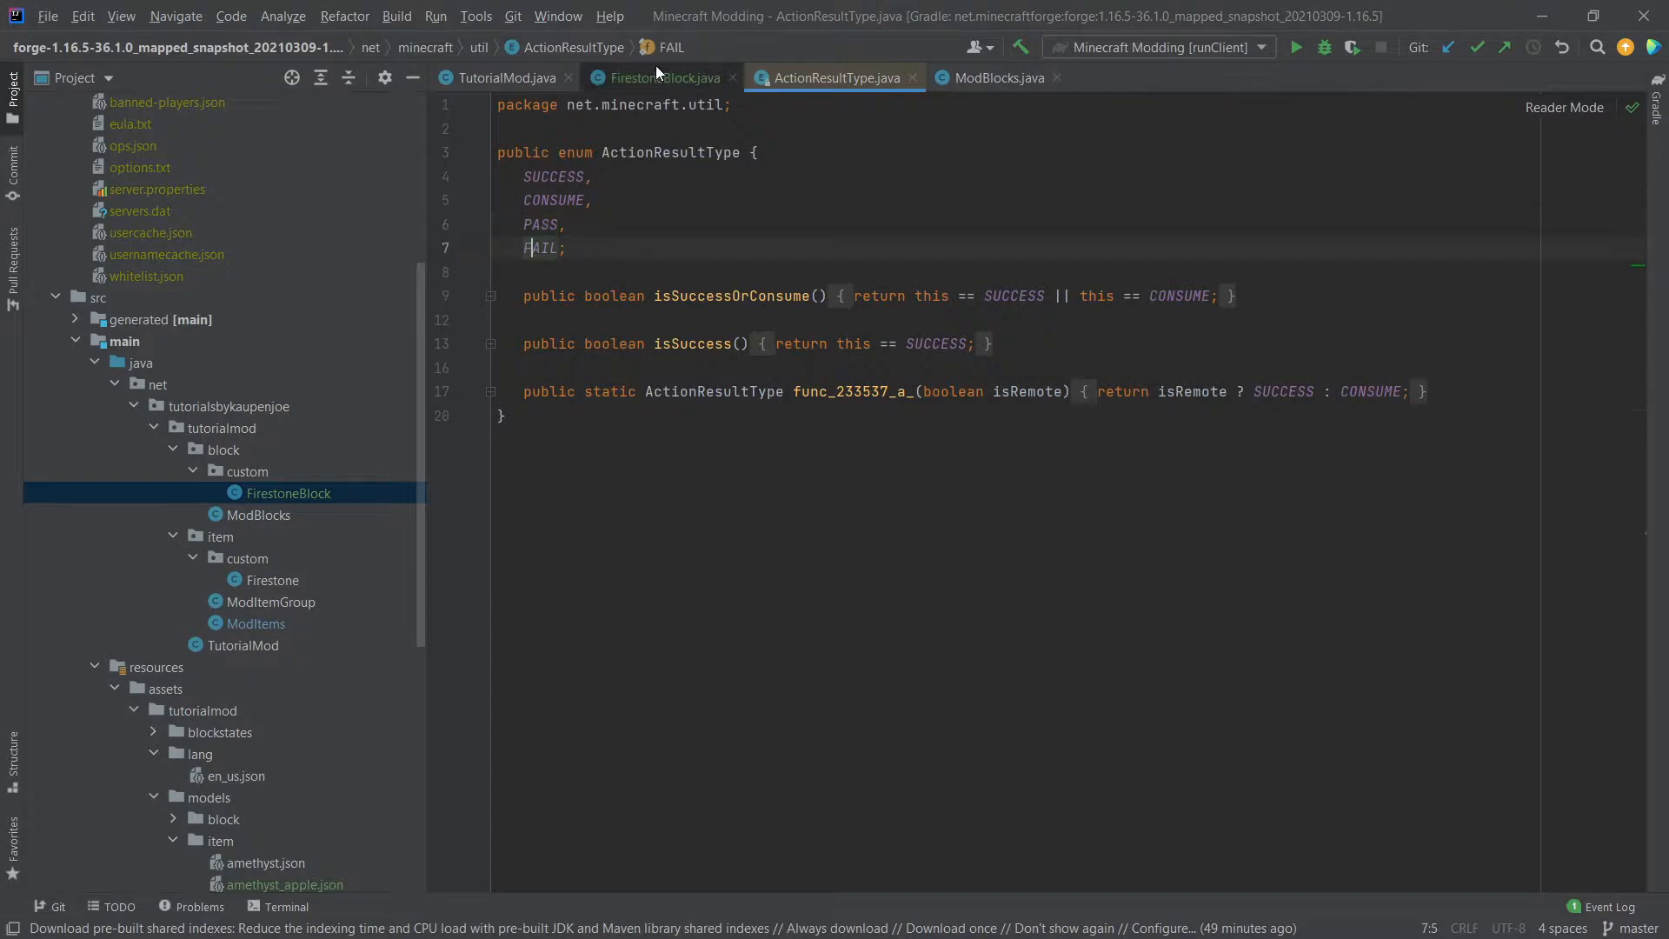
Step: Return to FirestoneBlock and open blank lines inside the onBlockActivated body
left_click(657, 76)
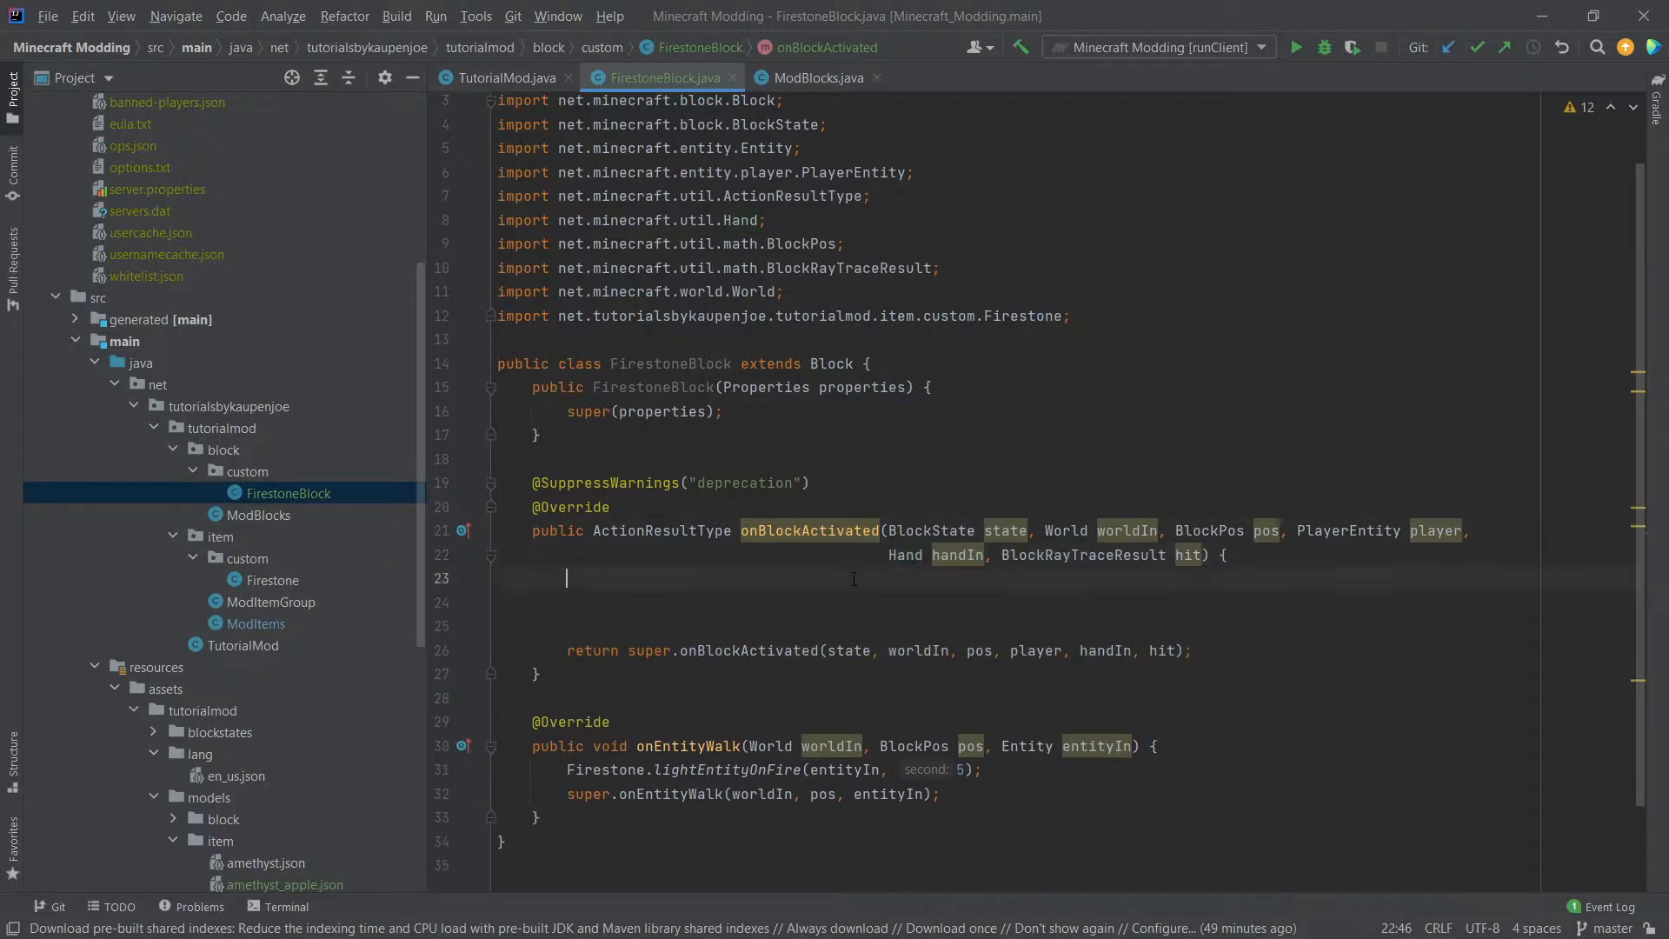
Step: Add an if(!worldIn.isRemote()) server-side check inside onBlockActivated
type("if(")
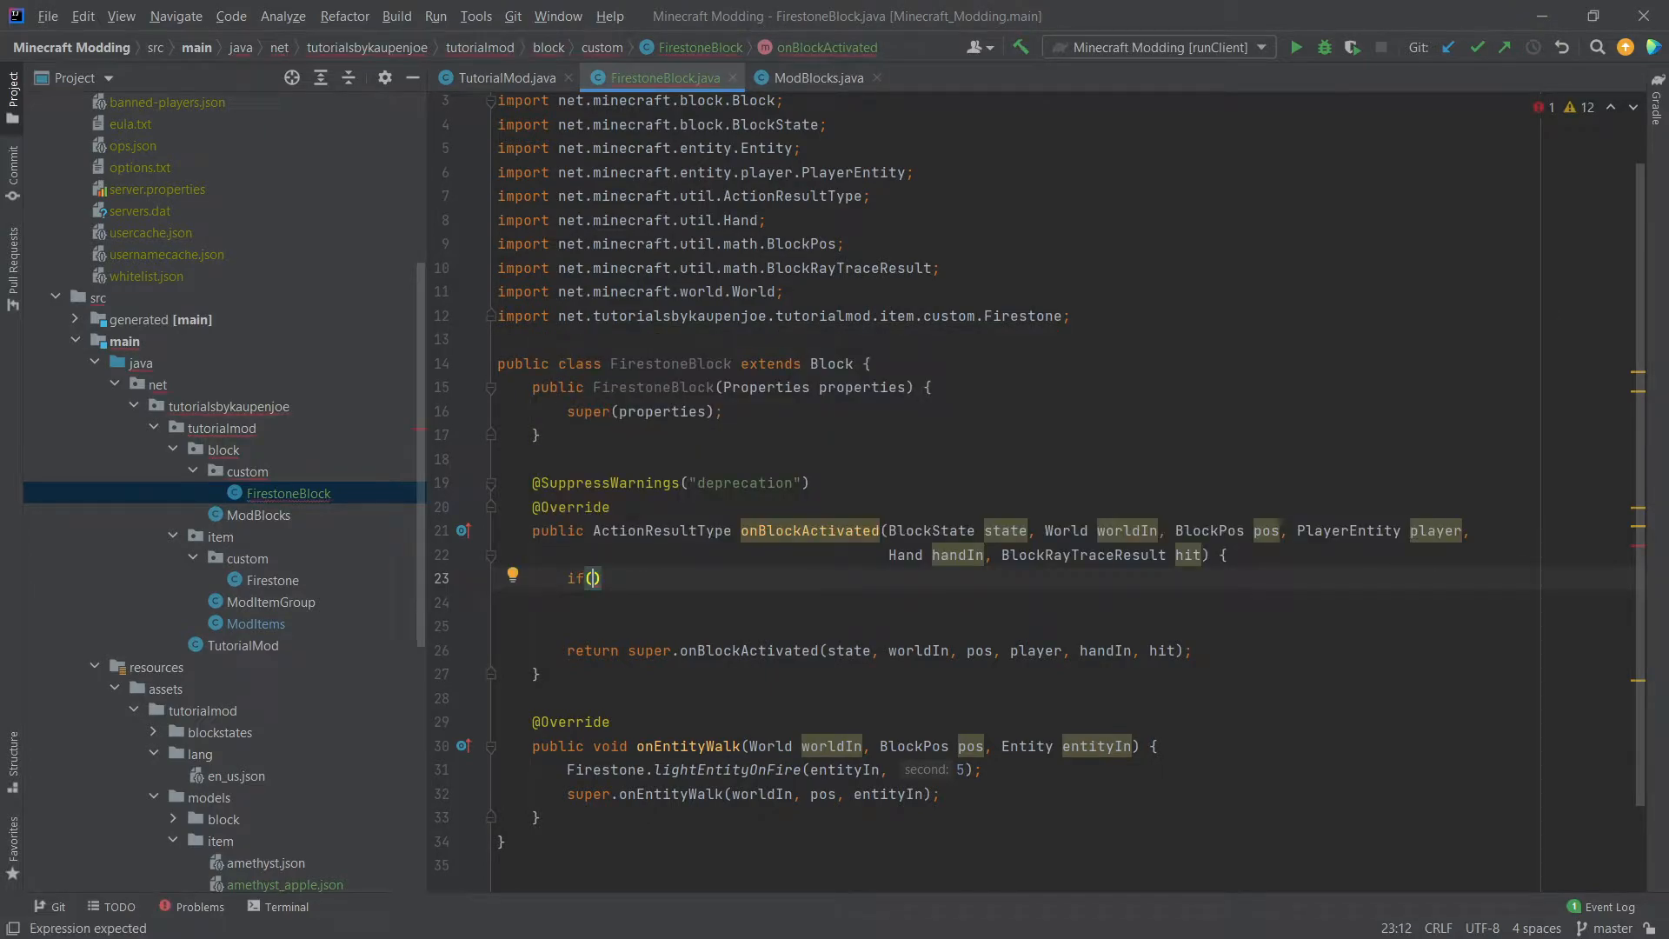
type("!worldIn.isRemote(")
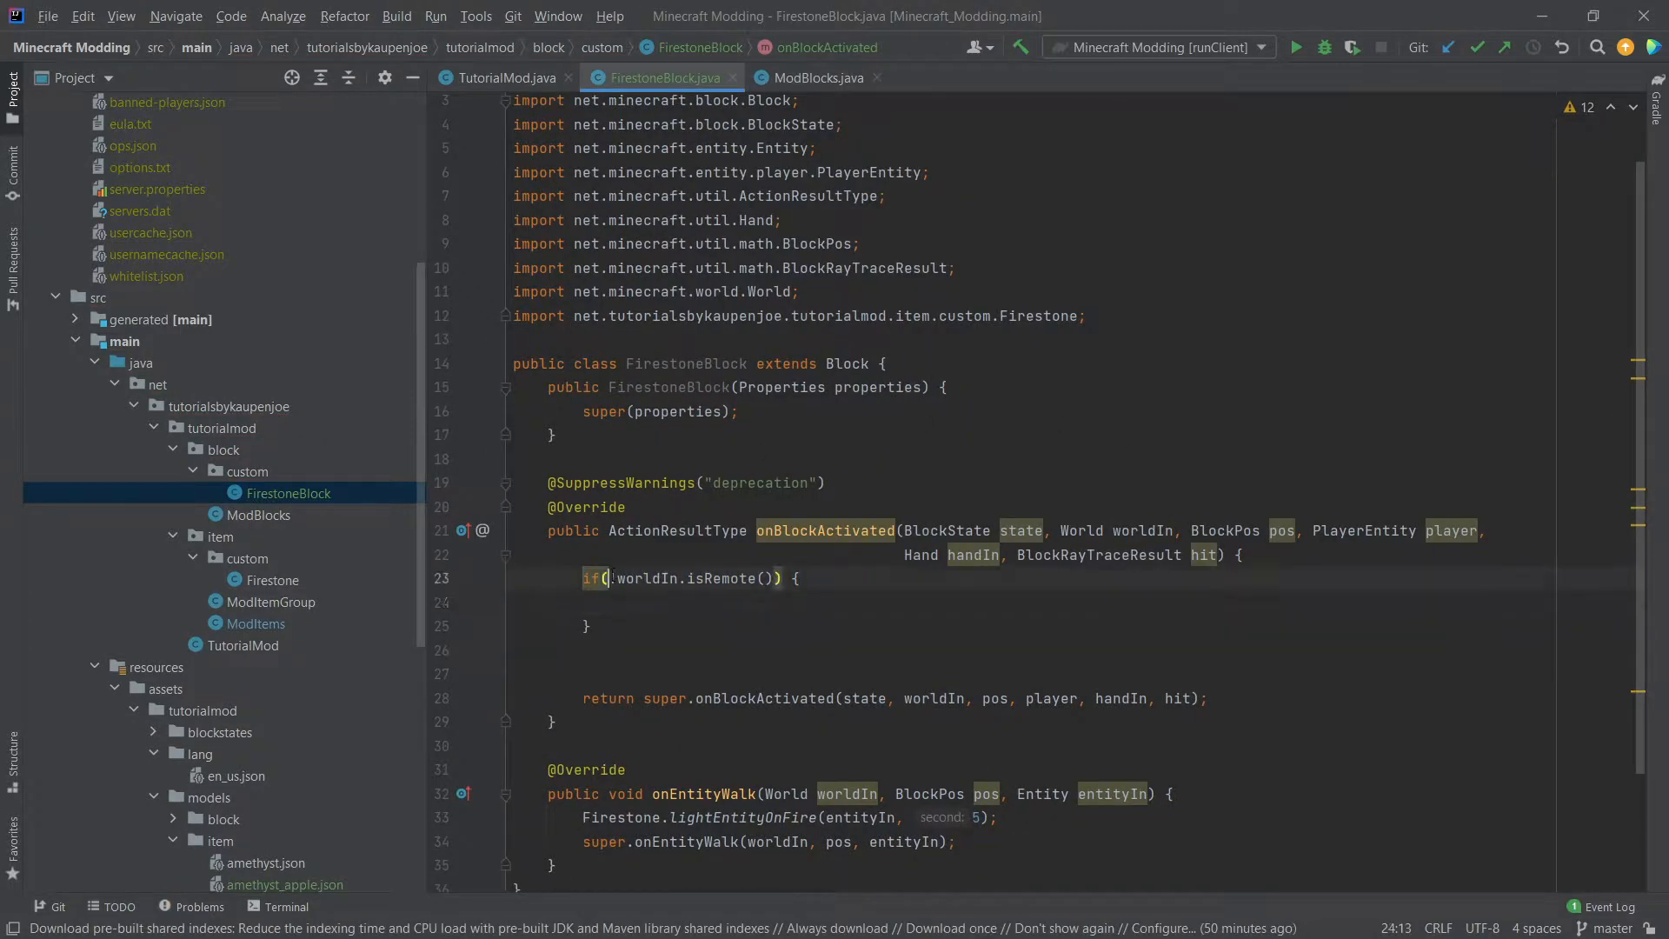
type("!")
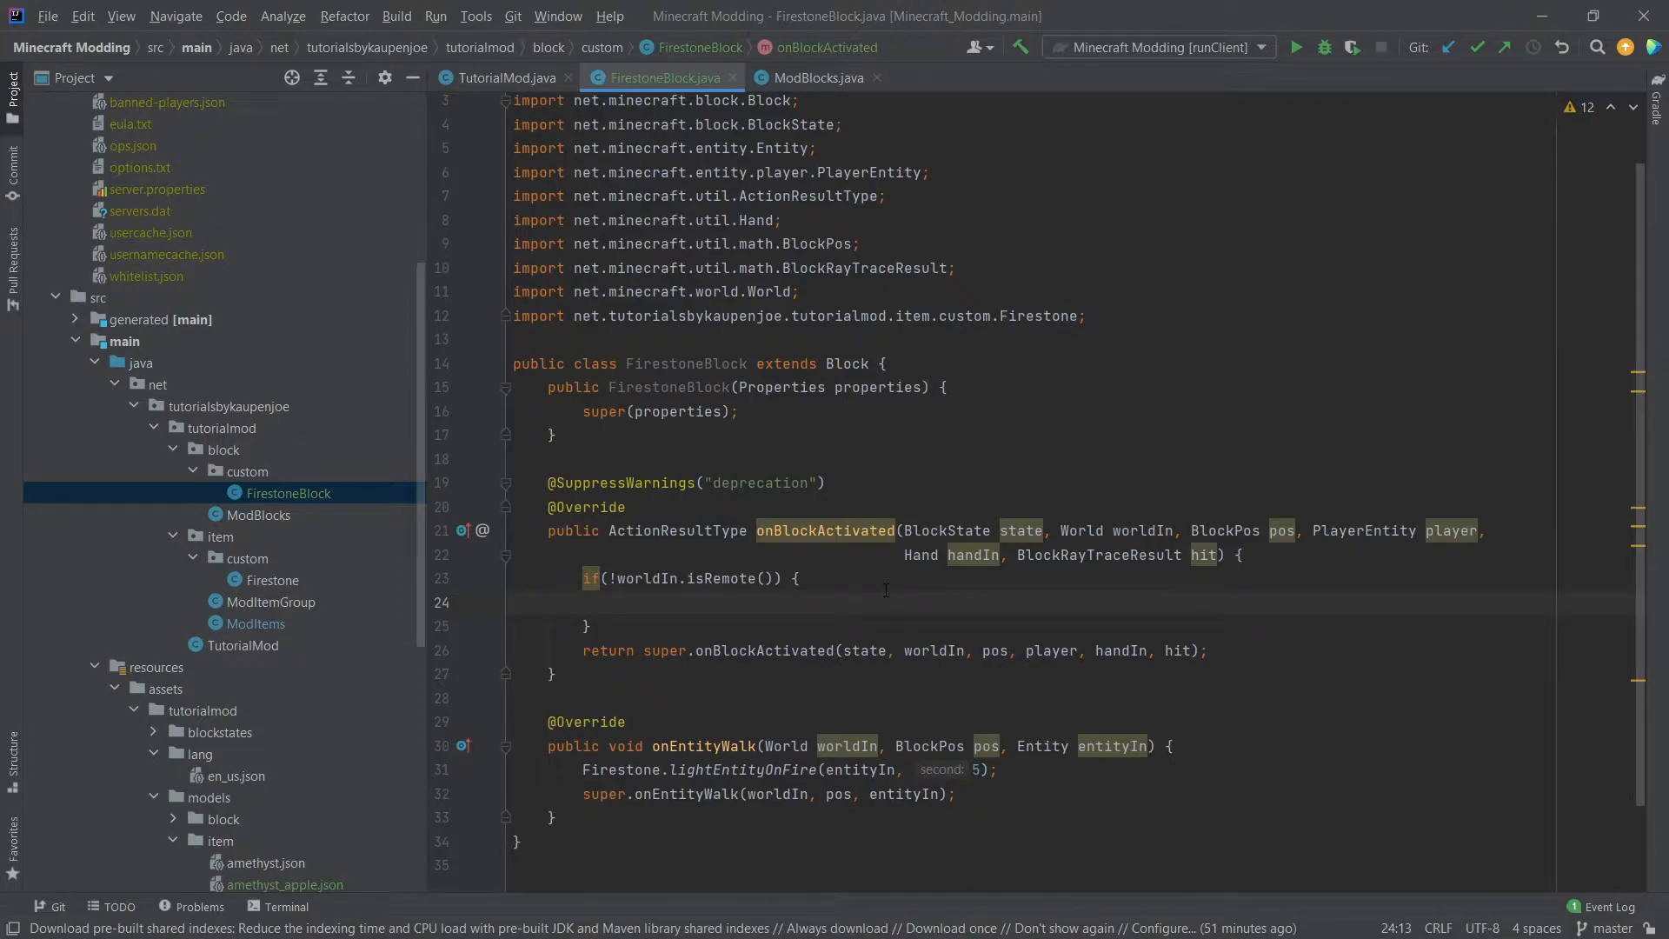
left_click(615, 604)
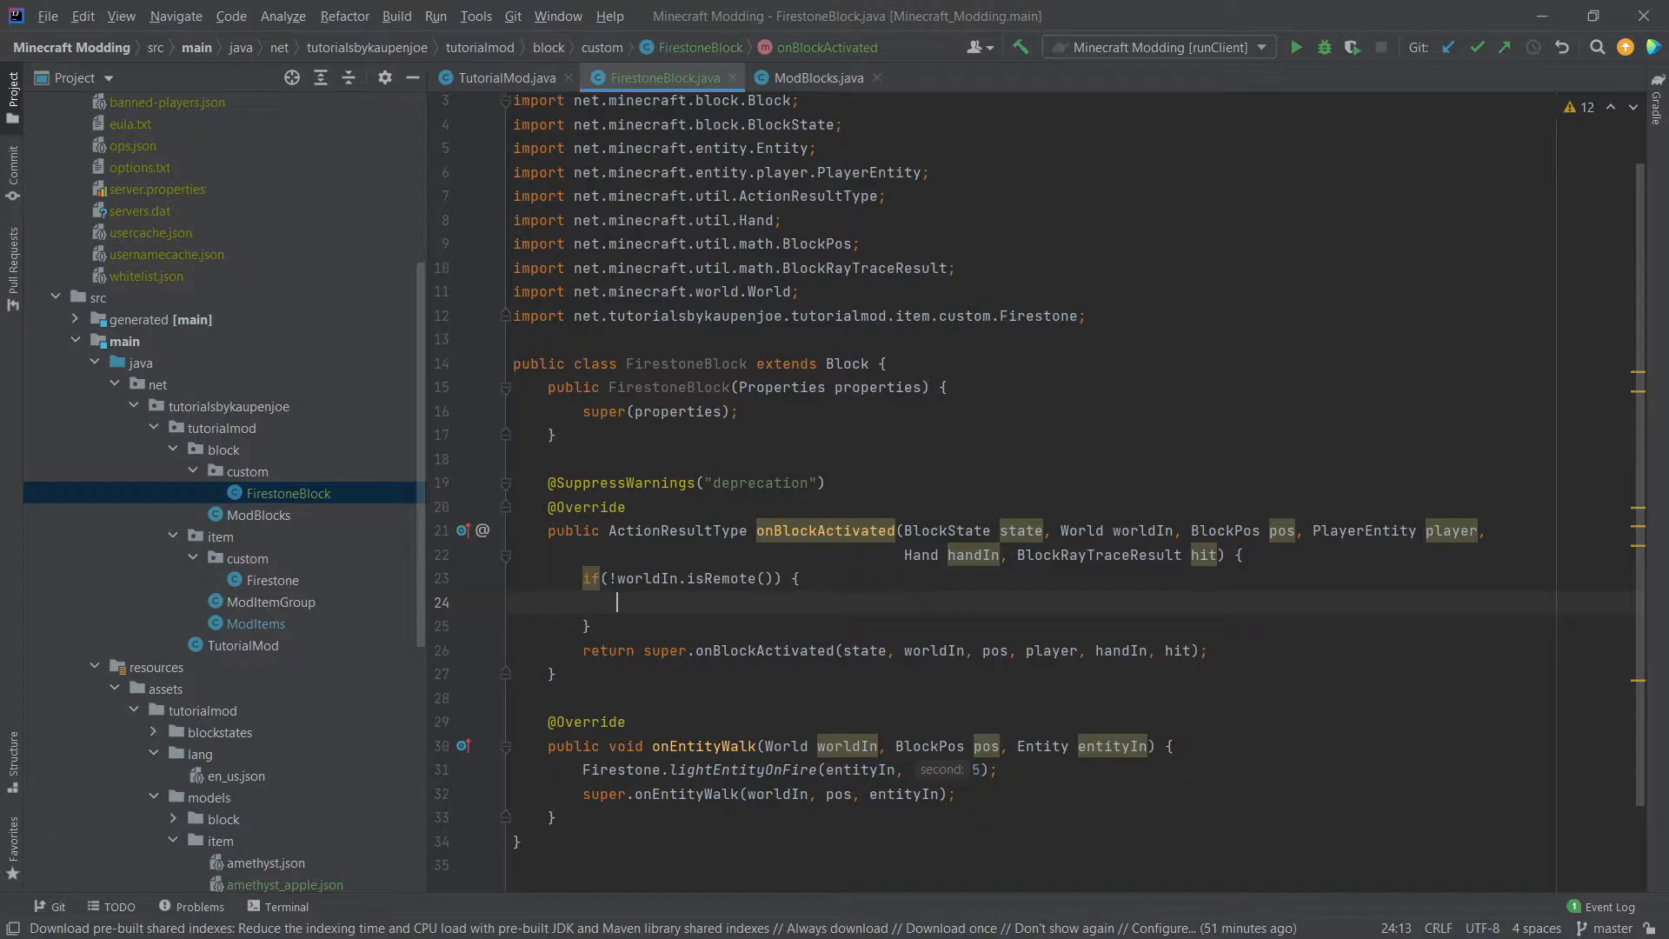
Step: Print separate right-click messages for Hand.MAIN_HAND and Hand.OFF_HAND
type("if(handIn.")
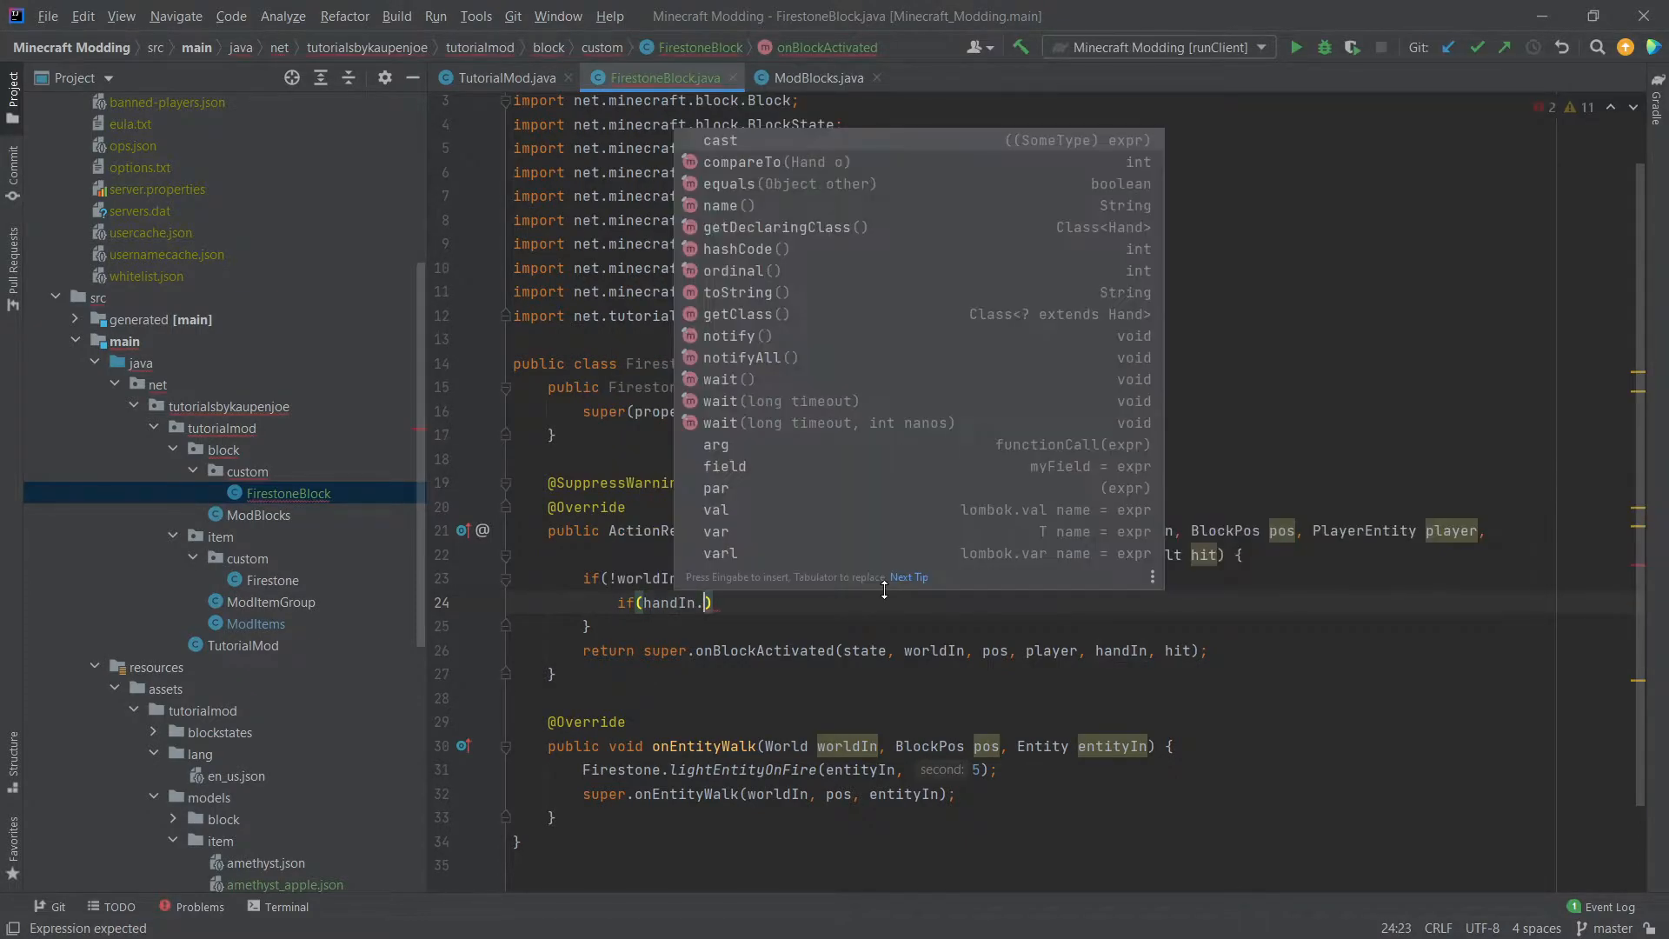
type("== Hand")
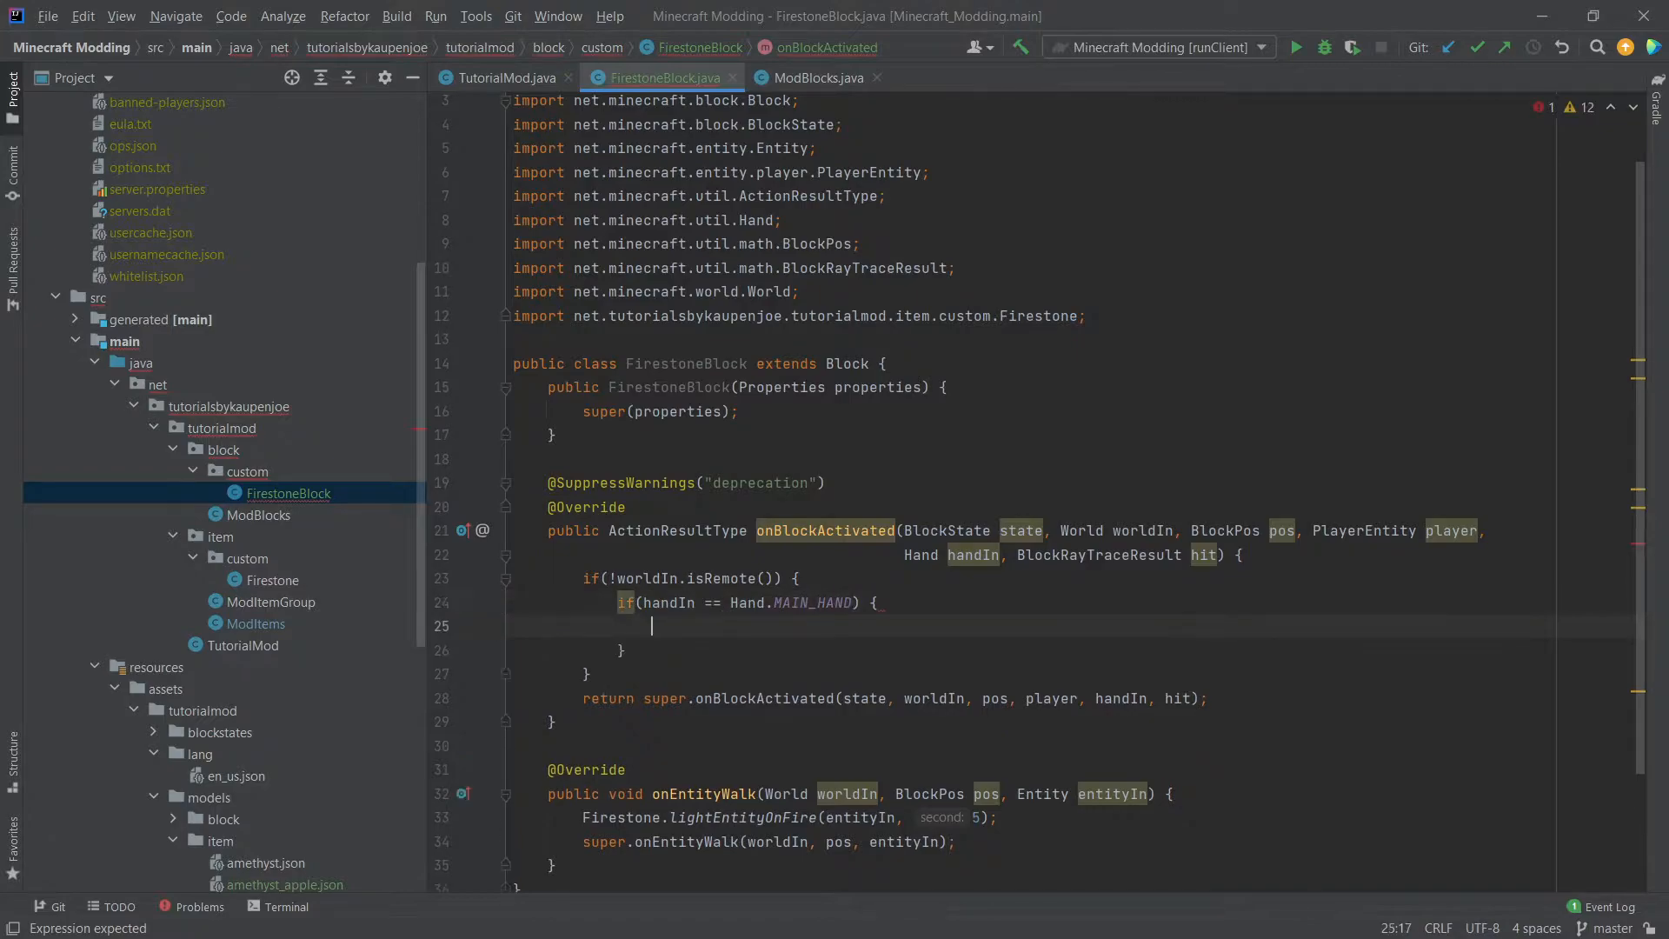
type("System.out.")
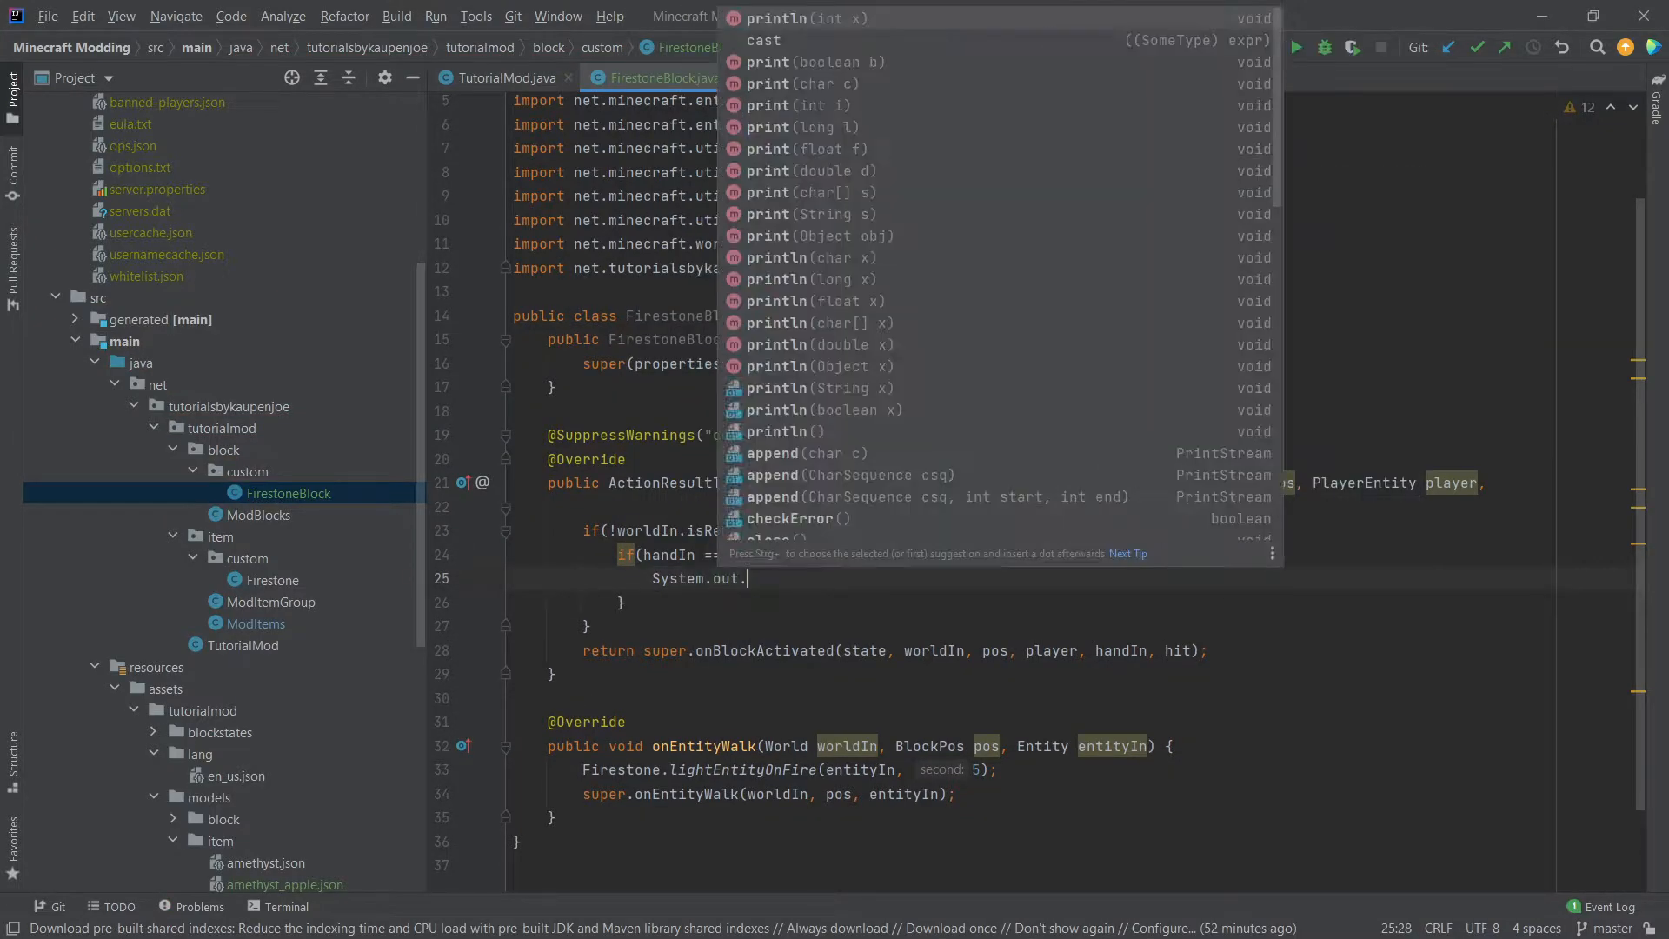
left_click(784, 432)
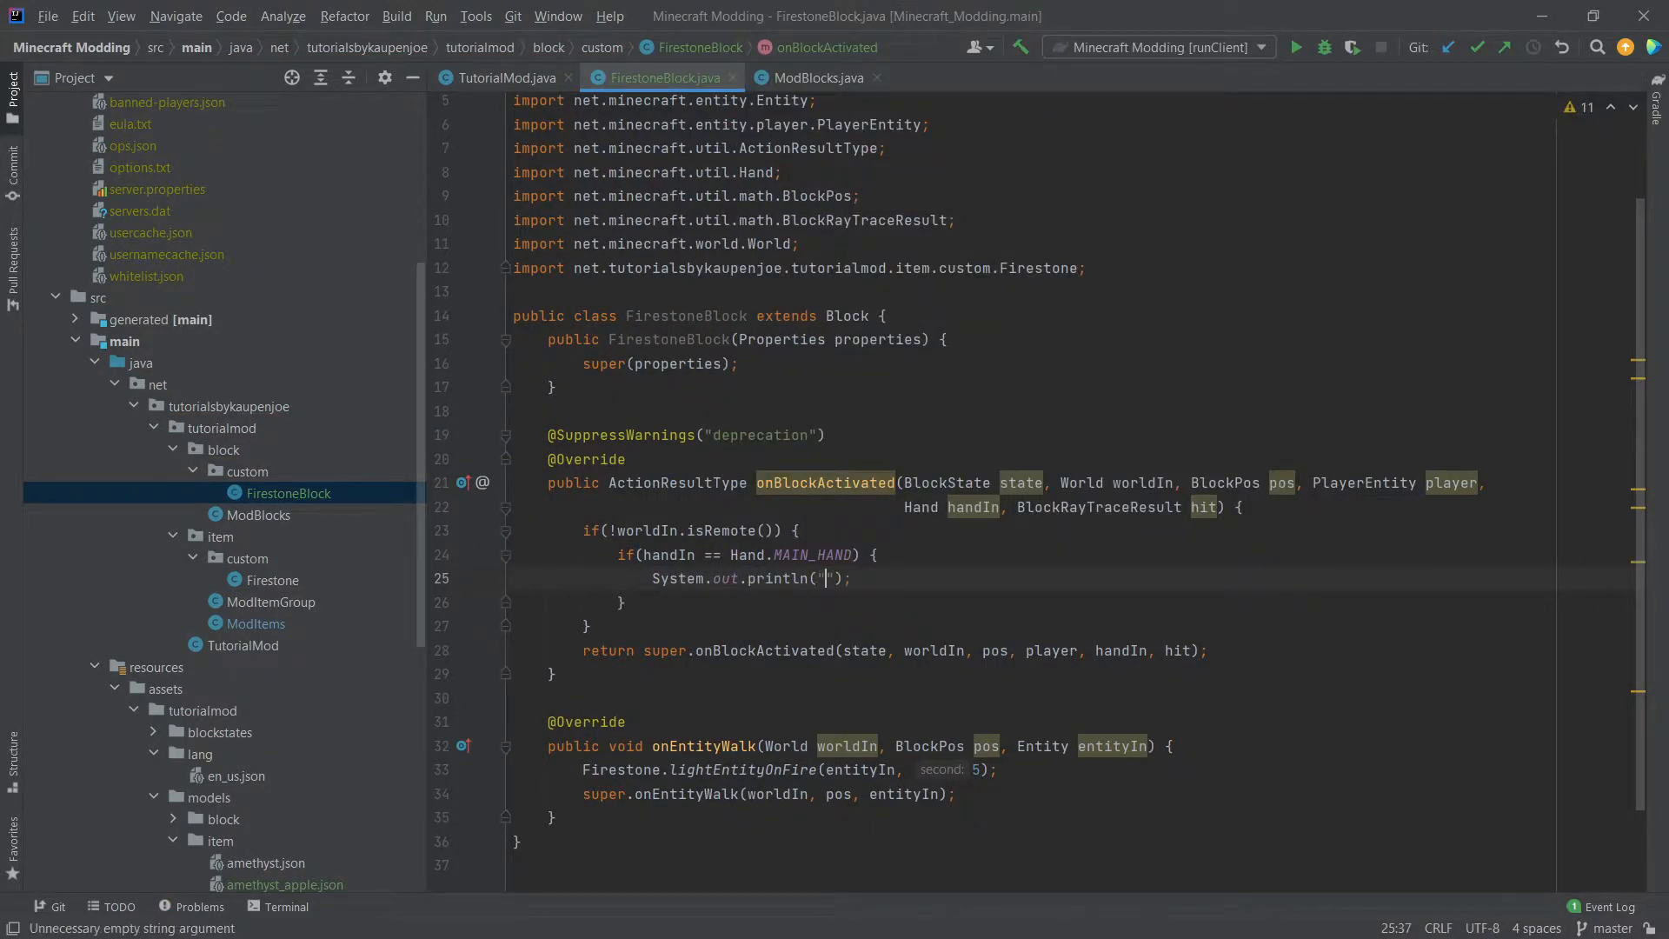
type("I right-clicked a FirestoneBlock. Called for the Main Hand!")
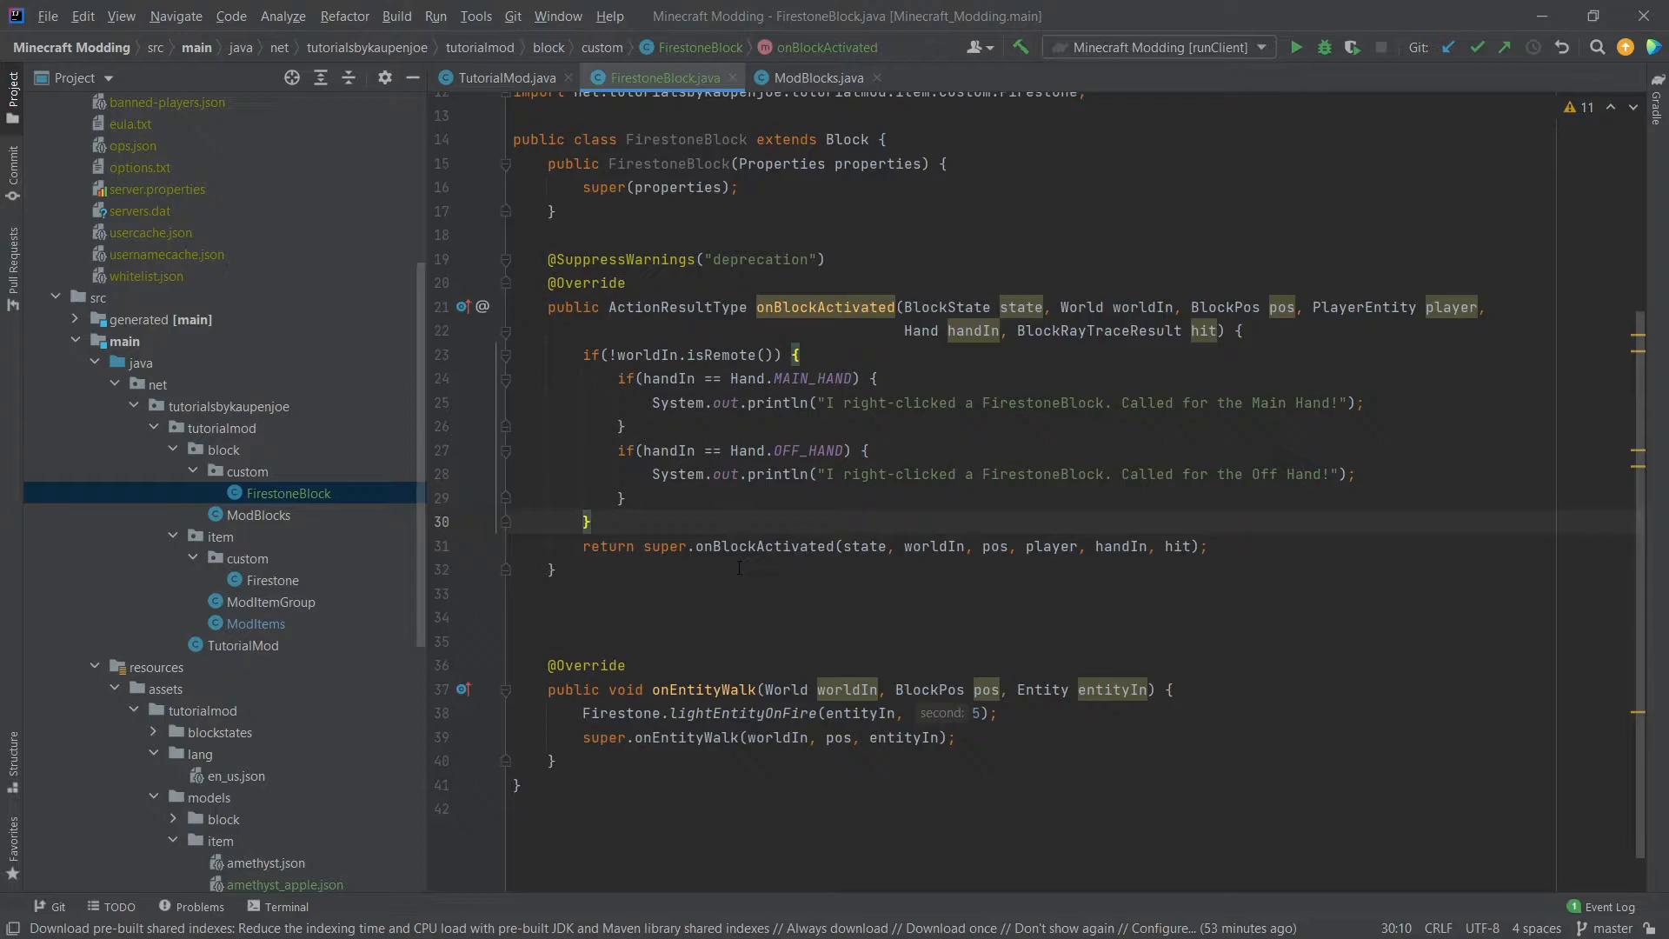
Step: Override onBlockClicked to print "I left-clicked a FirestoneBlock" on the server side
type("onBlock")
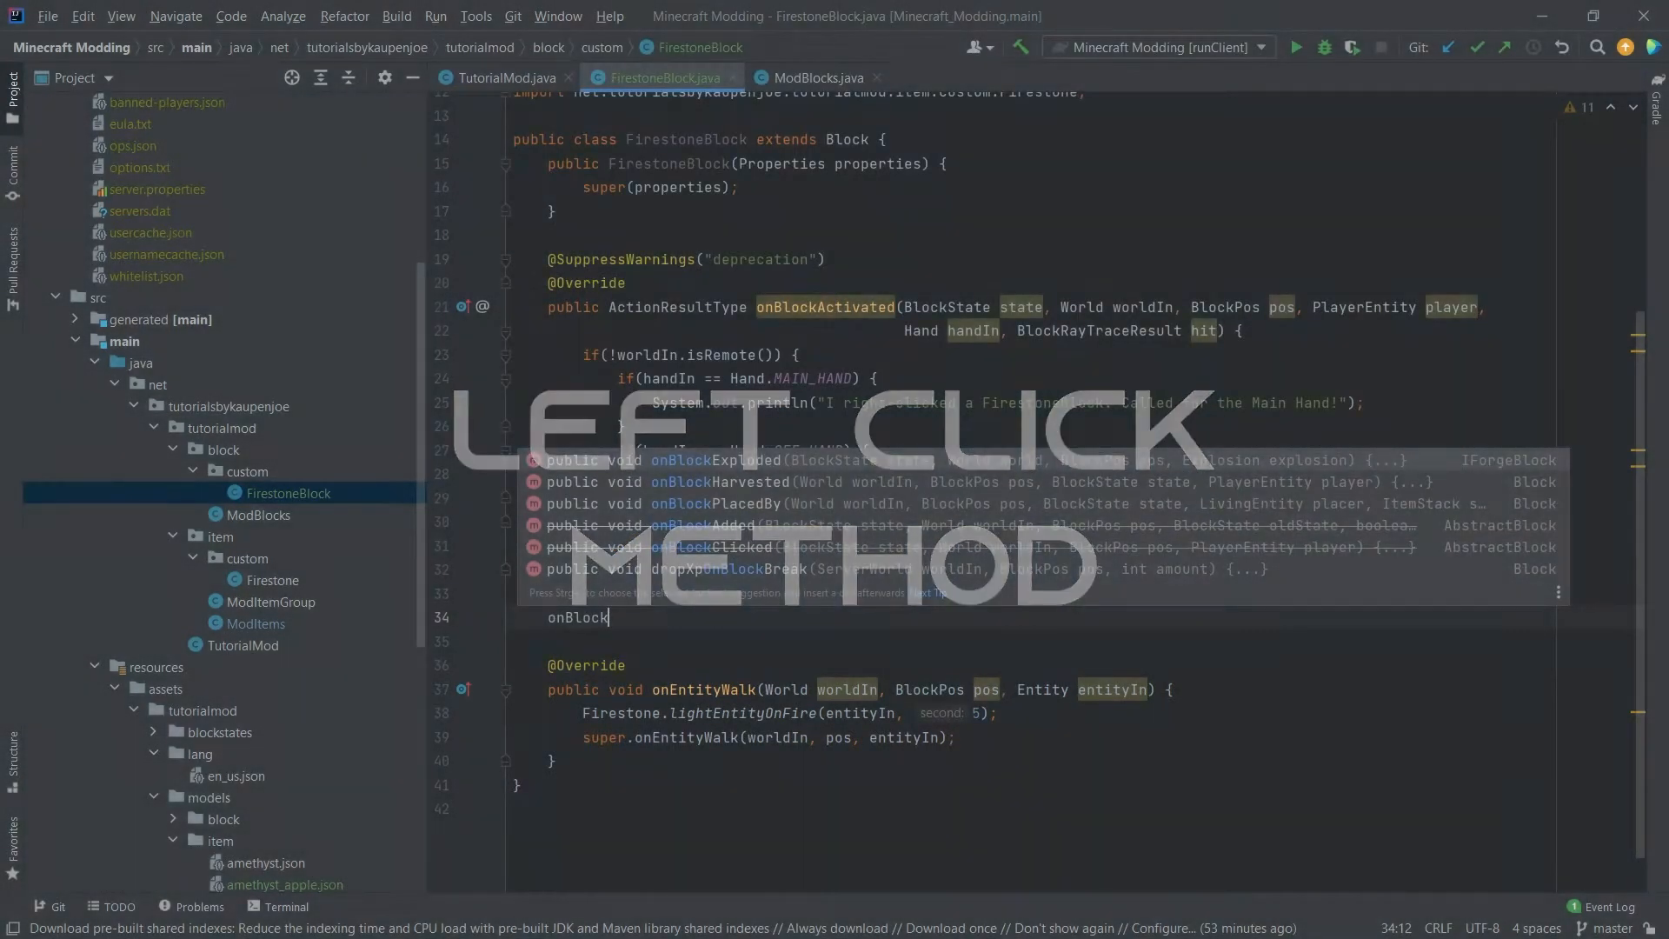
left_click(723, 546)
type("if(!worldIn.isRemote()) {")
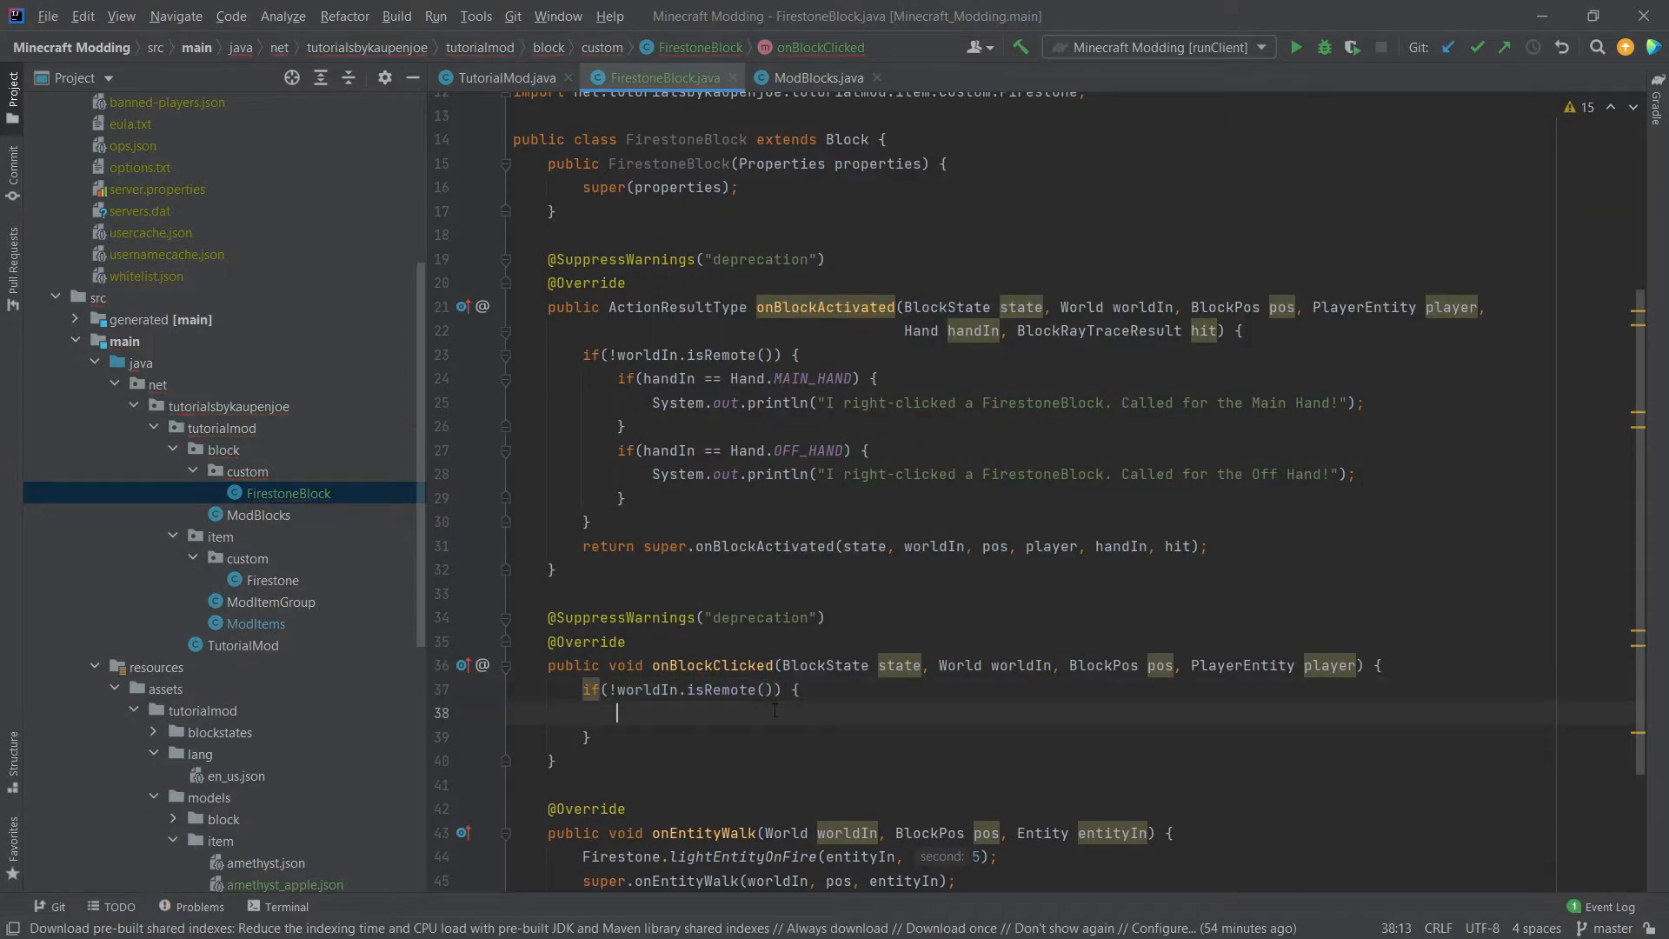
type("System.out.println(\"I le\");")
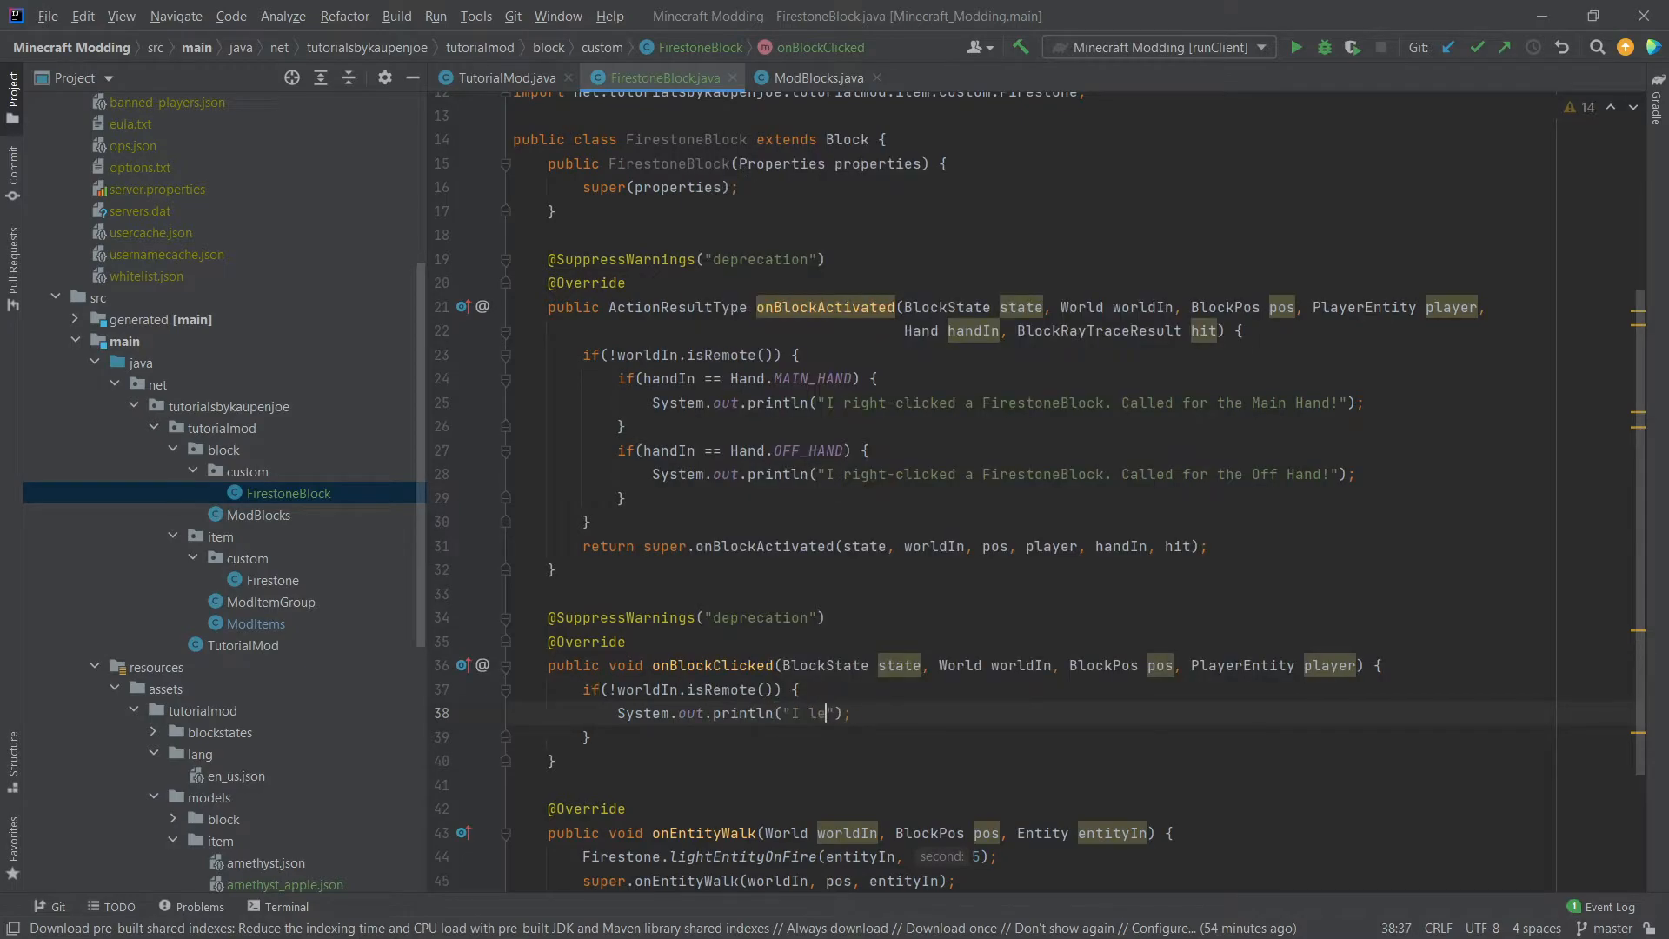
type("left-clicked a FirestoneBlock")
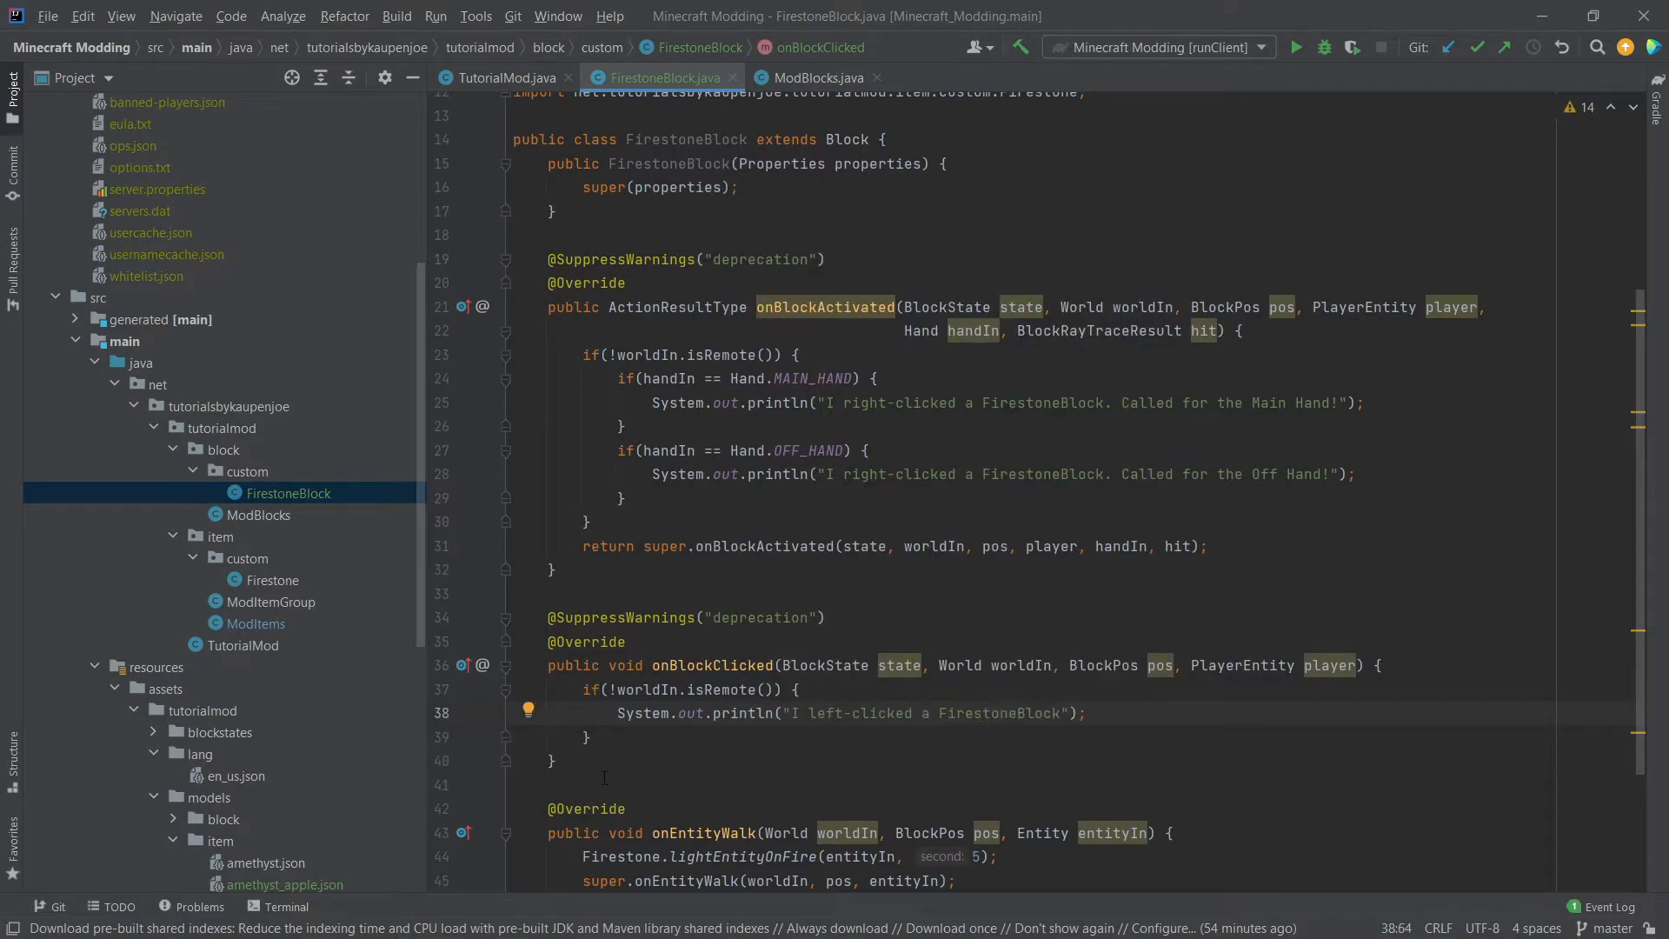
scroll("down", 3)
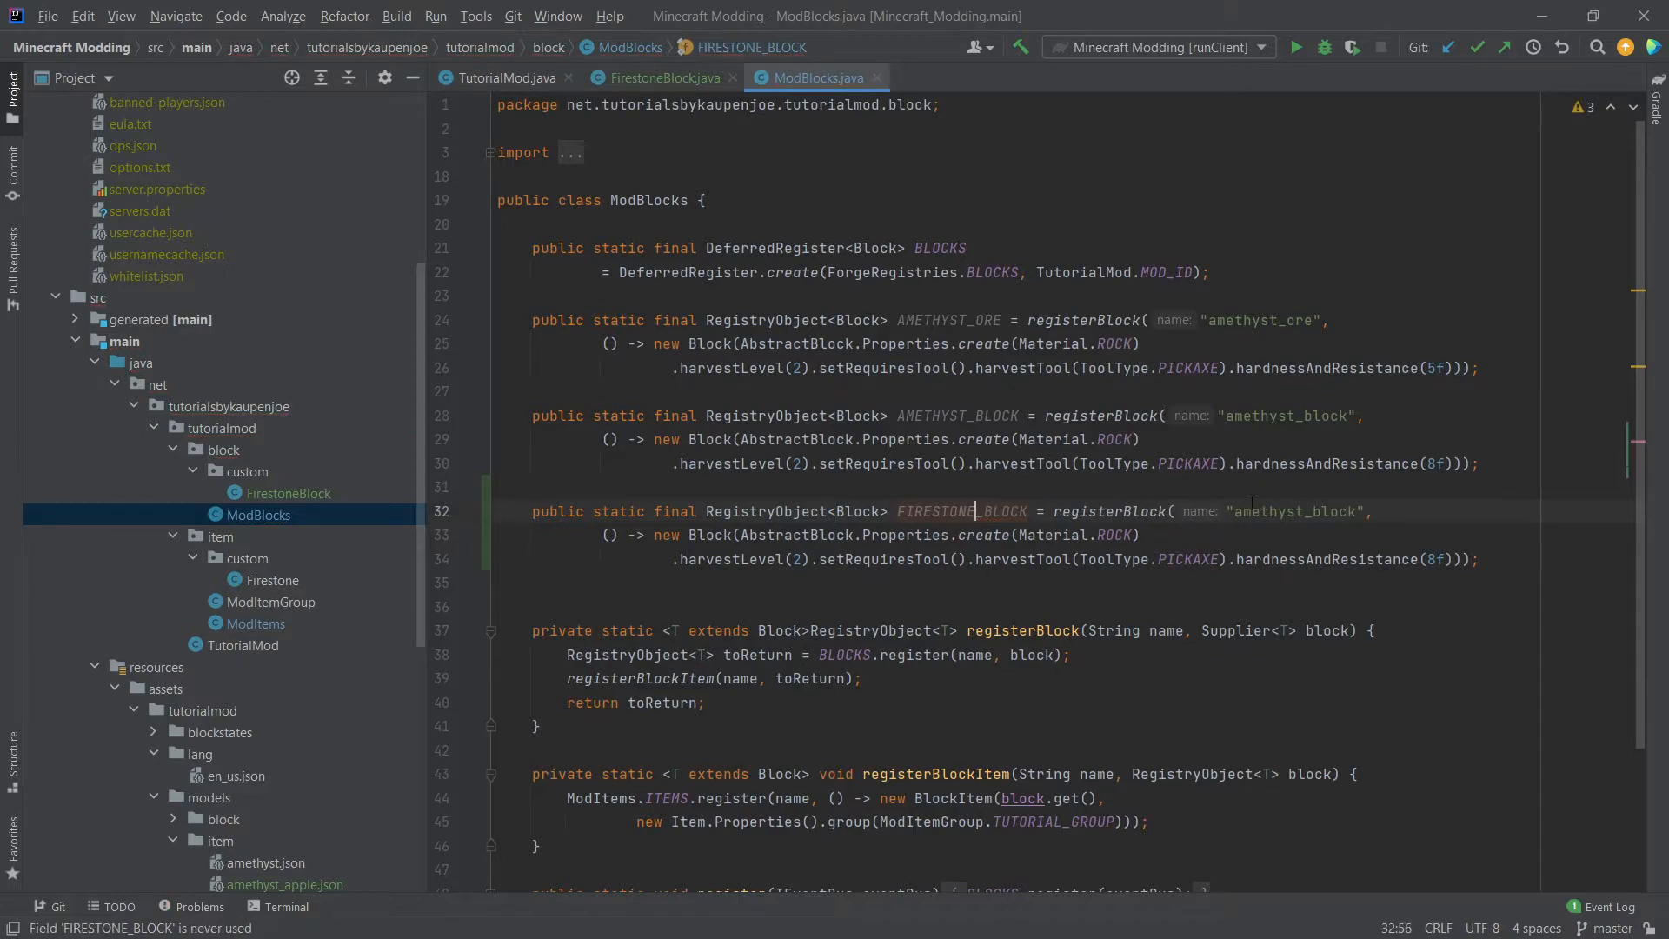
Step: Rename the duplicated entry to firestone_block with IRON material, hardness 6f and a FirestoneBlock instance
type("firestone_block")
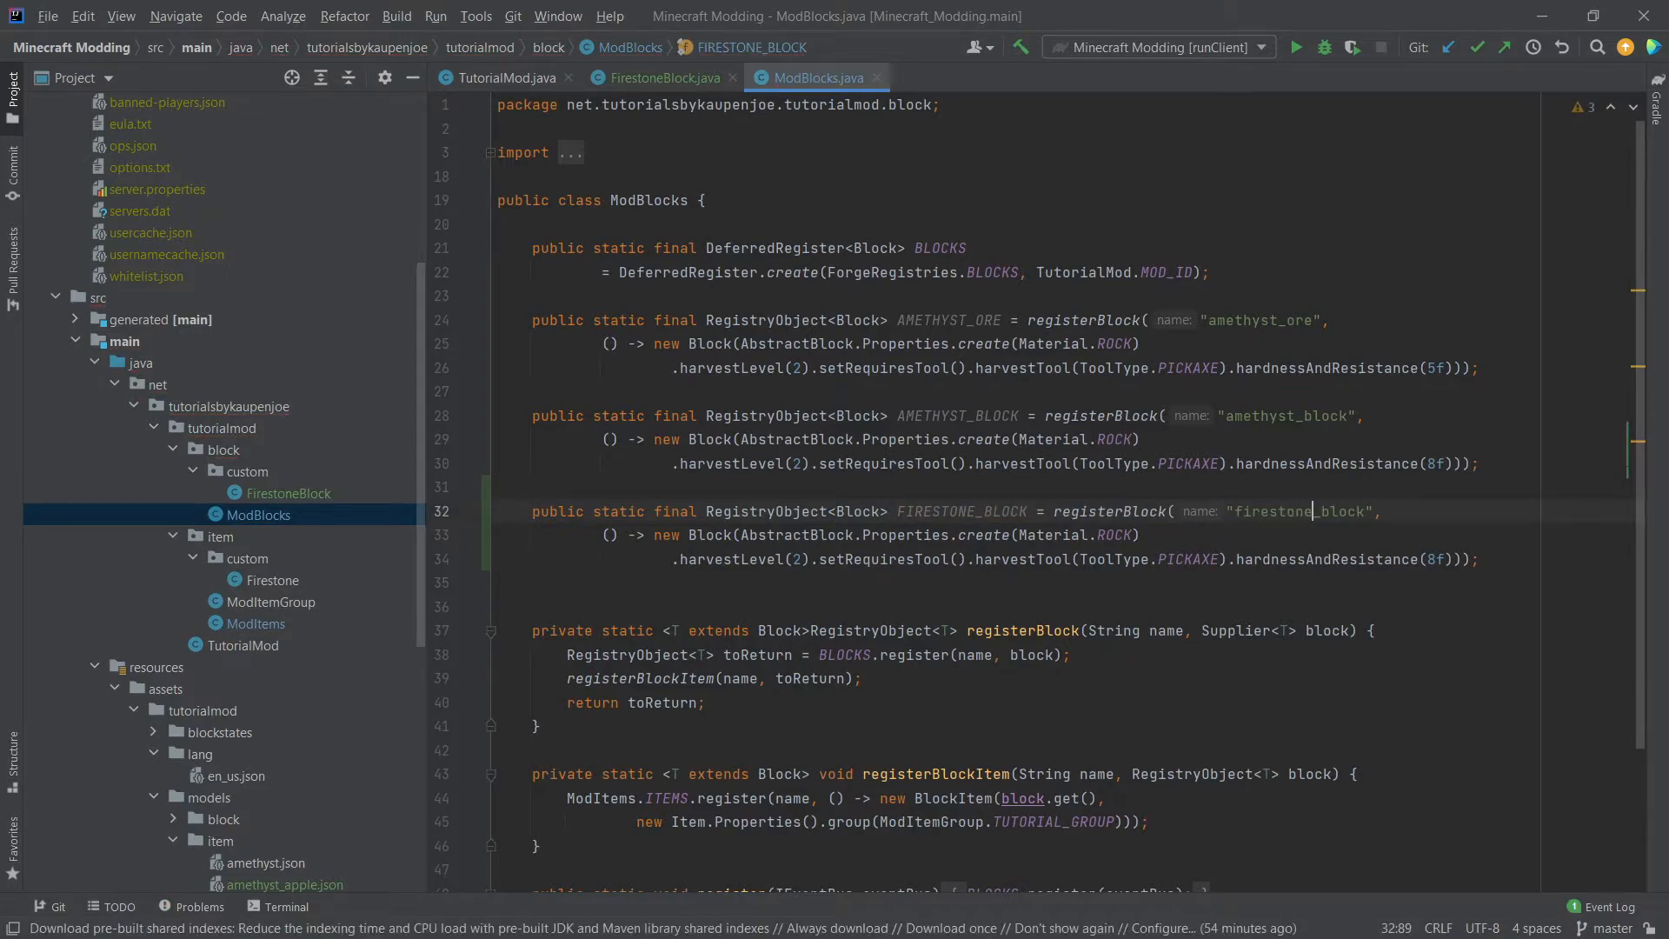
double_click(1110, 534)
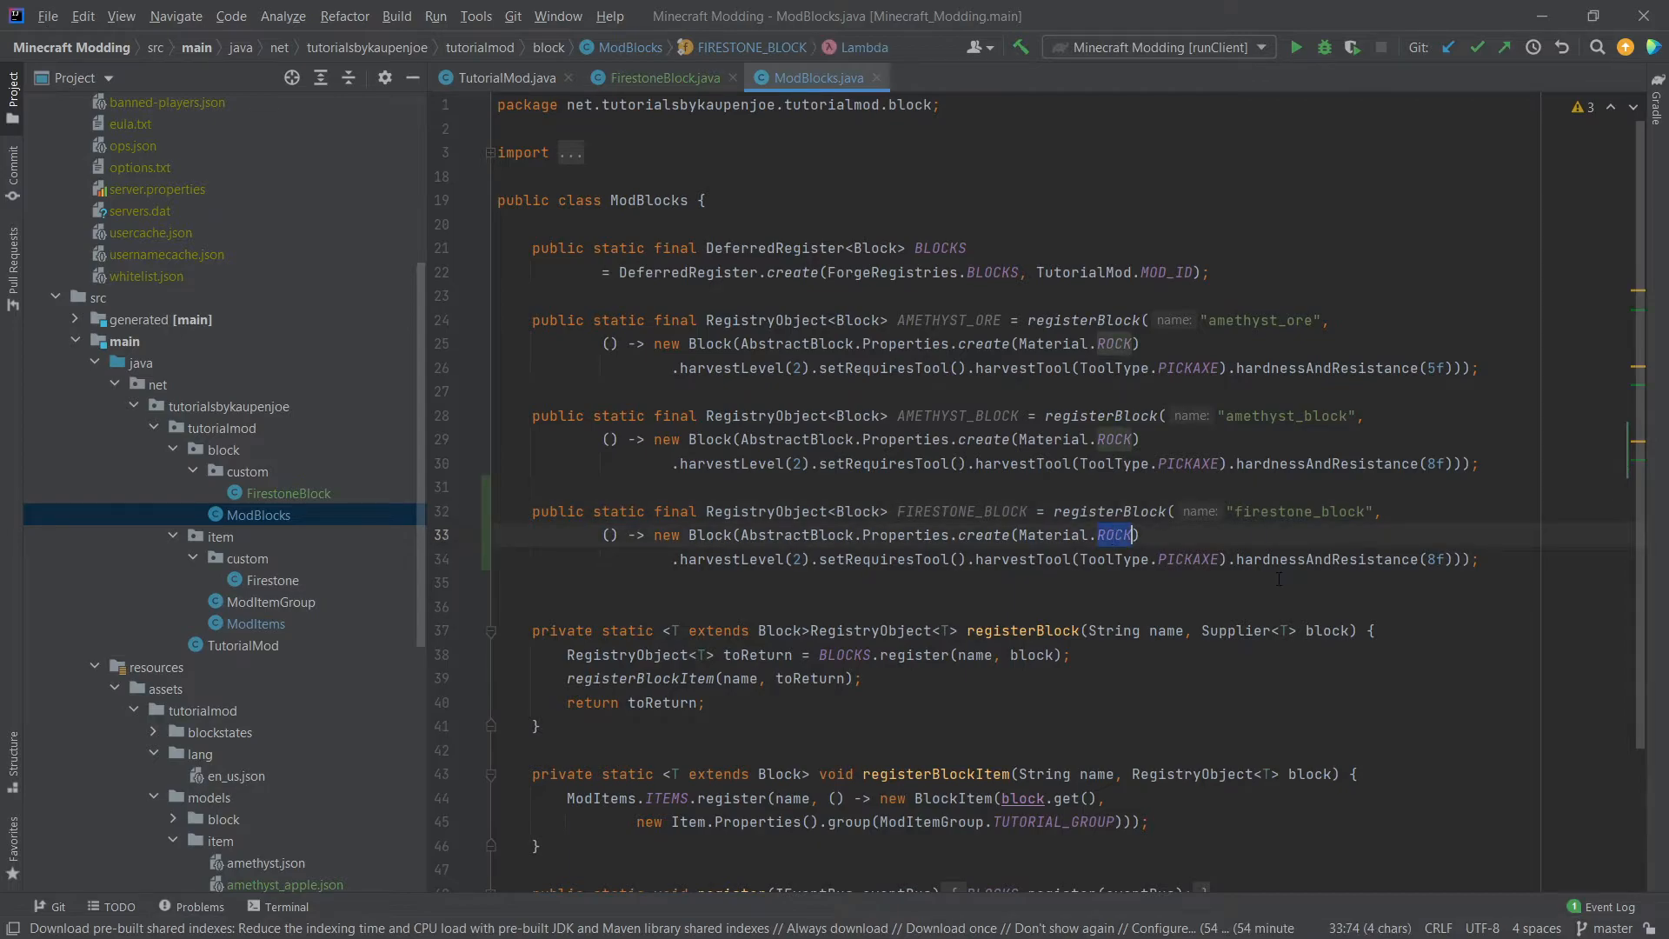
type("IRON")
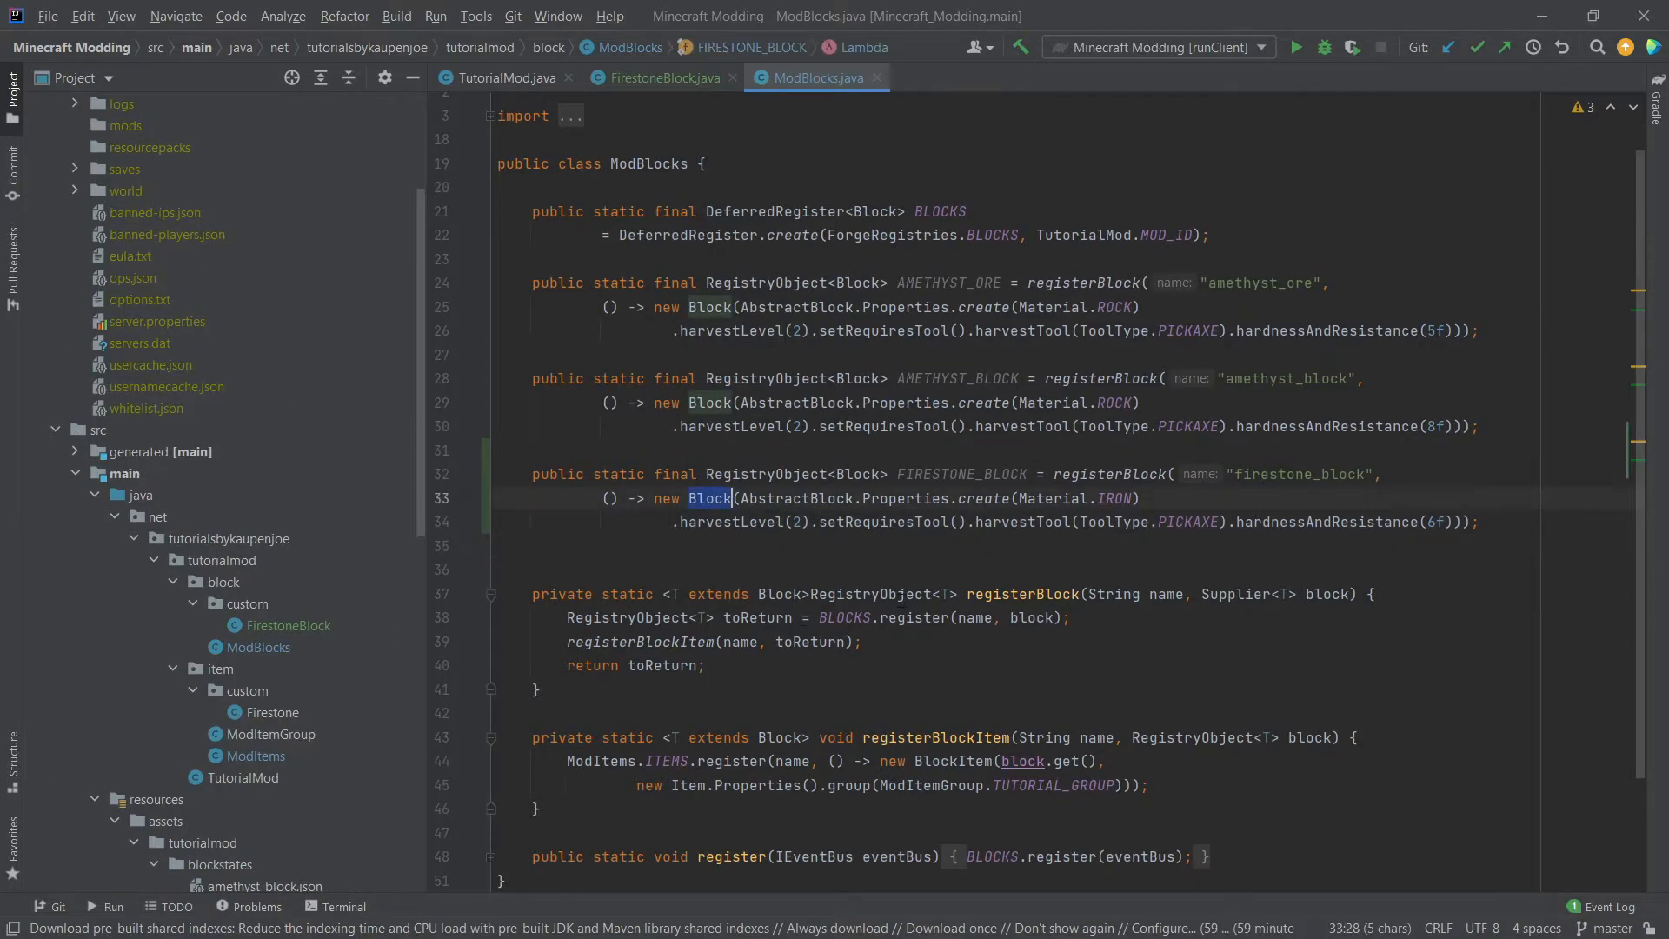
type("Firestone")
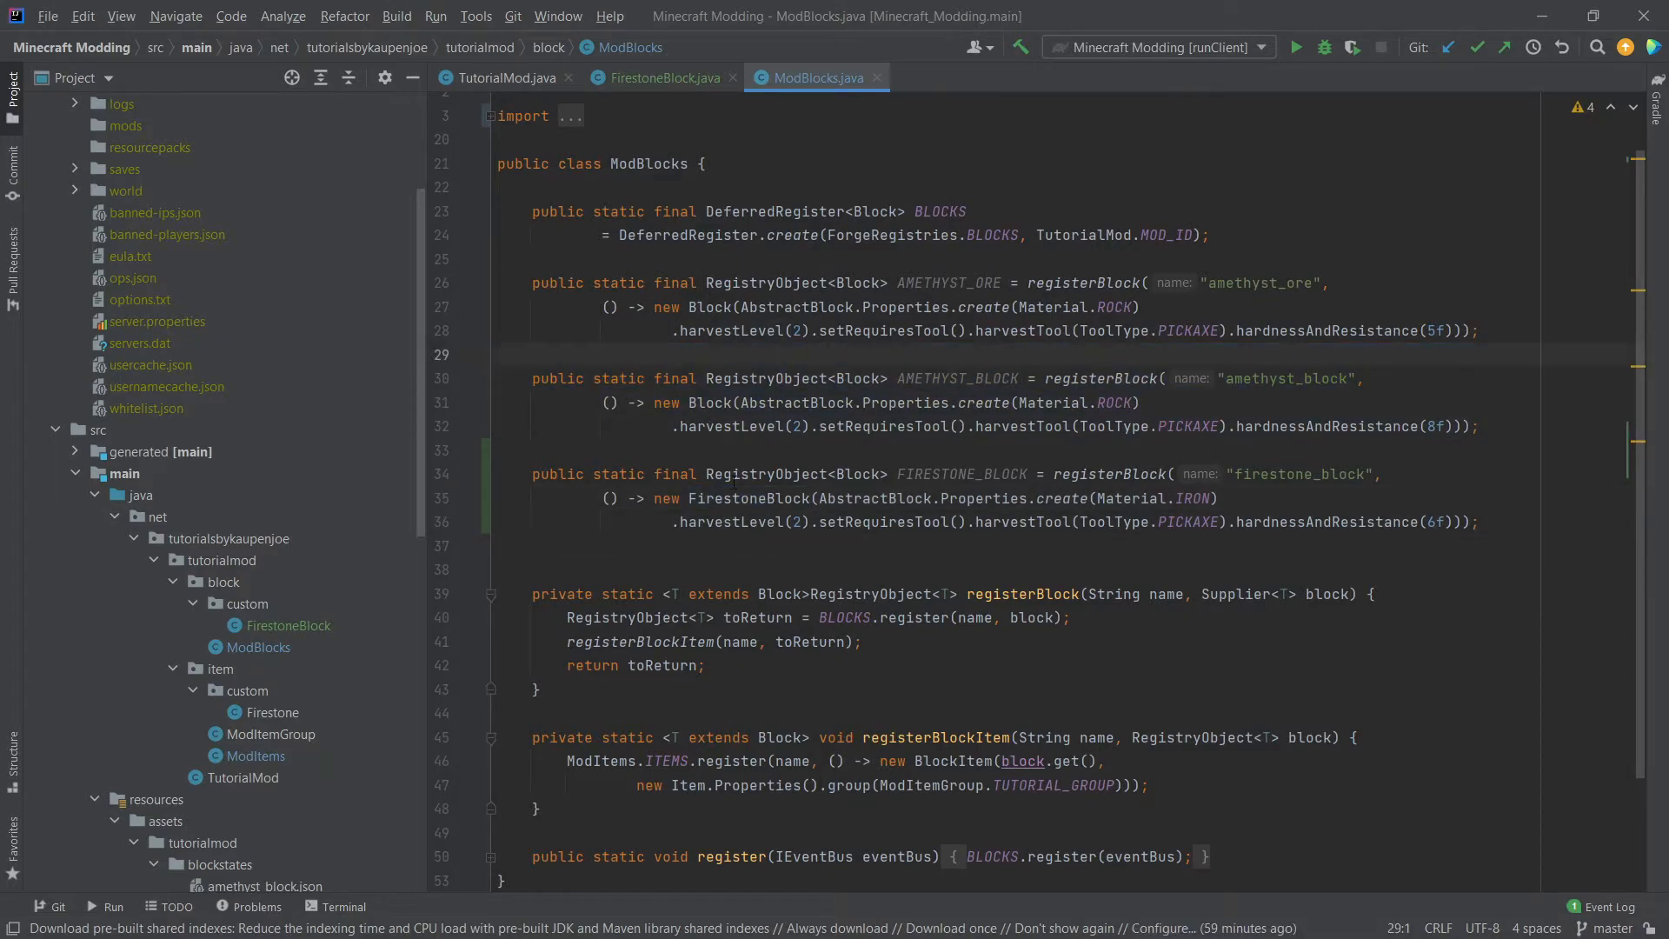
left_click(753, 546)
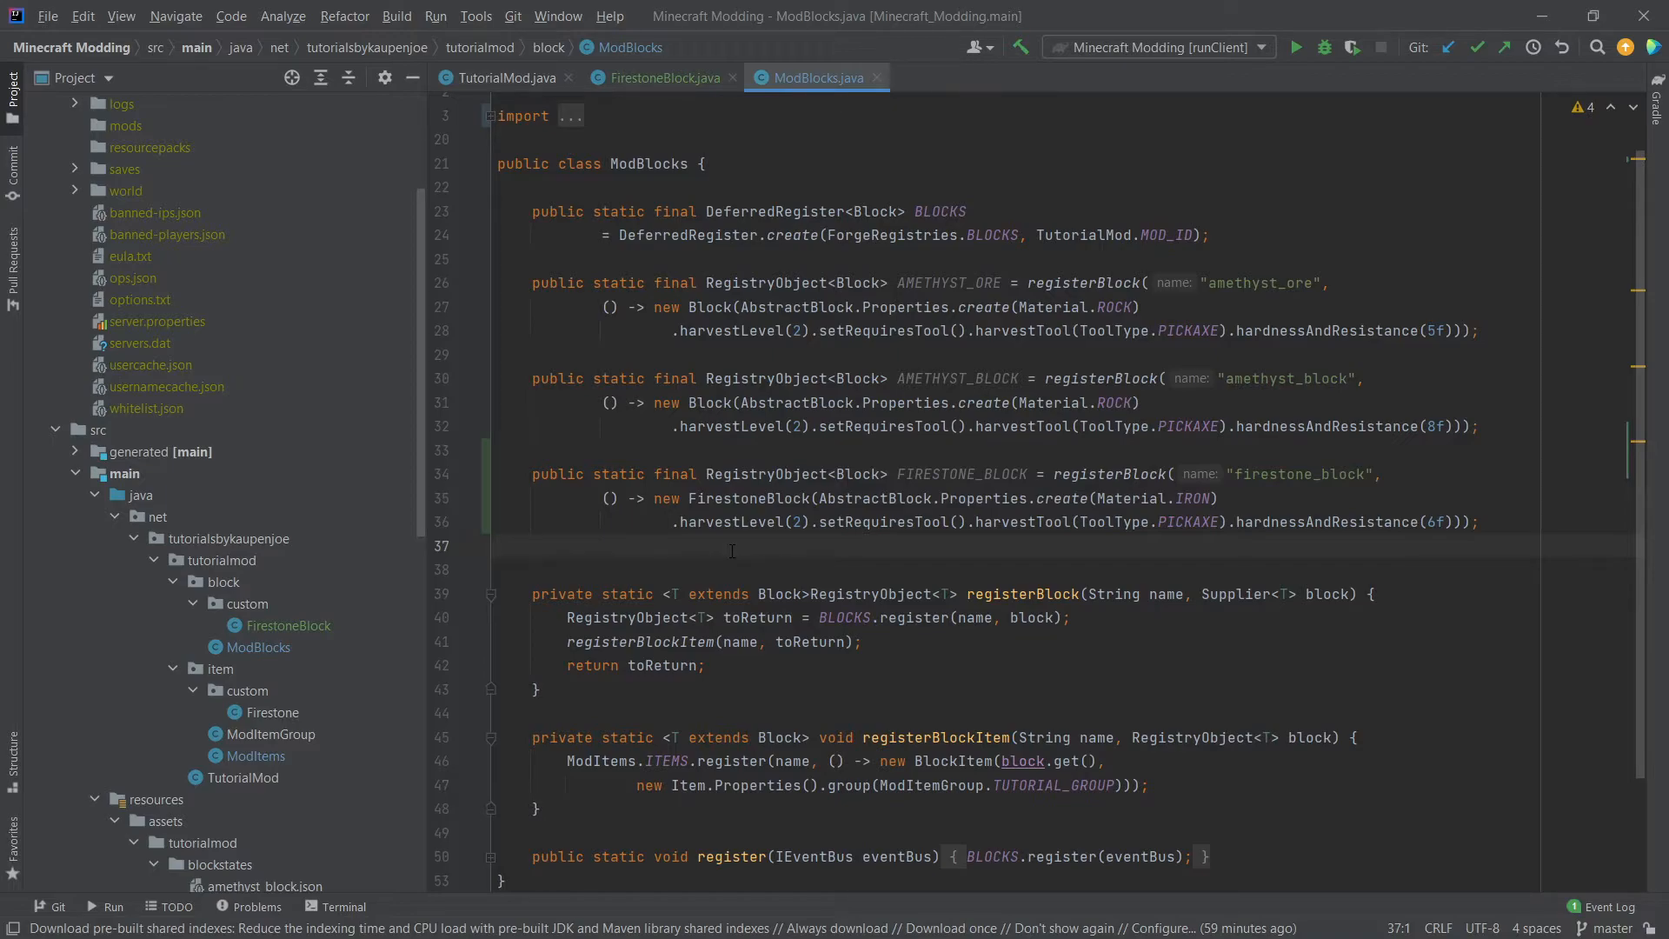
Step: Copy the amethyst_ore blockstate as firestone_block.json and point its model reference at firestone_block
left_click(501, 546)
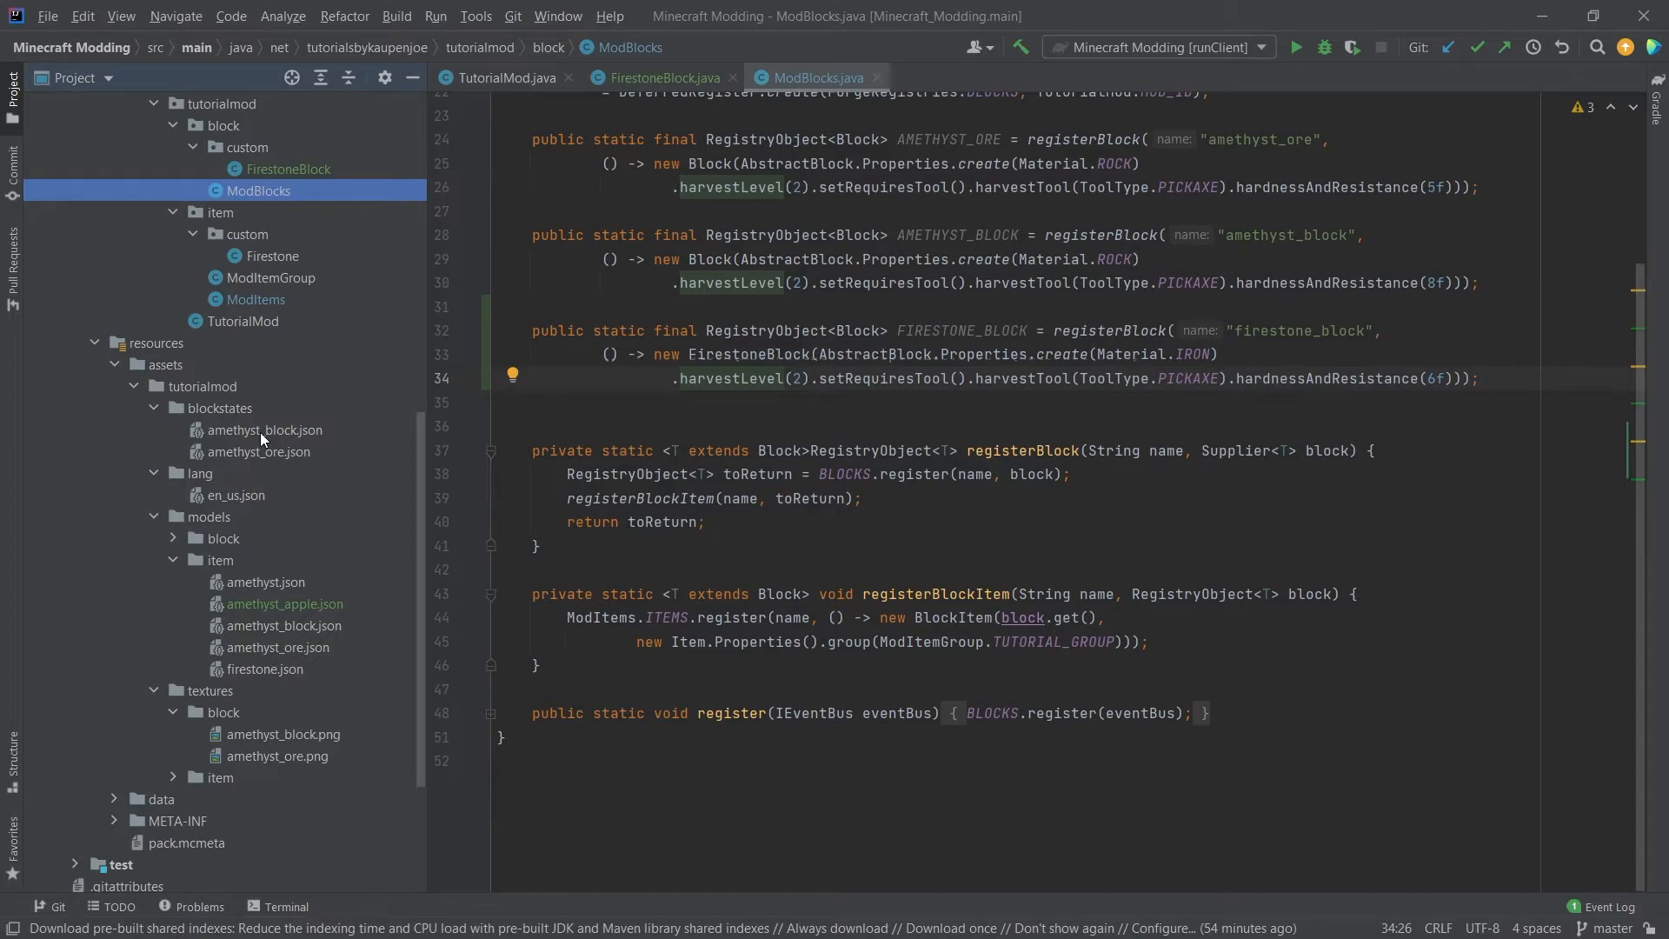
left_click(262, 452)
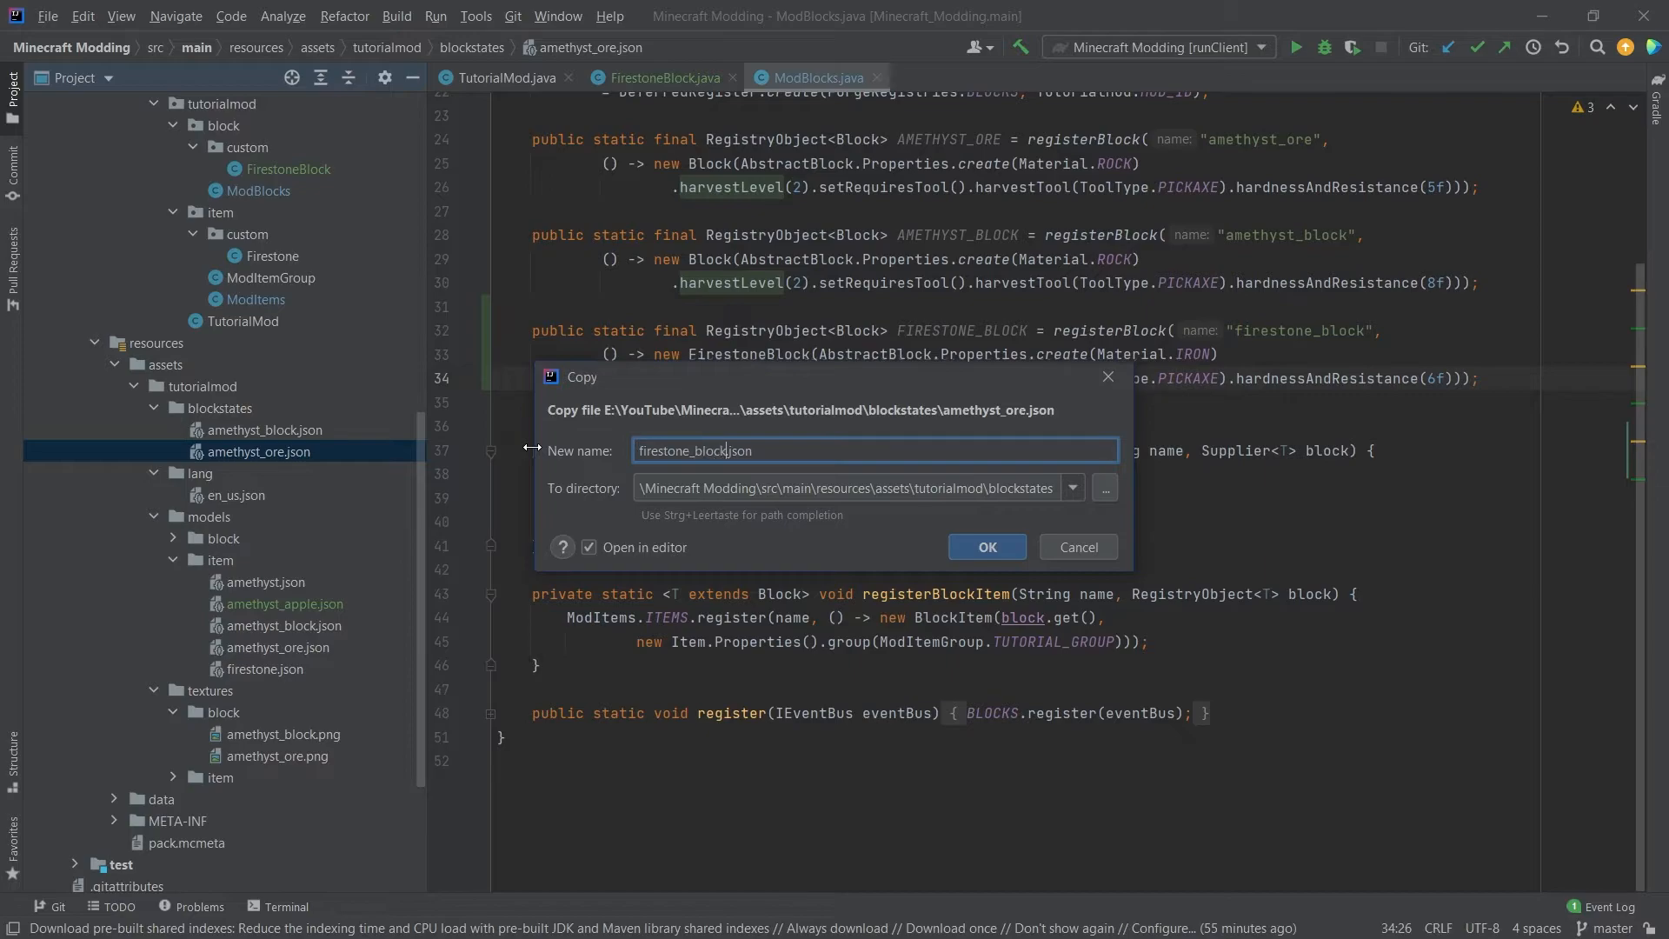
left_click(984, 546)
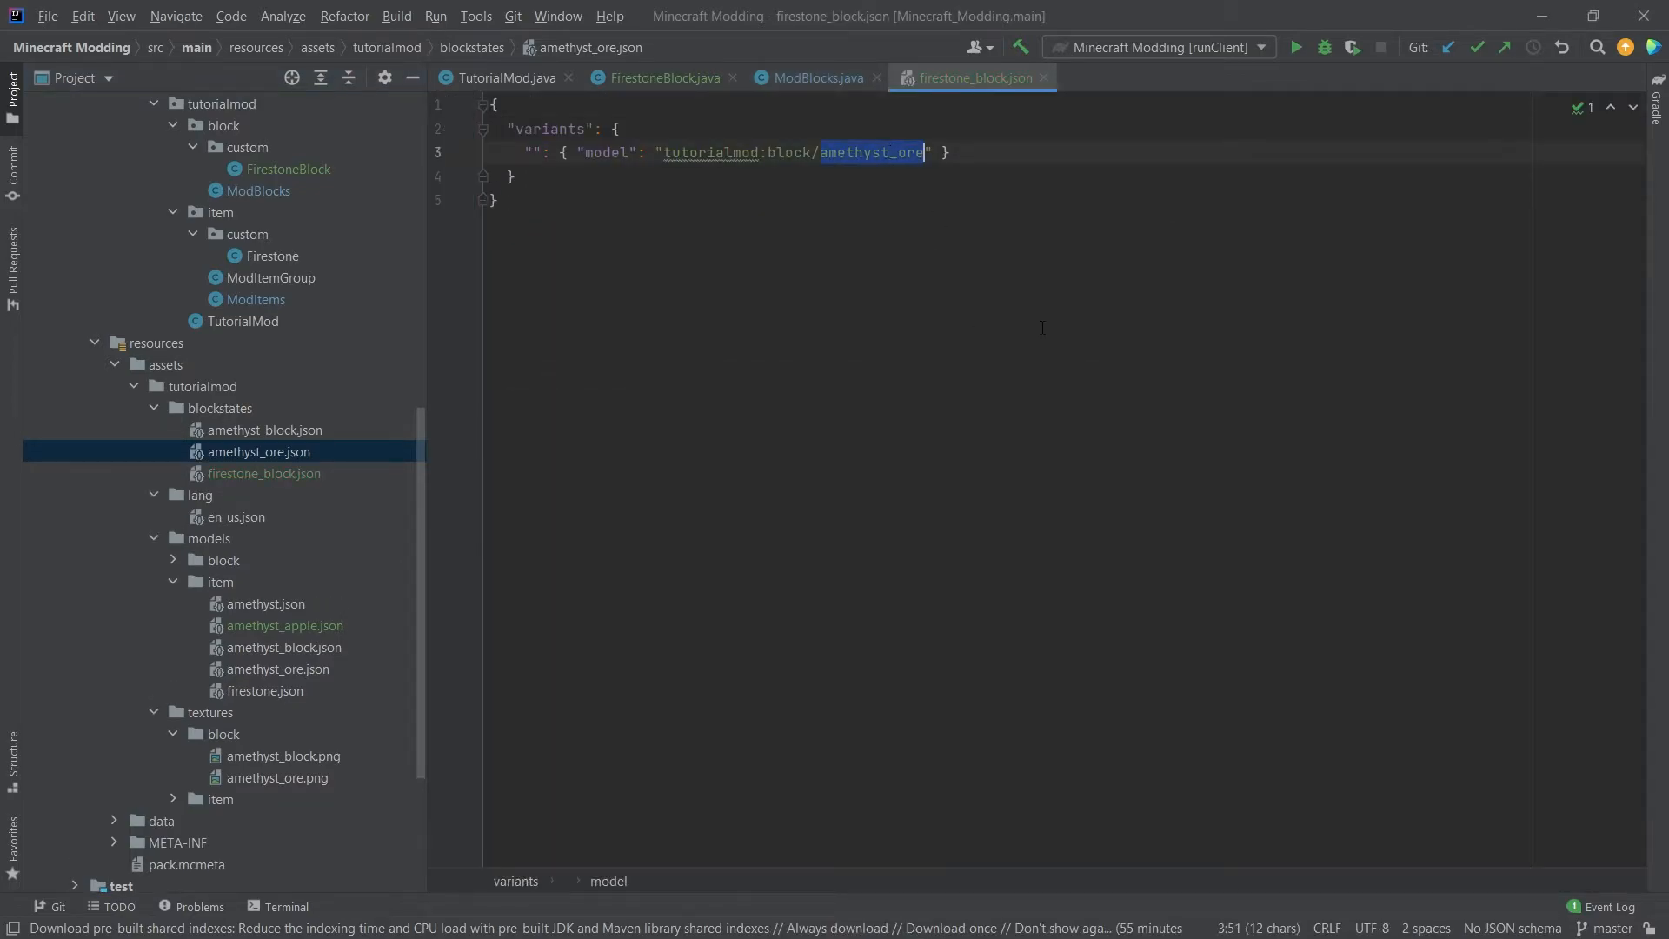
type("firestone_block")
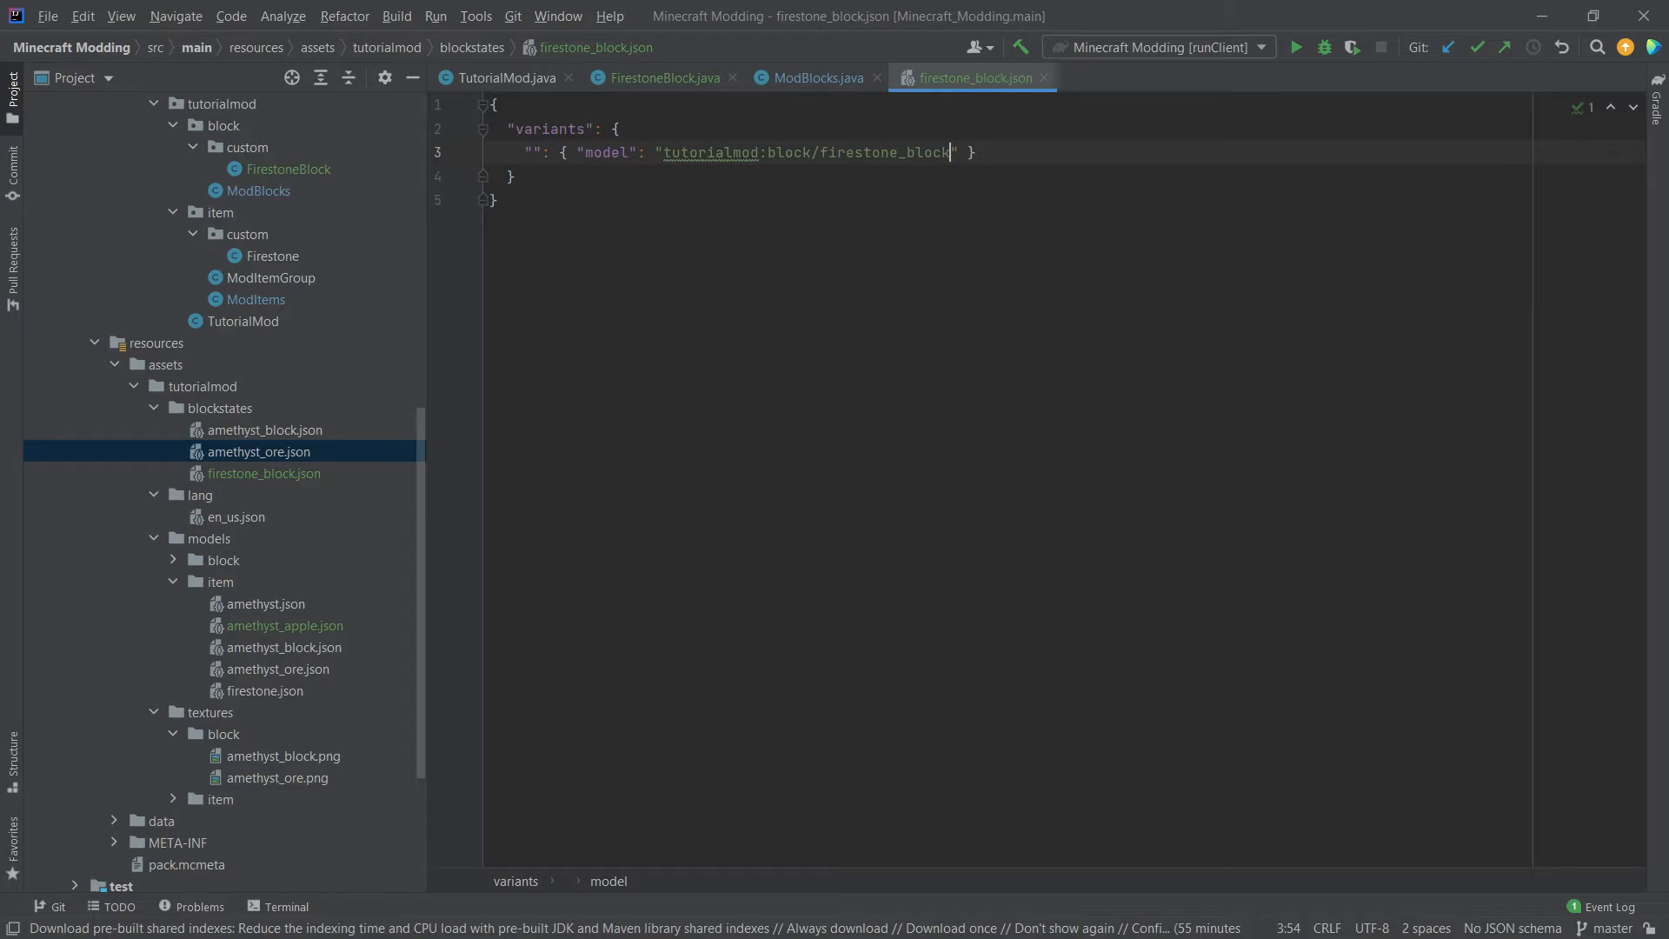
Step: Copy the amethyst_ore block model and item model as firestone_block.json files
left_click(278, 603)
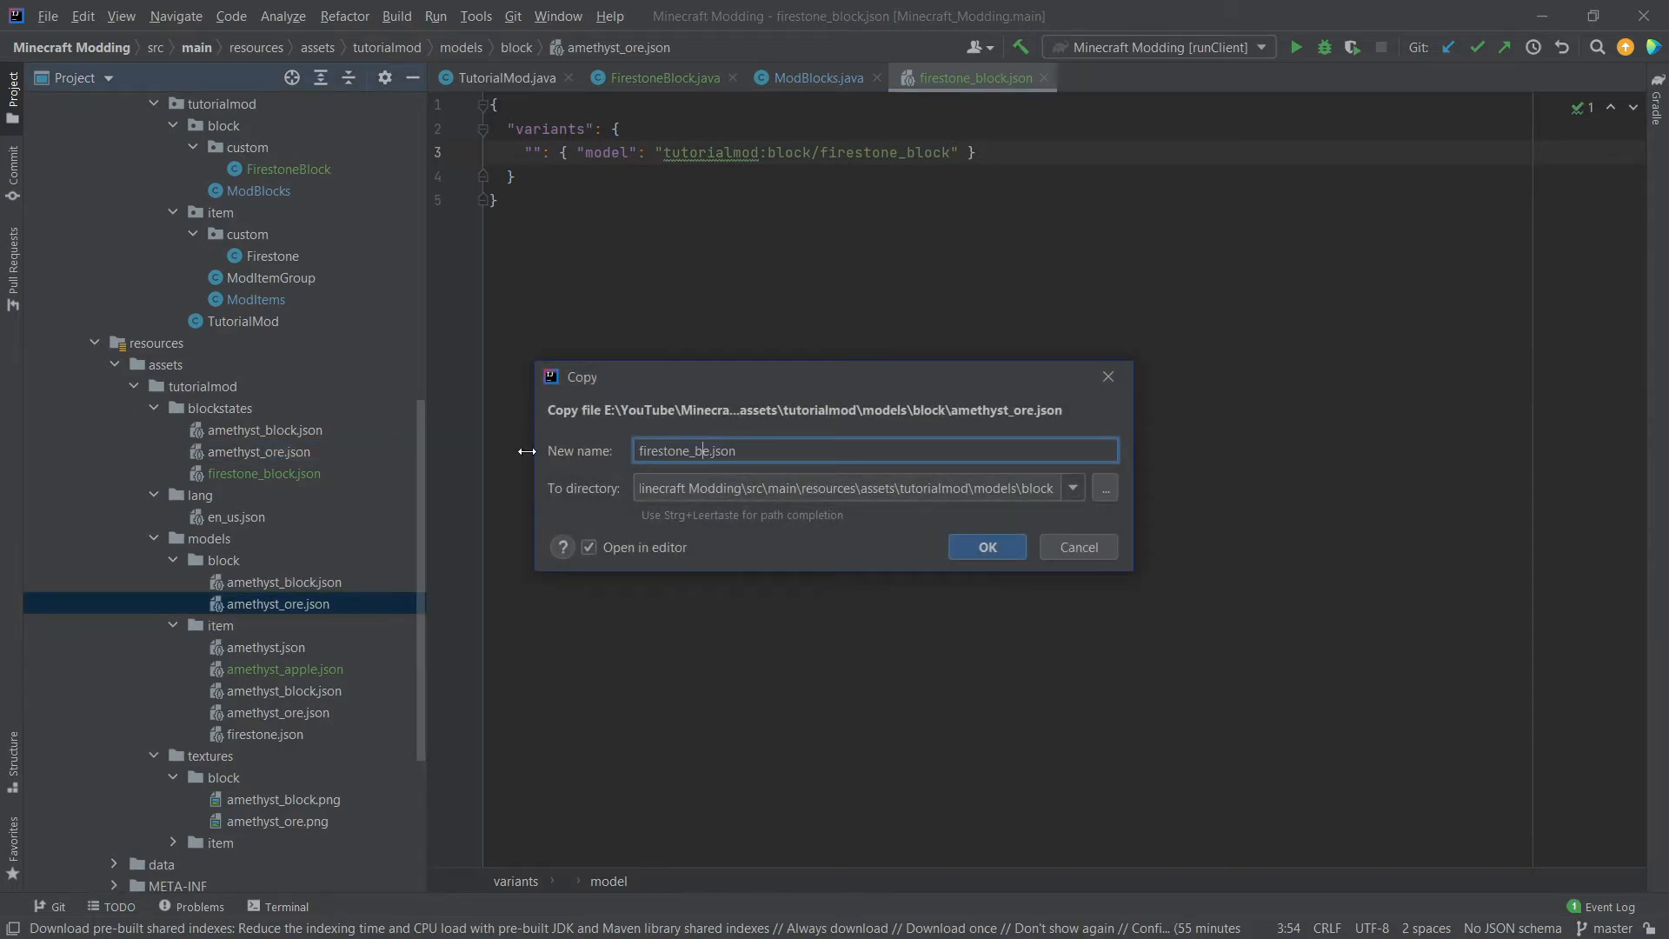
left_click(984, 546)
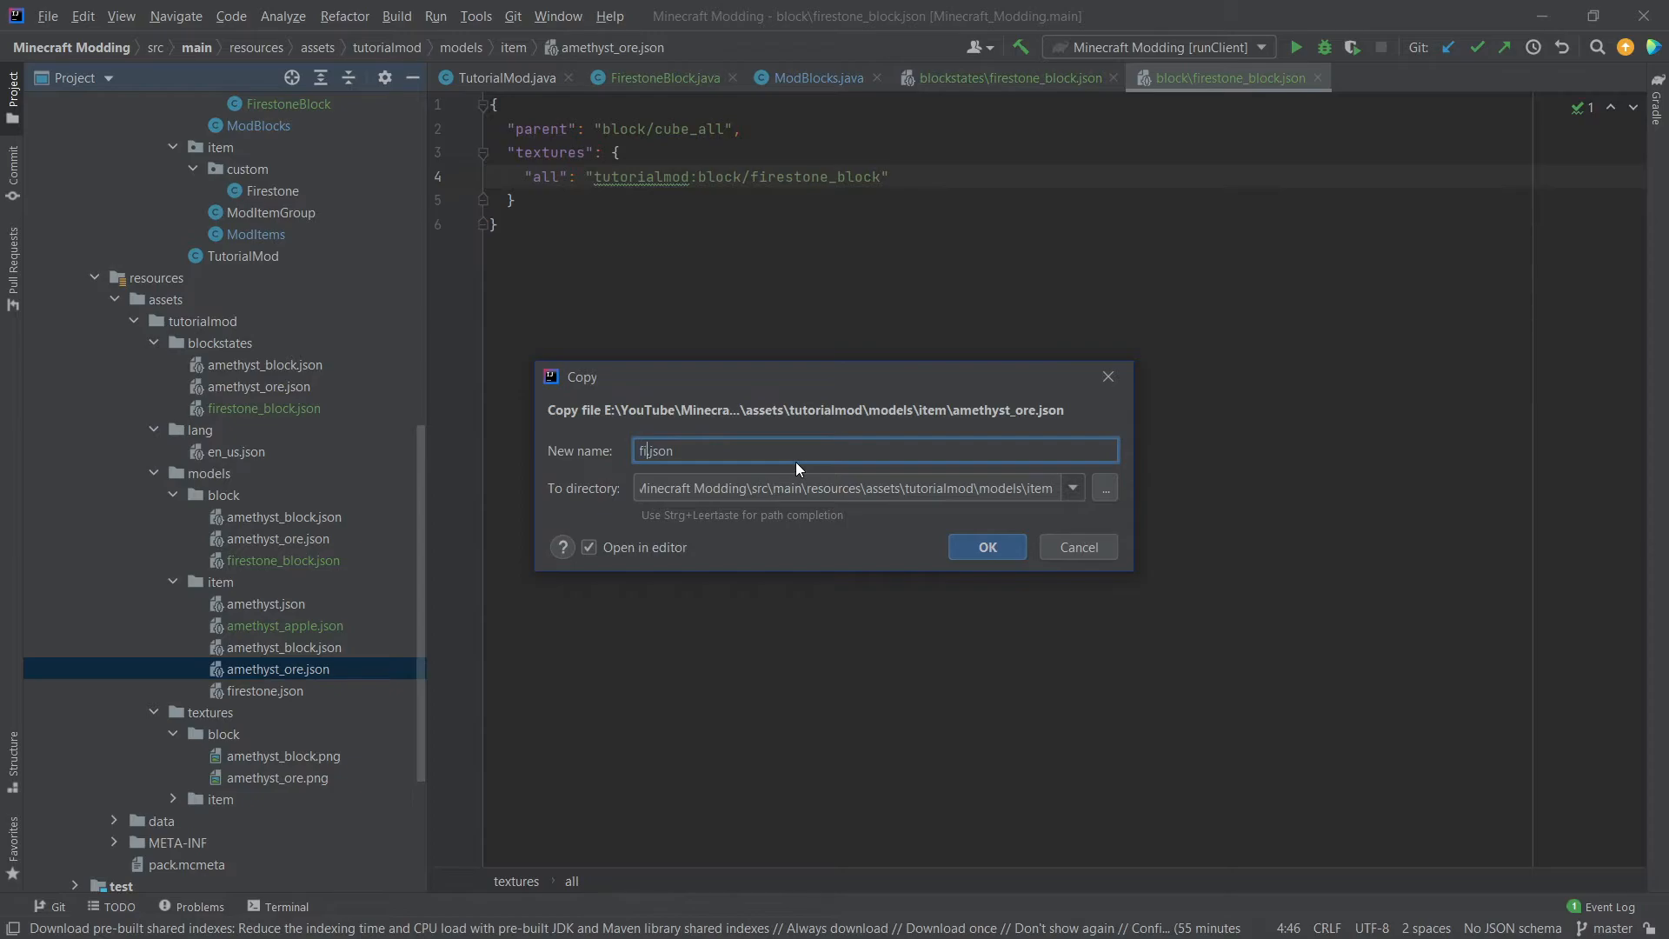
left_click(984, 546)
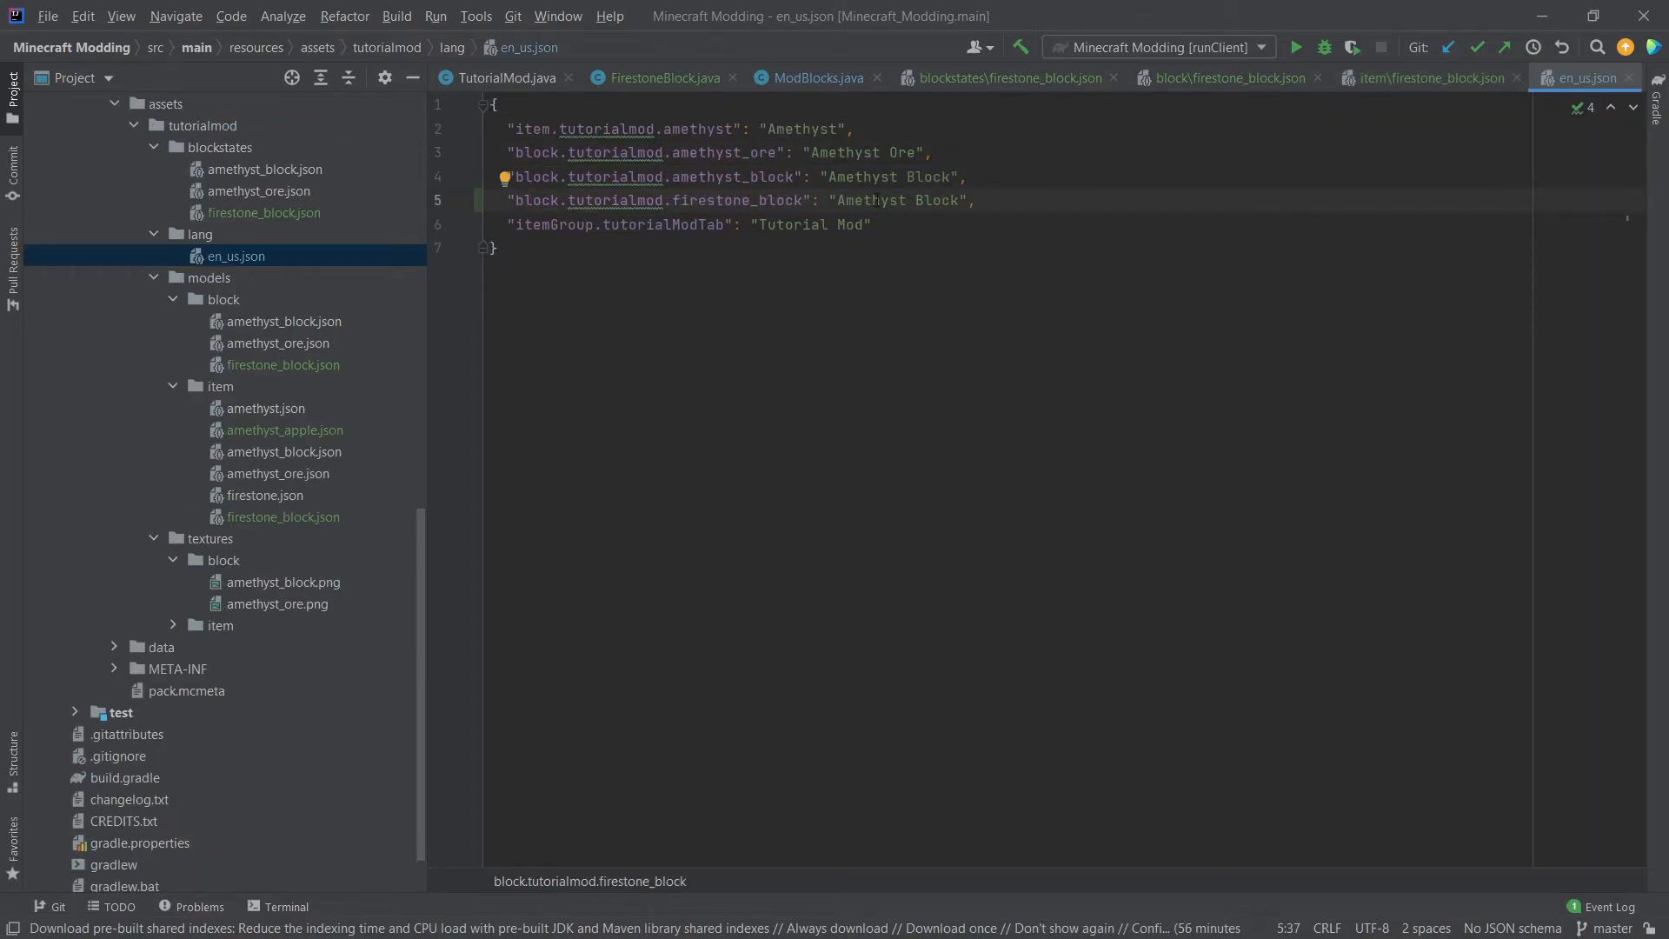
Step: Set the firestone_block lang entry value to "Firestone Block" in en_us.json
type("Firestone")
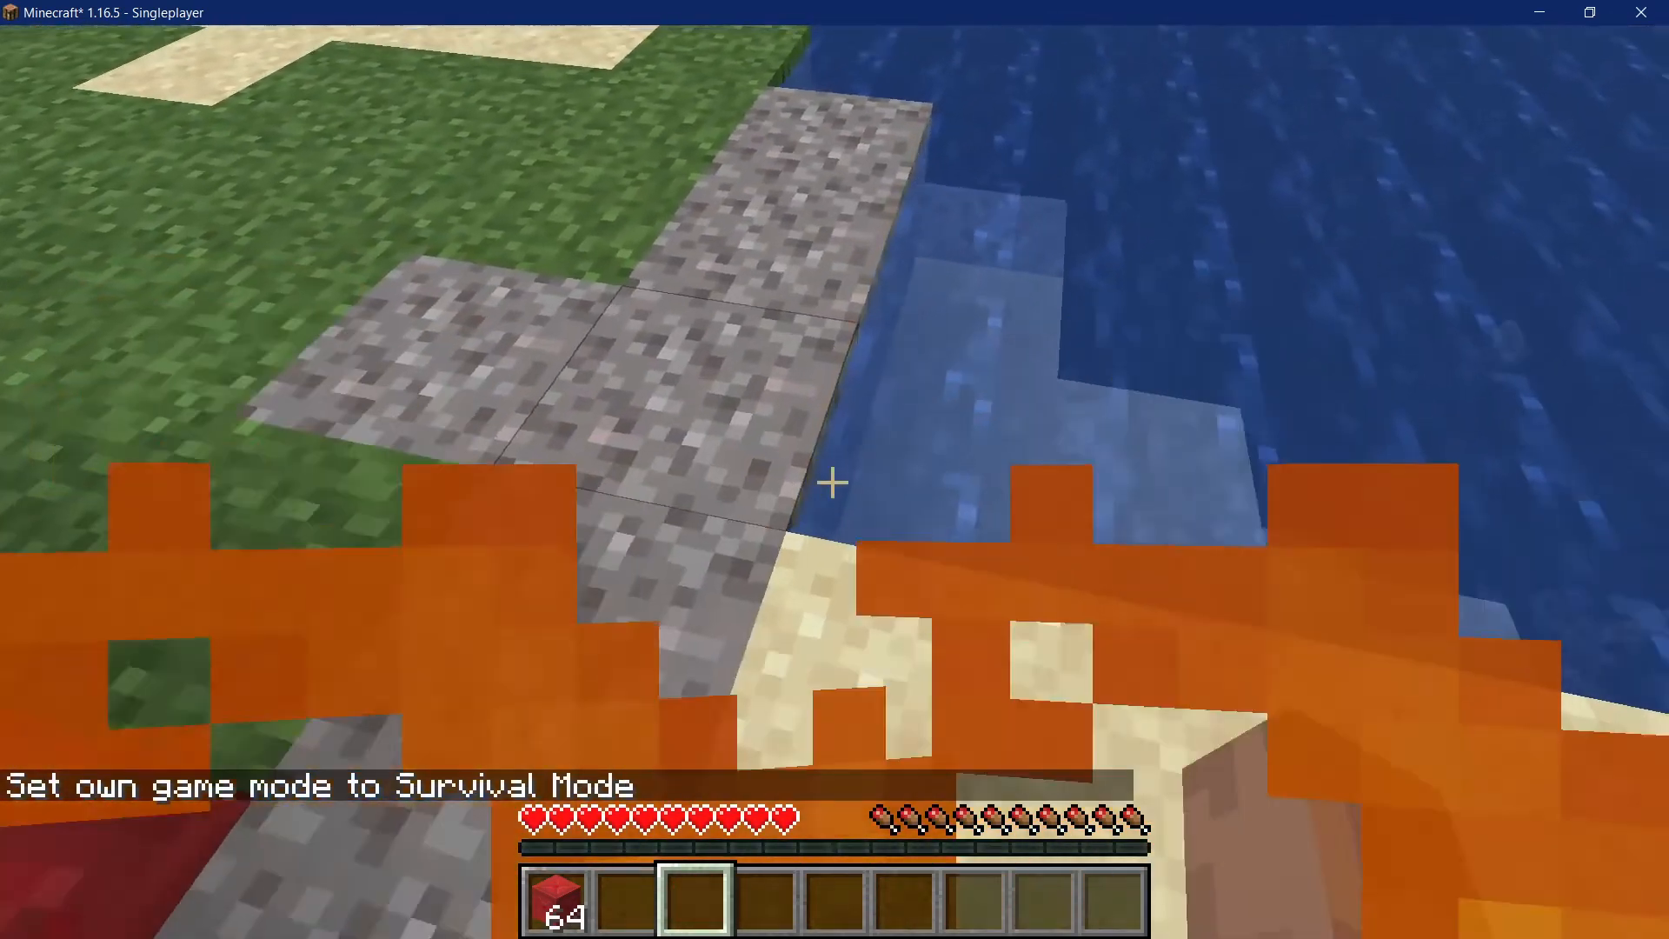
Step: Check the inventory in survival mode, then hit a placed Firestone block to trigger its message
key("e")
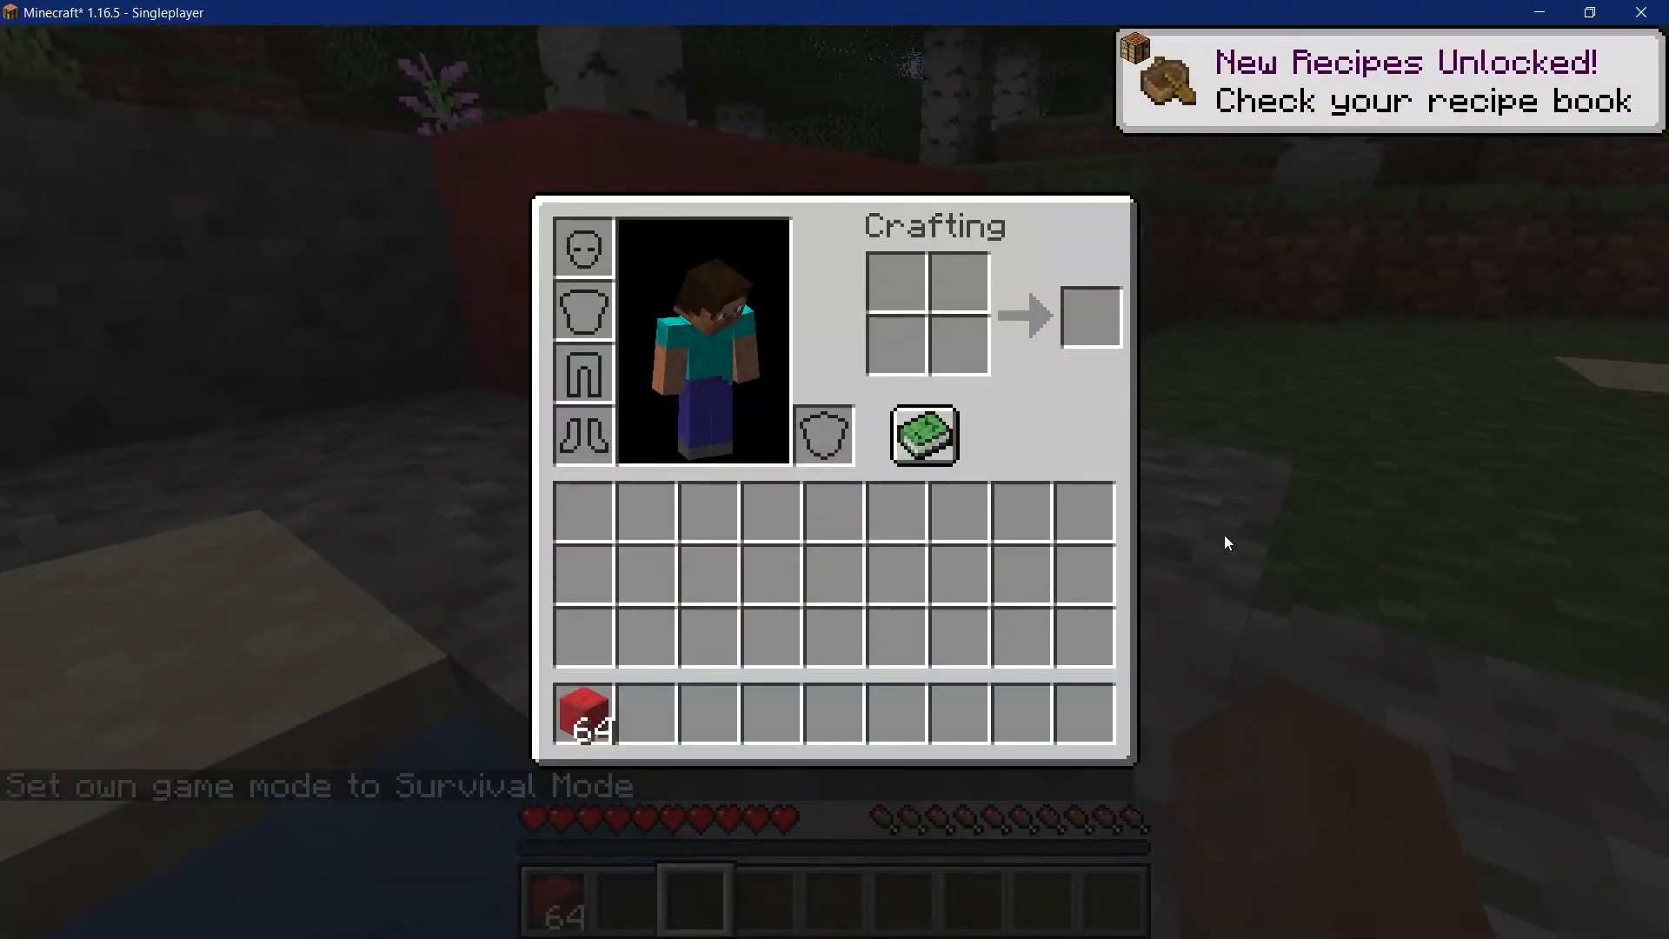
key("Escape")
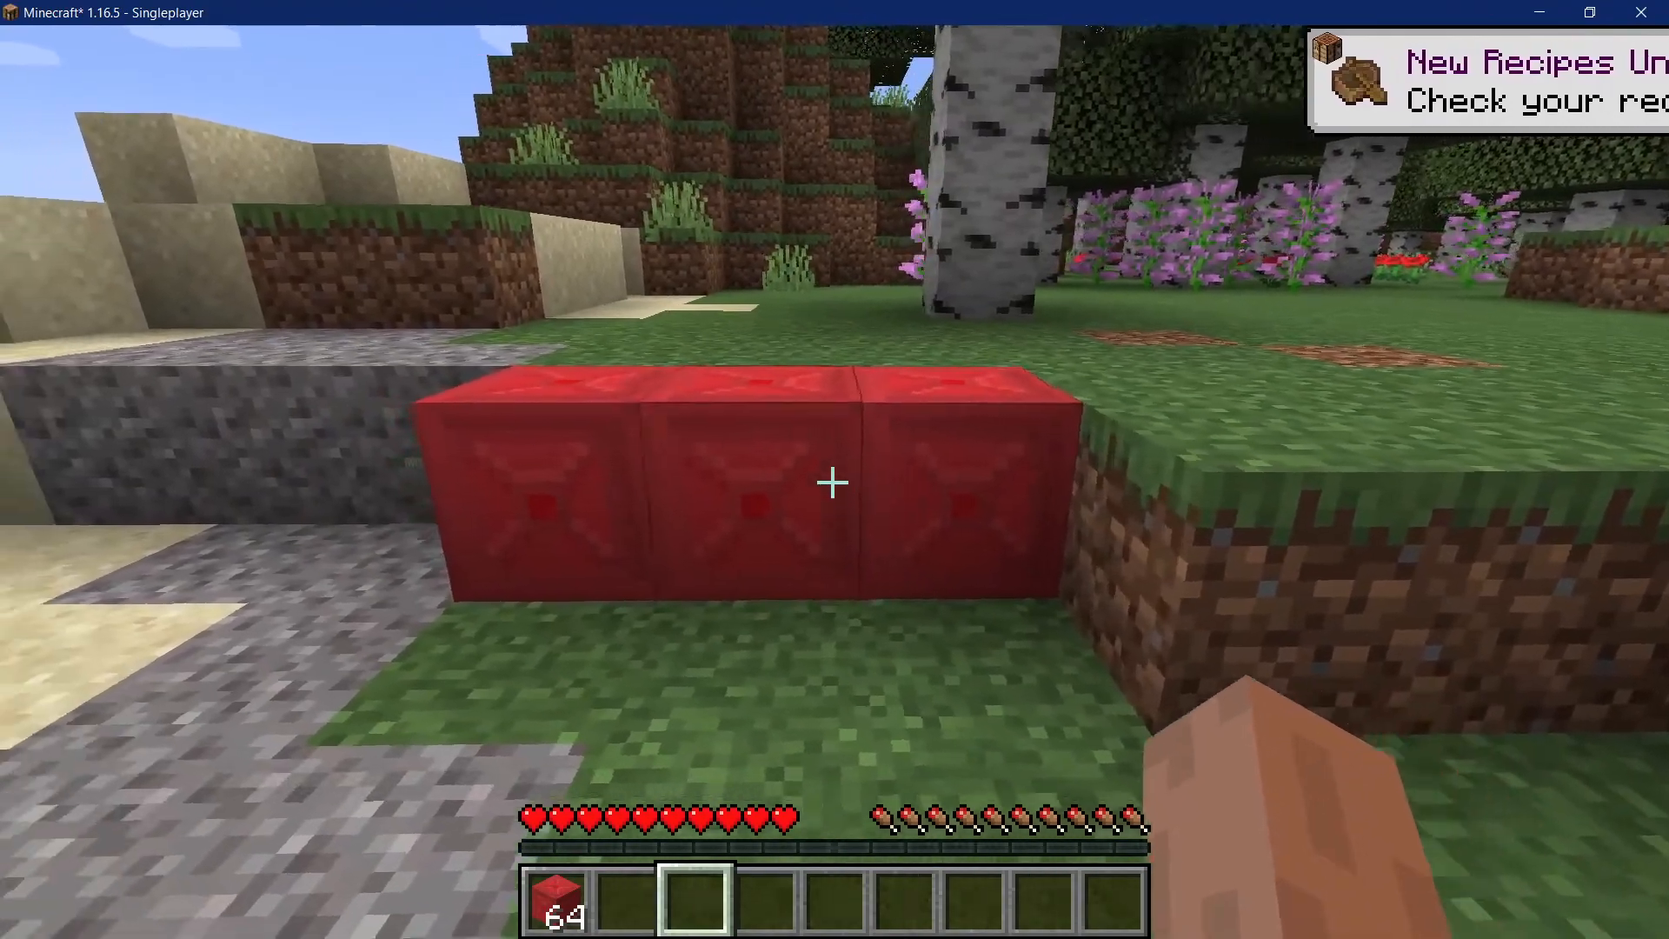
left_click(831, 482)
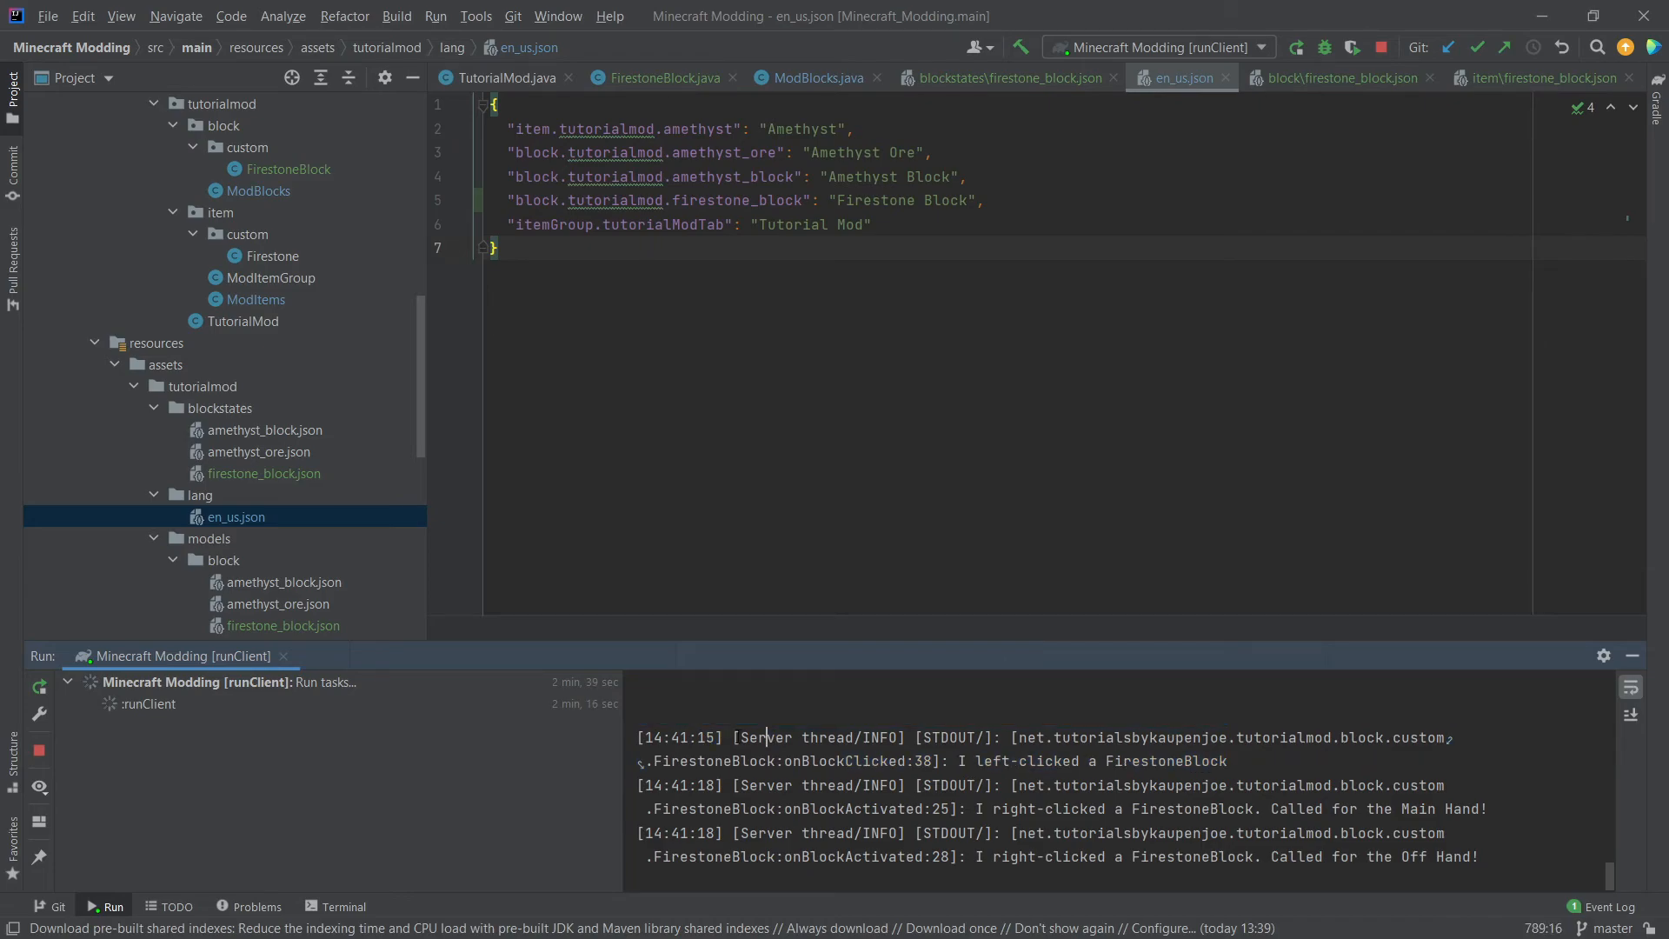
Step: Review the Server thread click messages in the run log, then return to TutorialMod.java
double_click(789, 737)
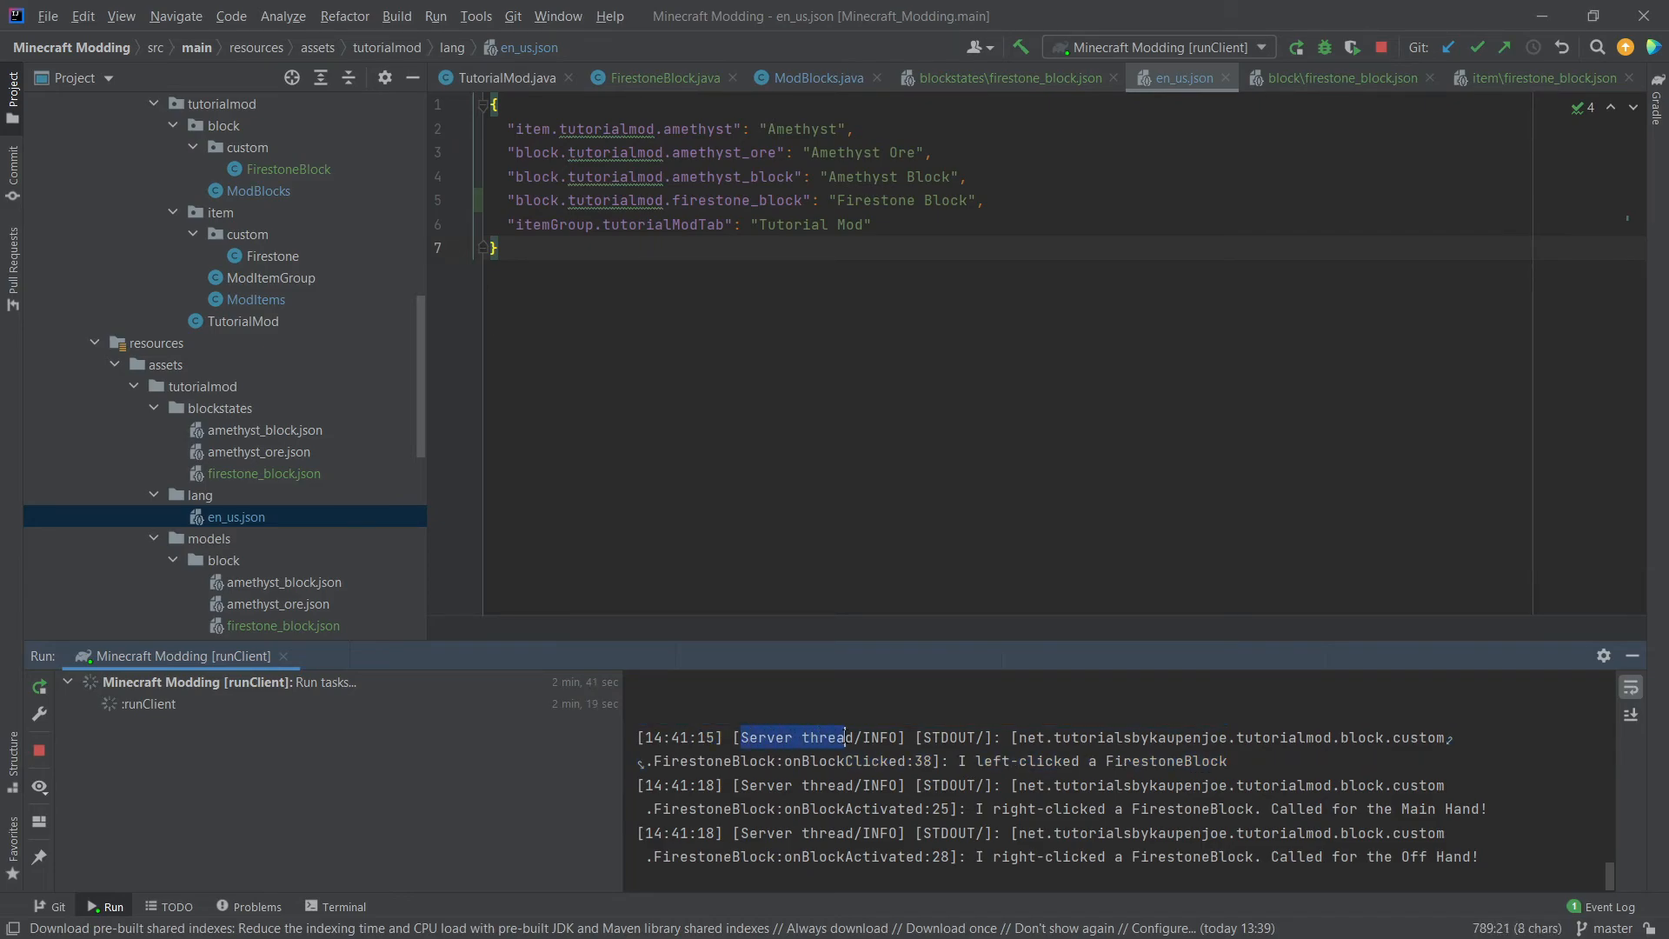
left_click(501, 77)
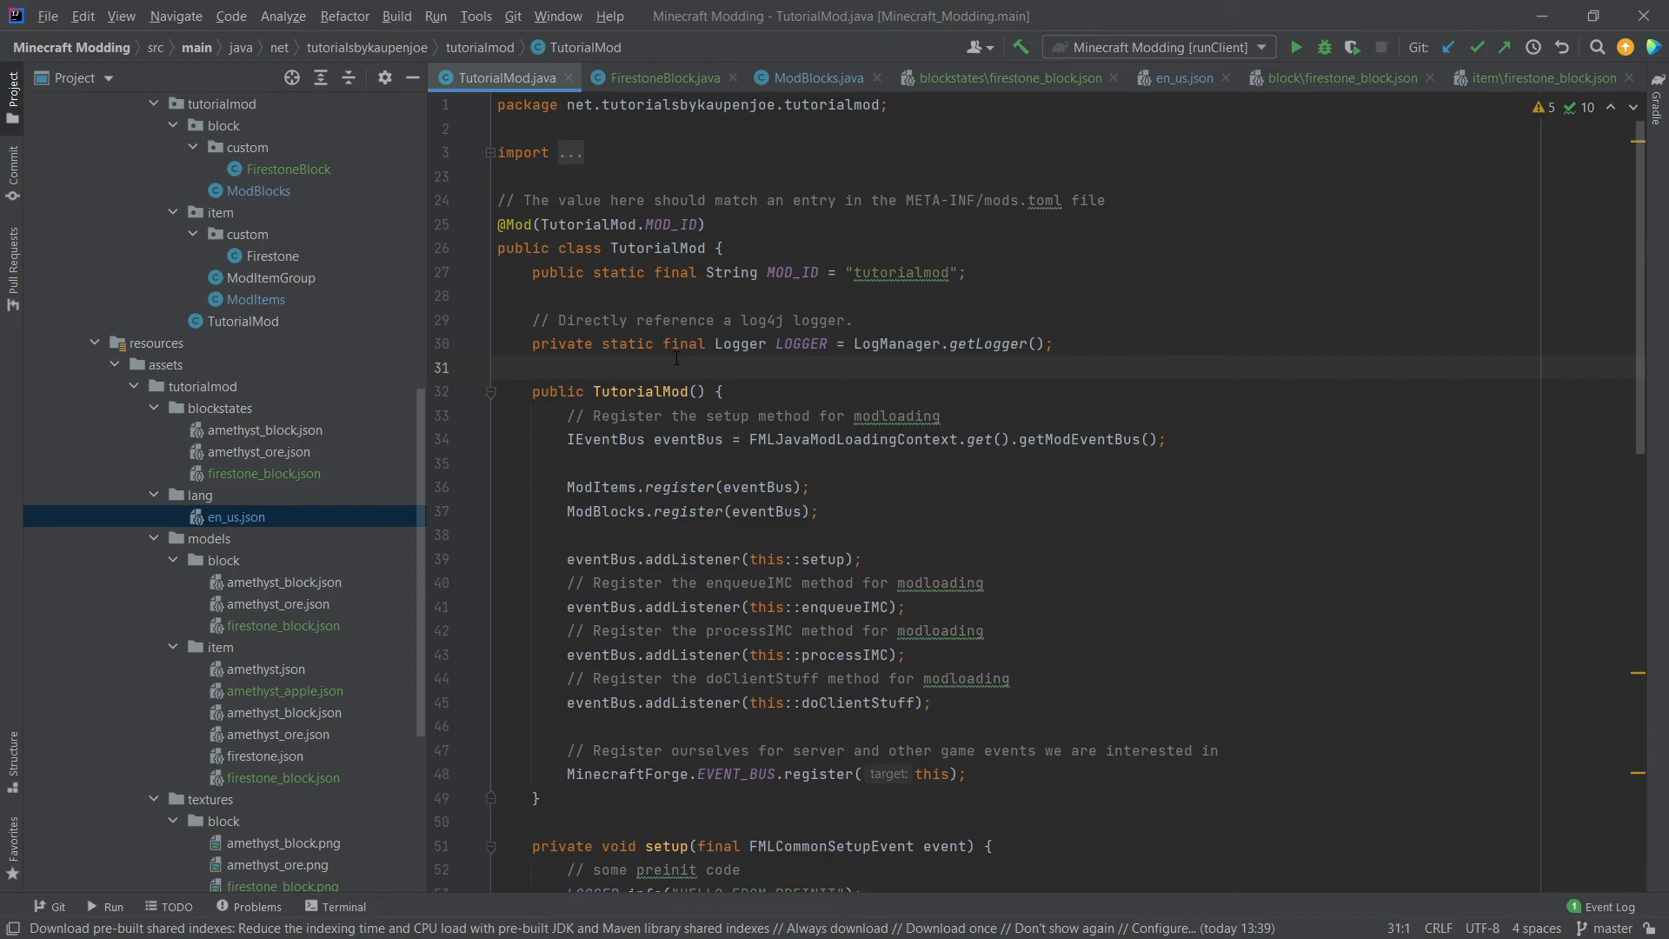